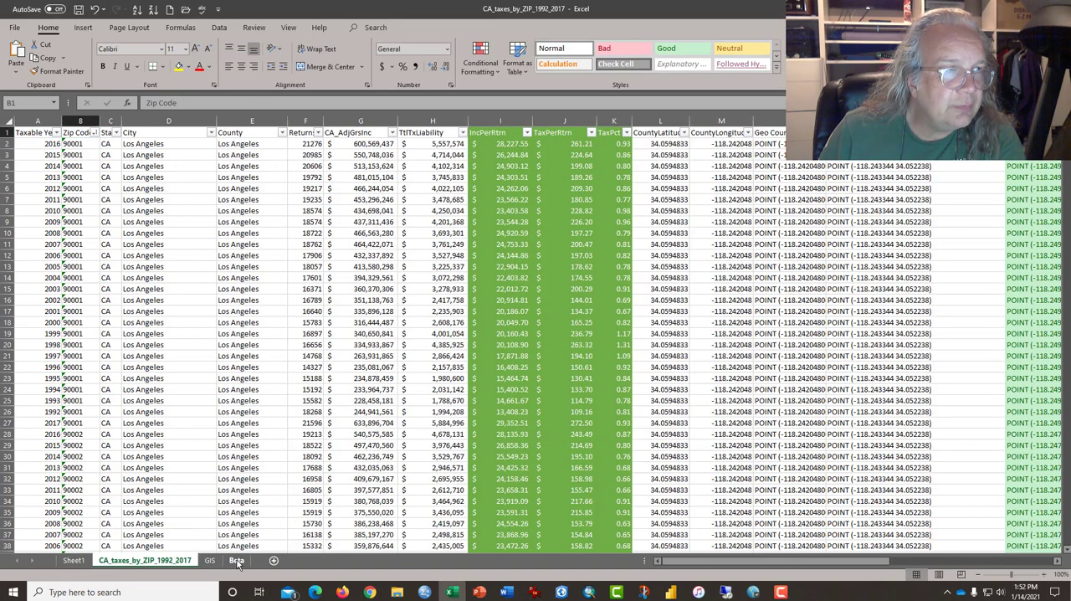
Step: Review the Meta sheet notes, then check the sum of a run of CA_AdjGrsInc values
{"action": "left_click", "coordinate": [210, 560]}
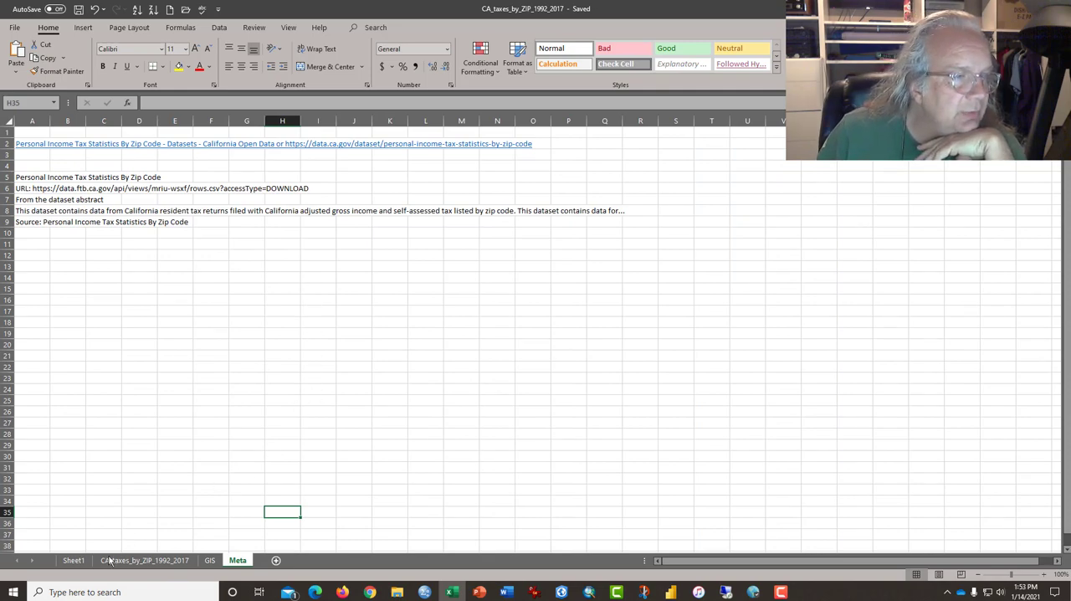
{"action": "left_click", "coordinate": [144, 560]}
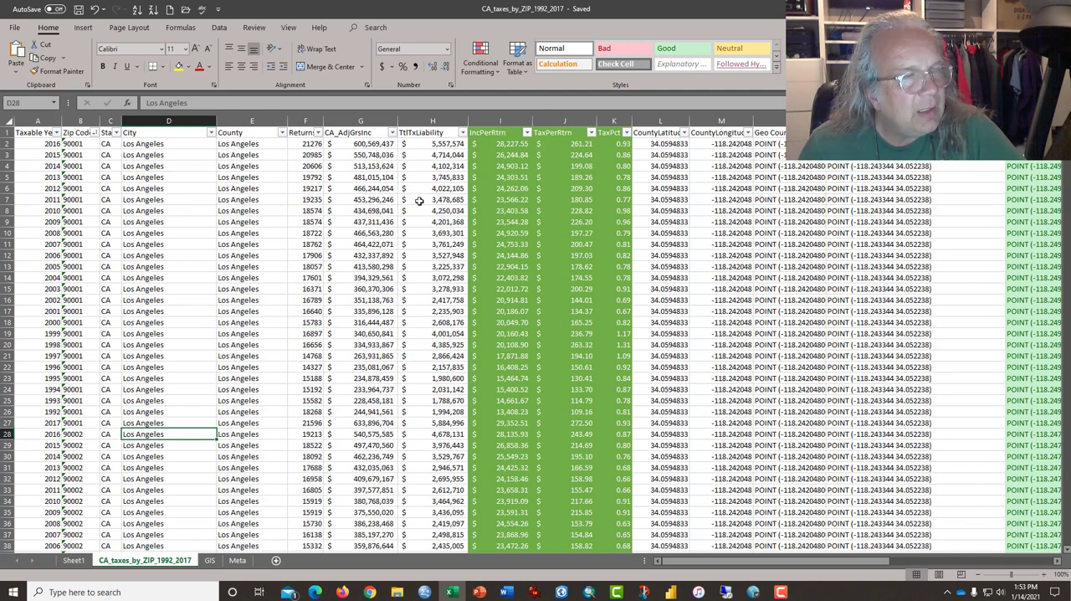
{"action": "mouse_move", "coordinate": [419, 227]}
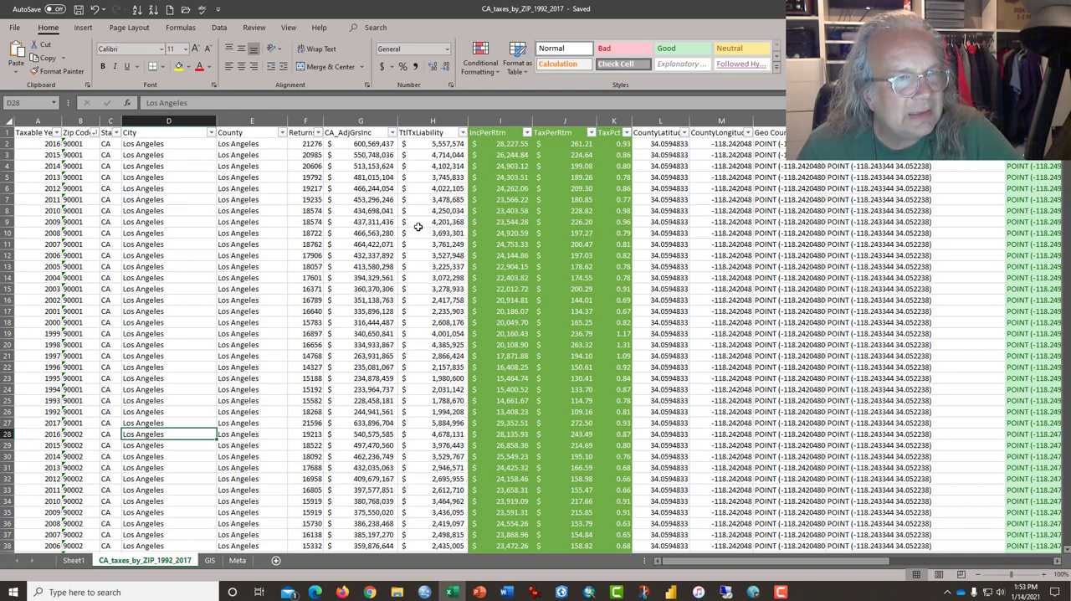
{"action": "mouse_move", "coordinate": [324, 119]}
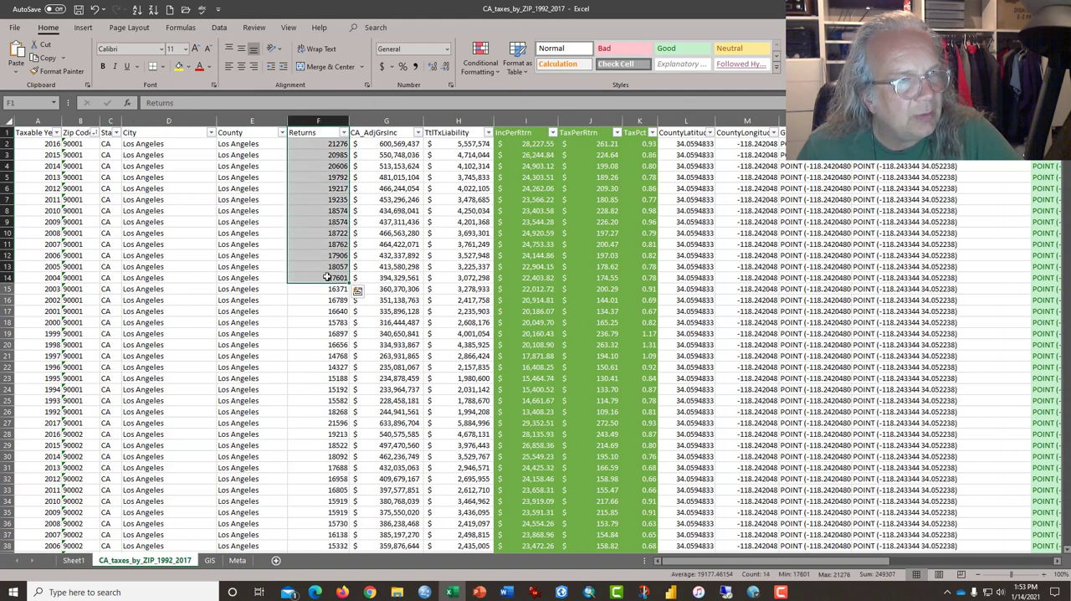
{"action": "left_click", "coordinate": [386, 132]}
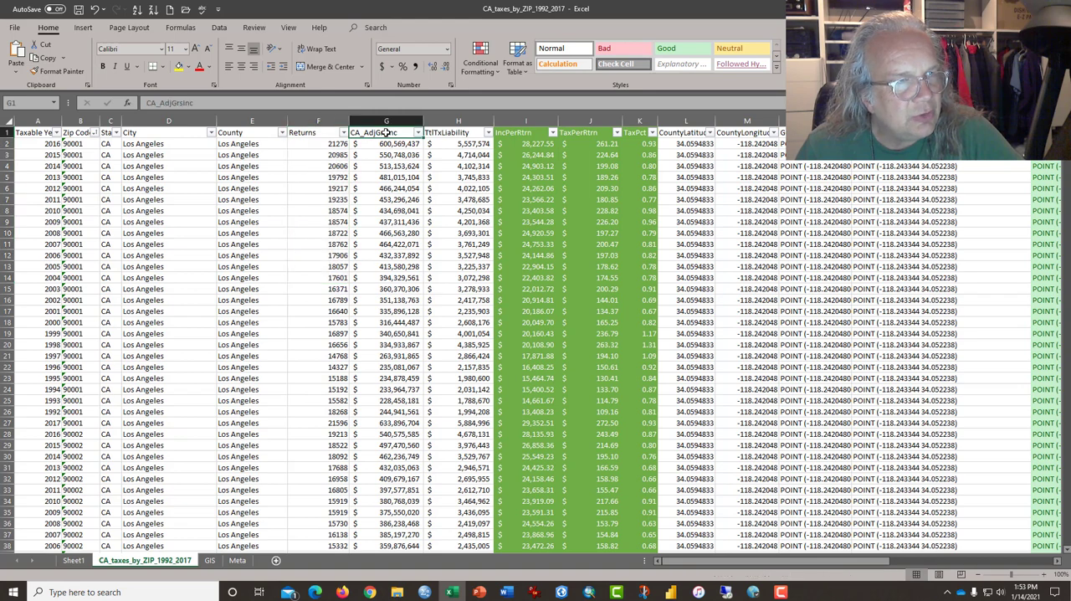
{"action": "left_click_drag", "start_coordinate": [386, 143], "coordinate": [386, 244]}
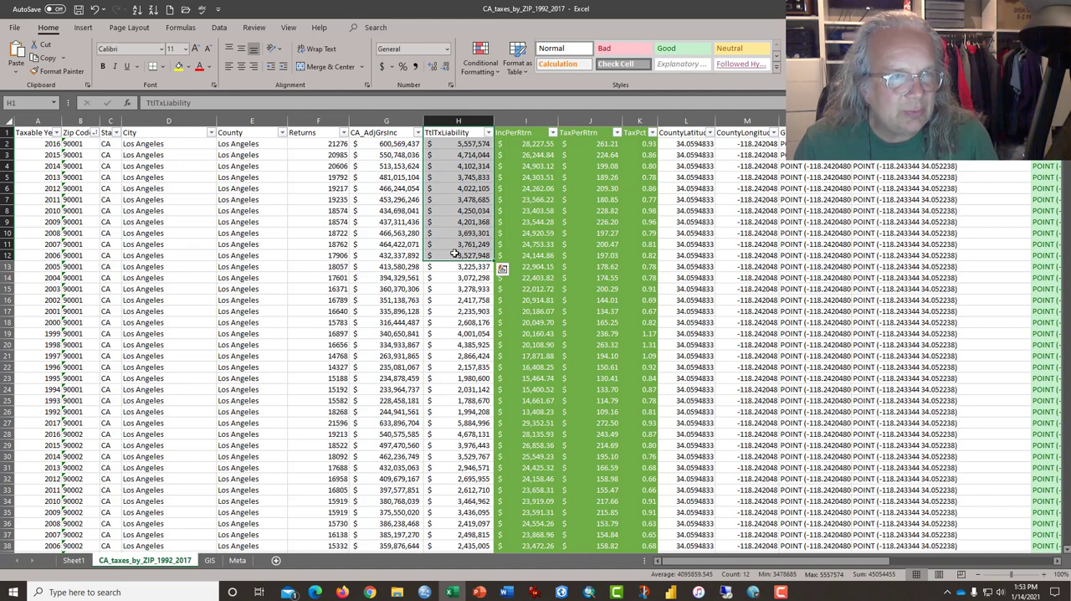
{"action": "mouse_move", "coordinate": [433, 232]}
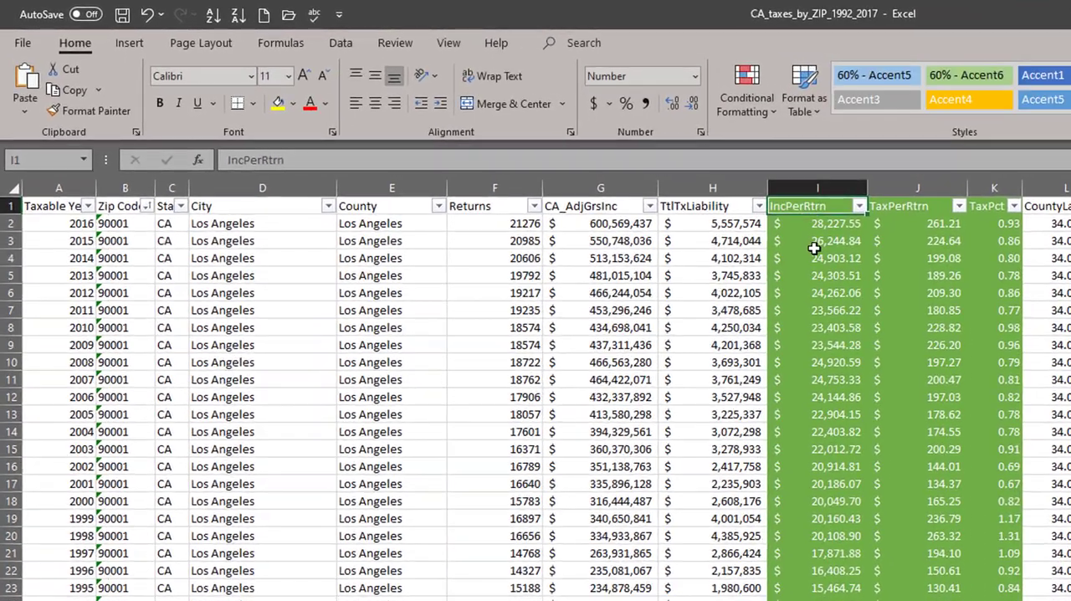
Step: Inspect the IncPerRtrn and TaxPerRtrn formulas in I2 and J2 without changing them
{"action": "left_click", "coordinate": [818, 223]}
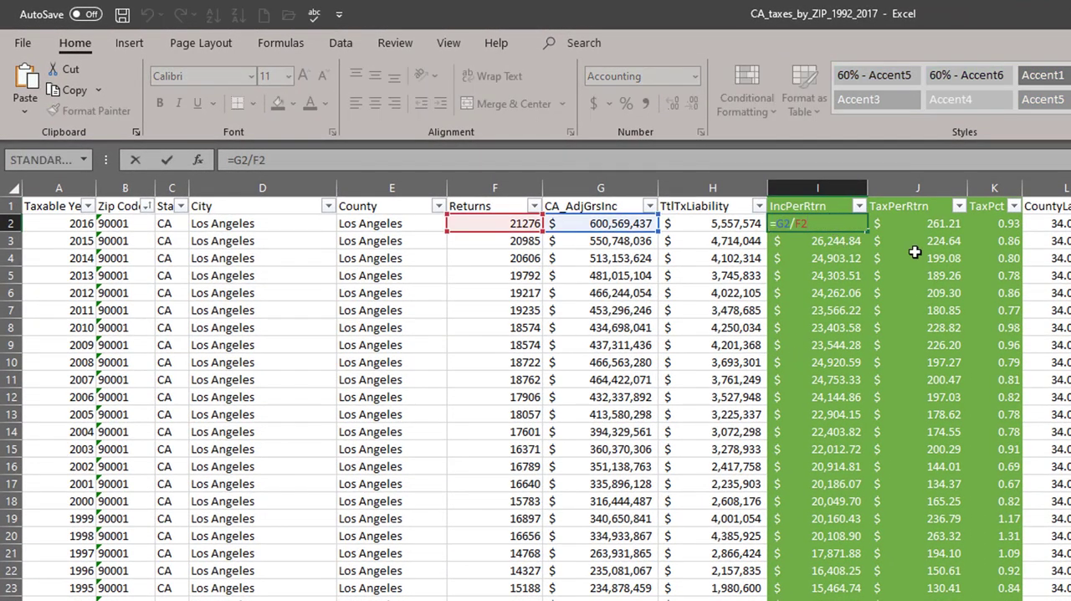
{"action": "mouse_move", "coordinate": [780, 412]}
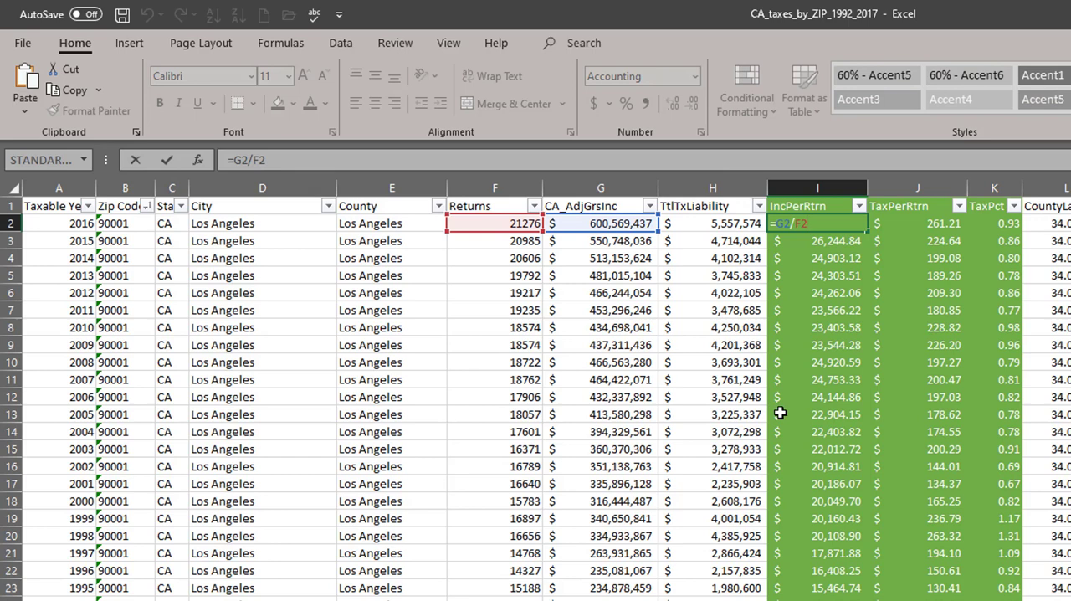
{"action": "mouse_move", "coordinate": [827, 259]}
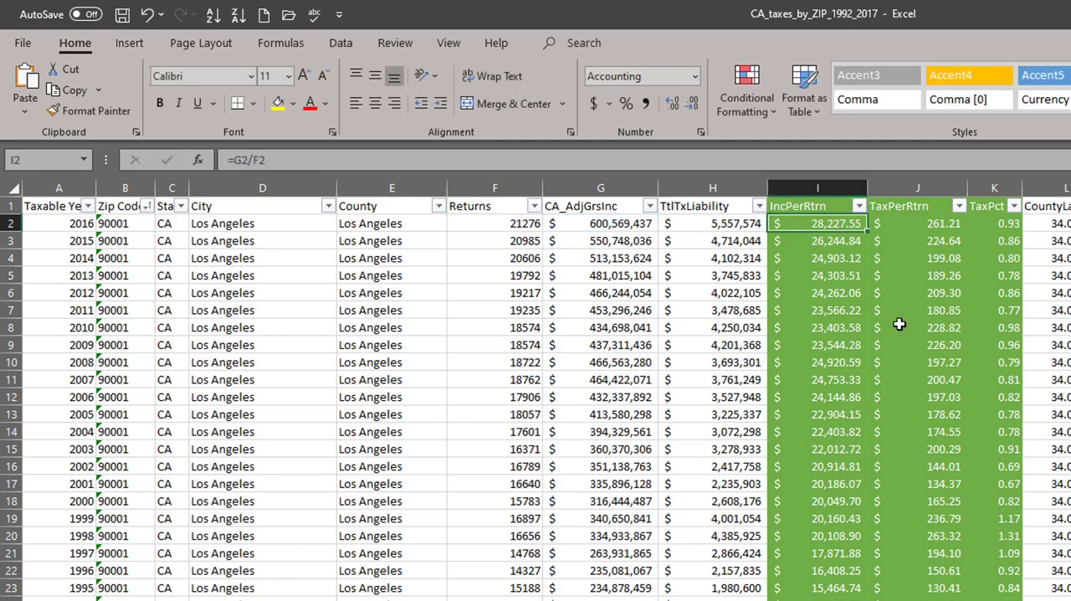
{"action": "mouse_move", "coordinate": [845, 242]}
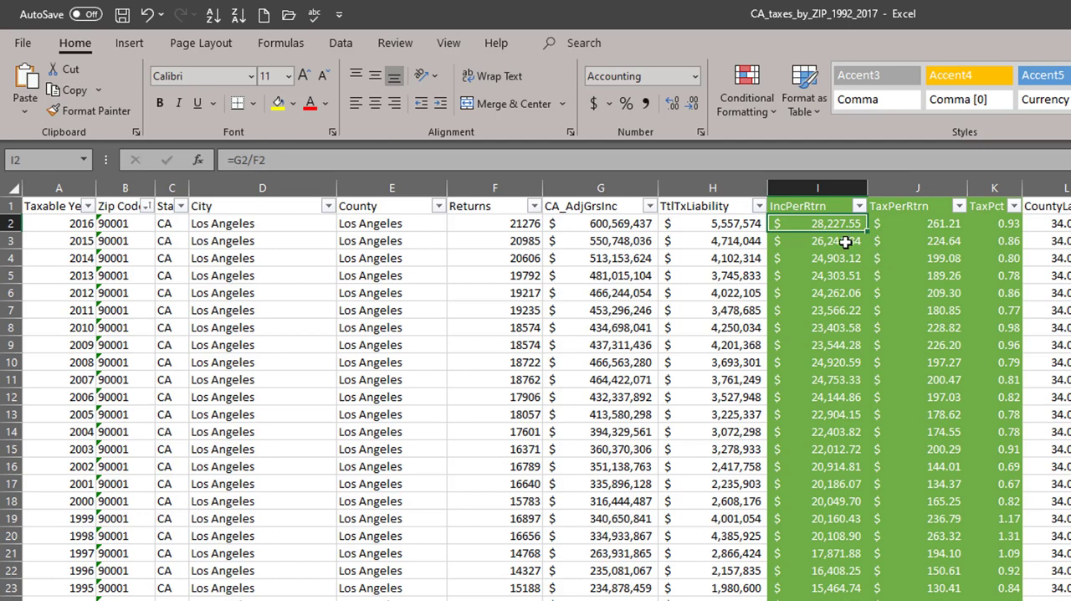
{"action": "mouse_move", "coordinate": [843, 262]}
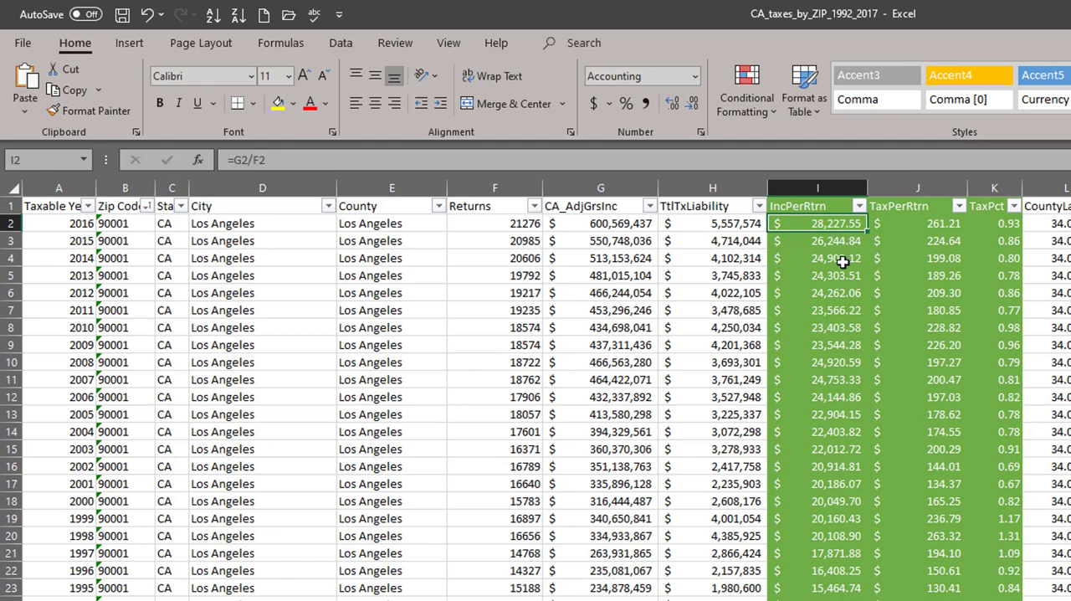
{"action": "left_click", "coordinate": [918, 222]}
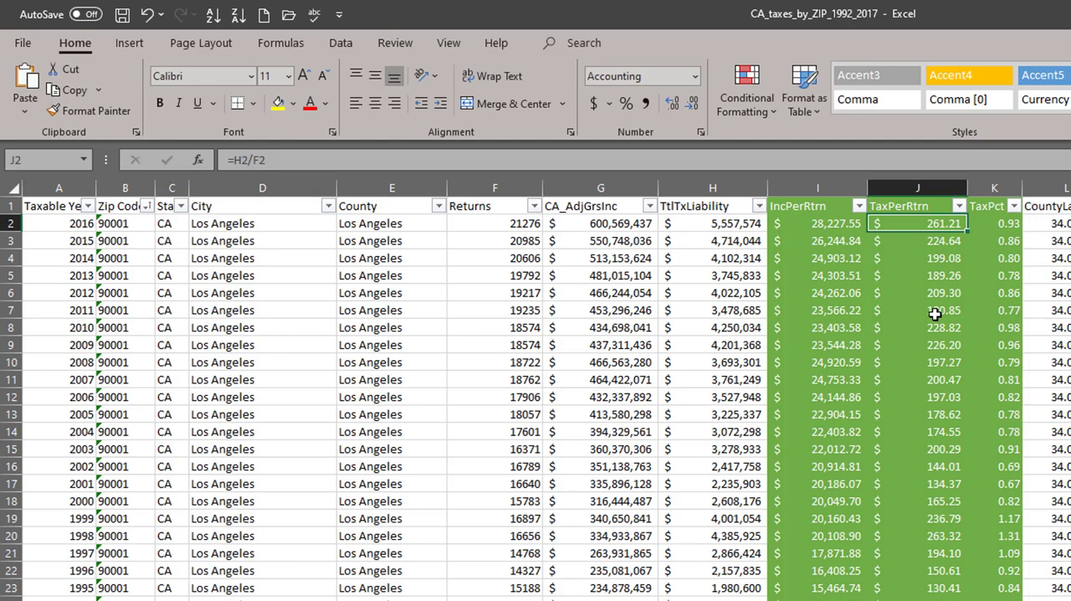
{"action": "double_click", "coordinate": [917, 223]}
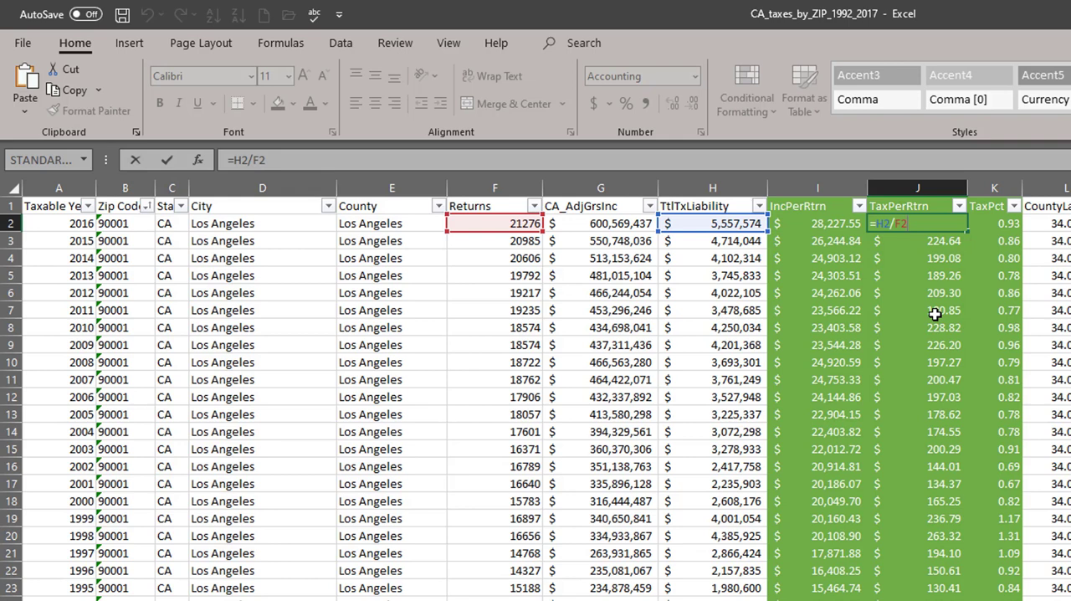
{"action": "key", "text": "enter"}
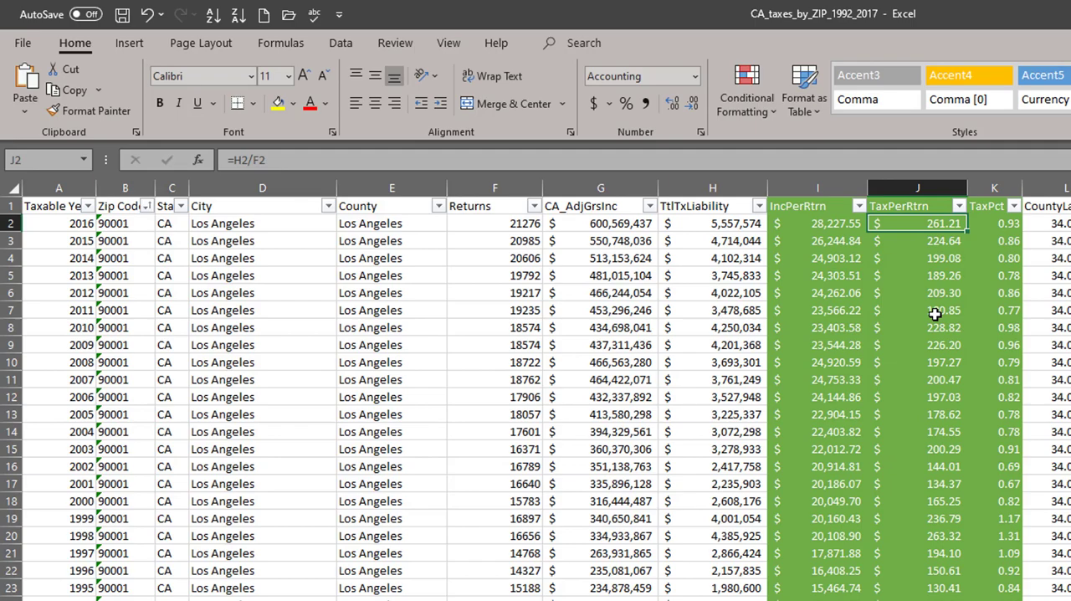
{"action": "left_click", "coordinate": [995, 223]}
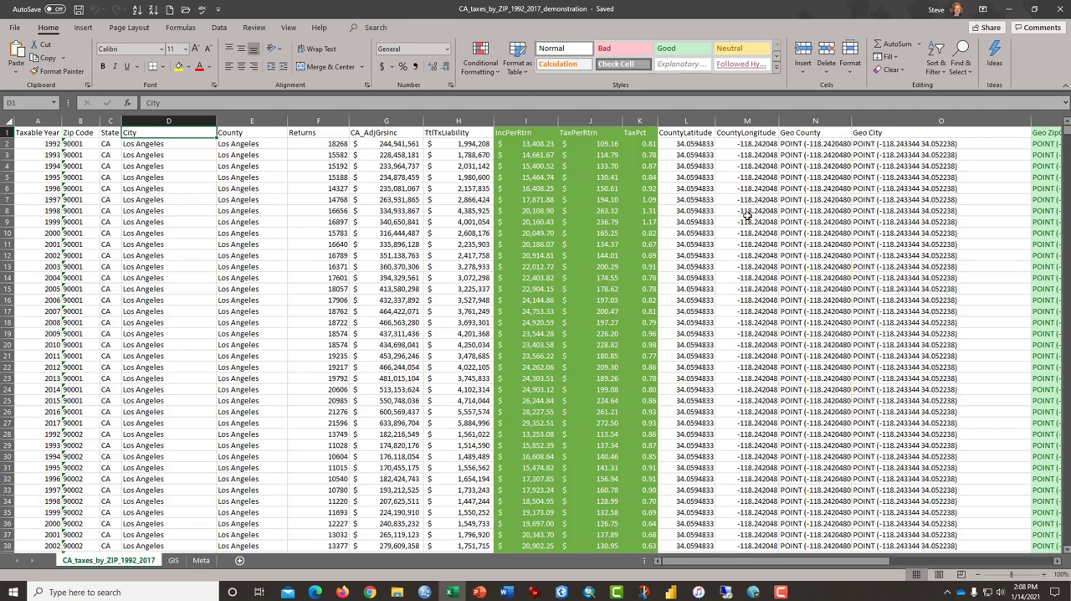
{"action": "mouse_move", "coordinate": [880, 207]}
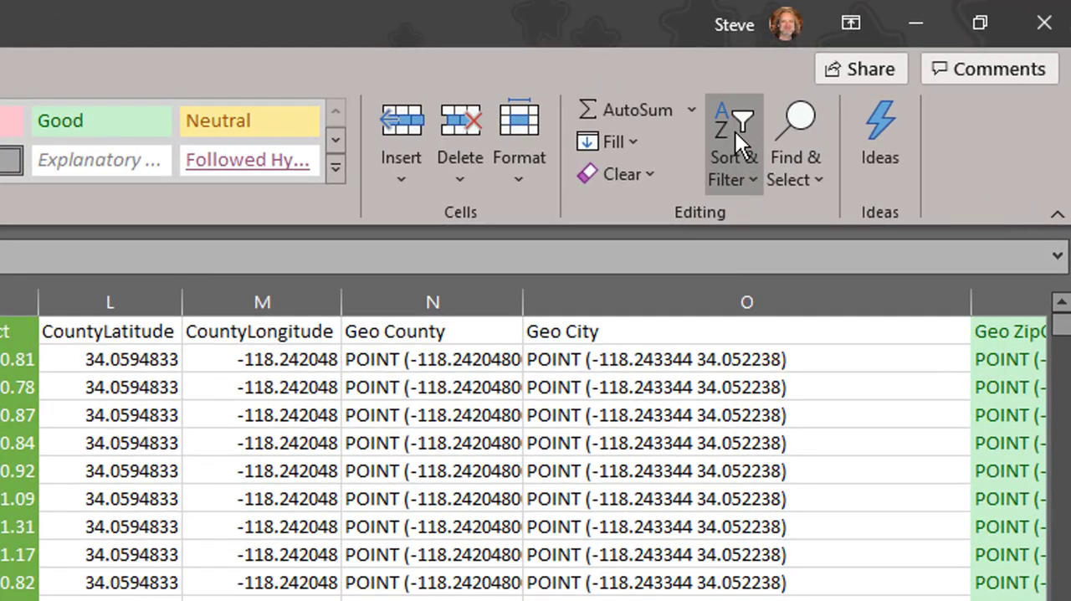
Step: Turn on header filters and filter the County column to Los Angeles only
{"action": "left_click", "coordinate": [734, 151]}
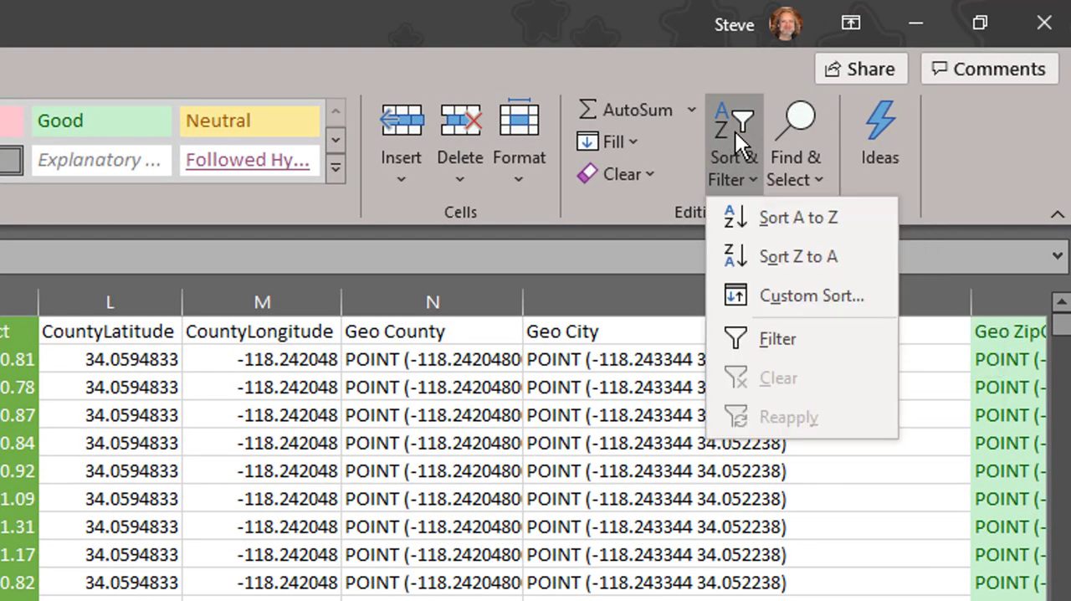
{"action": "left_click", "coordinate": [745, 339]}
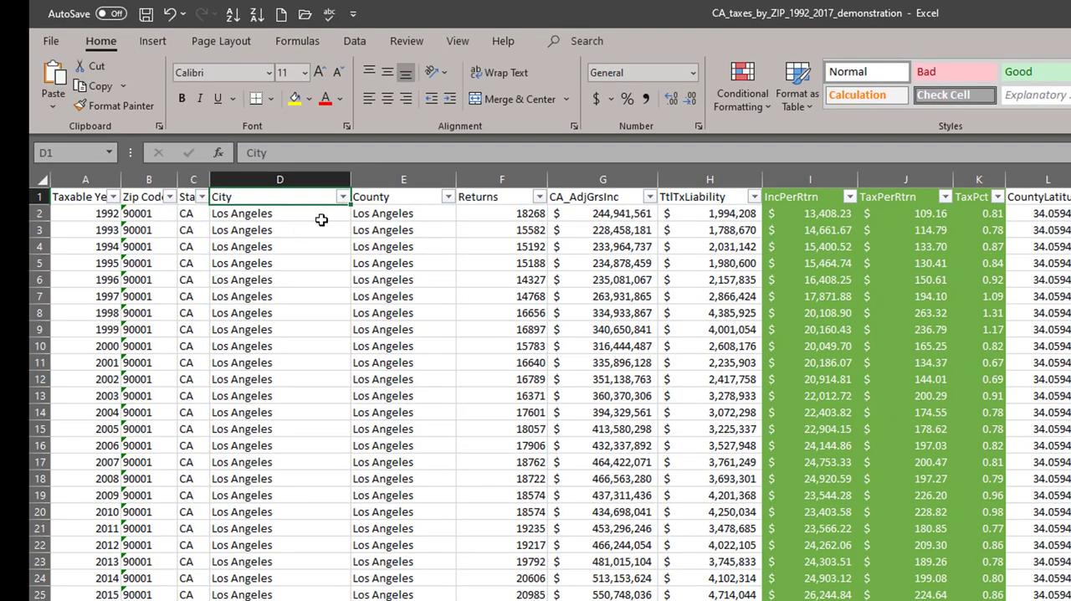
{"action": "left_click", "coordinate": [403, 196]}
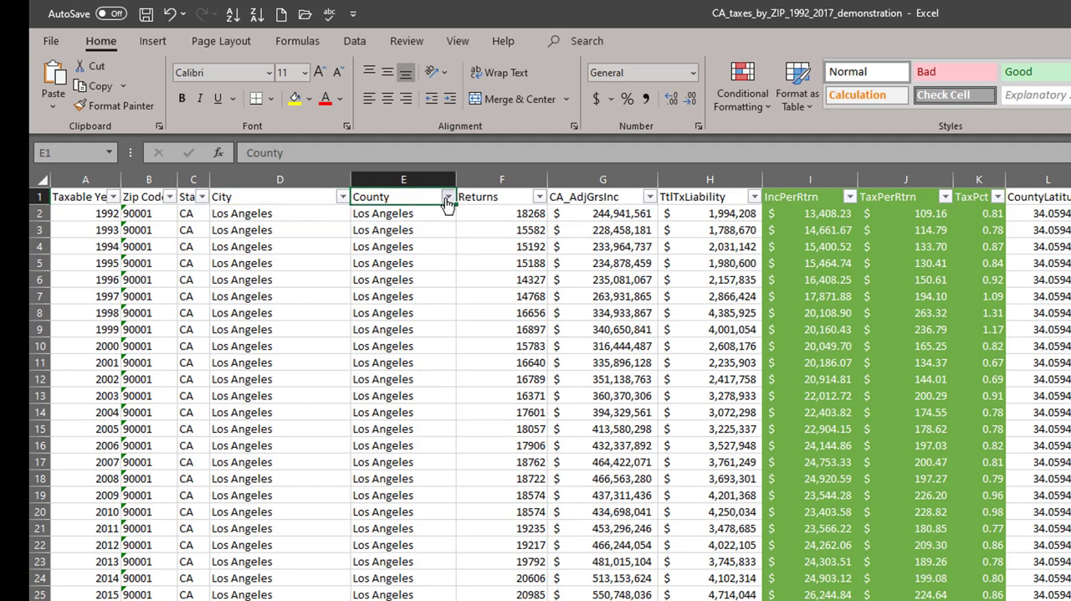
{"action": "left_click", "coordinate": [449, 196]}
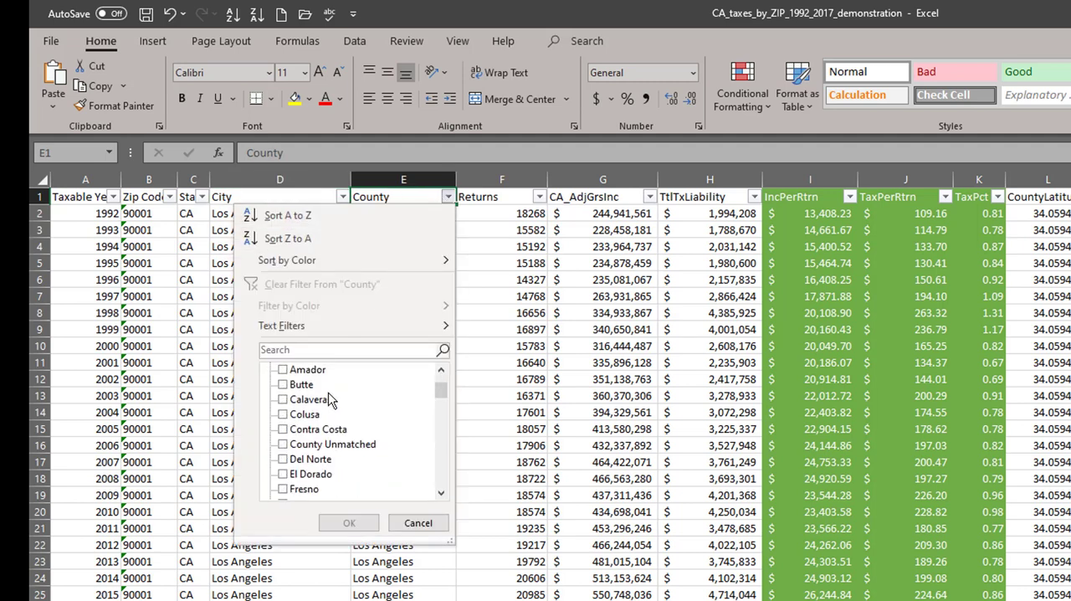
{"action": "scroll", "scroll_direction": "down", "scroll_amount": 3}
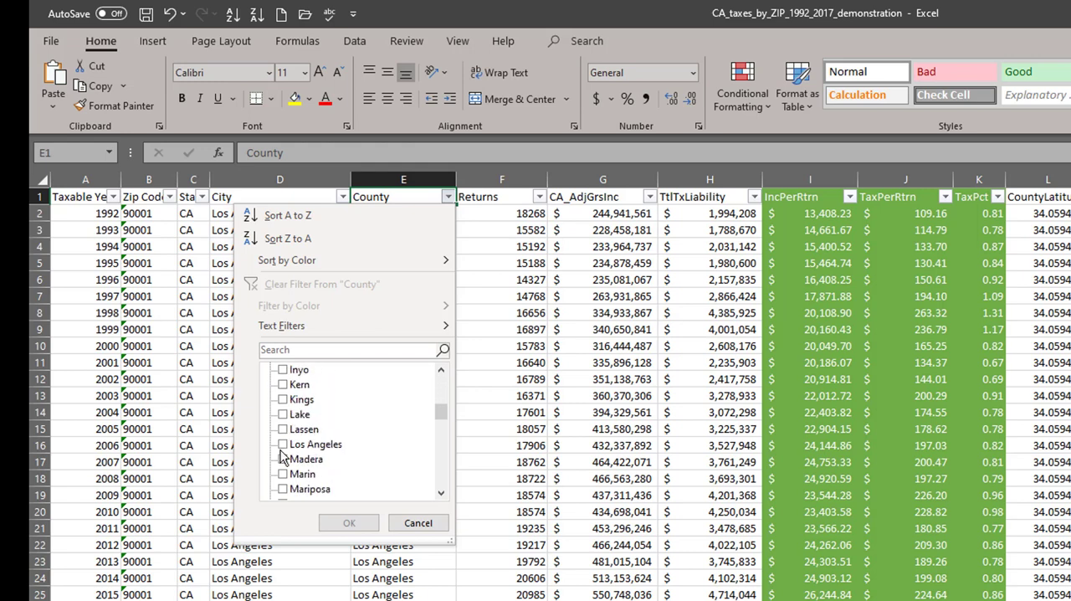
{"action": "left_click", "coordinate": [349, 523]}
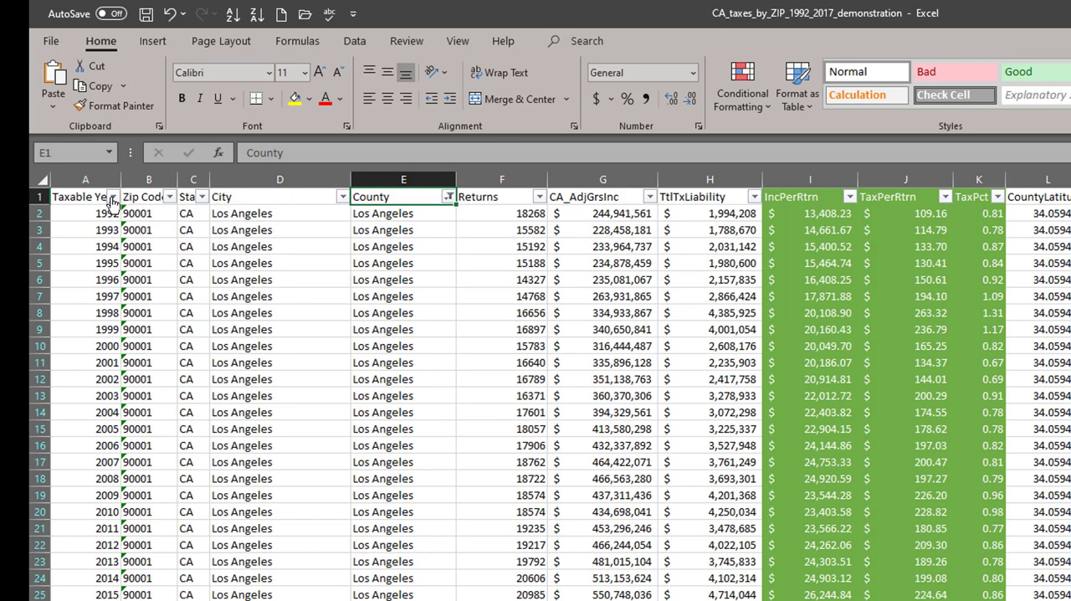
Step: Filter the Taxable Year column to show only 2017
{"action": "left_click", "coordinate": [113, 196]}
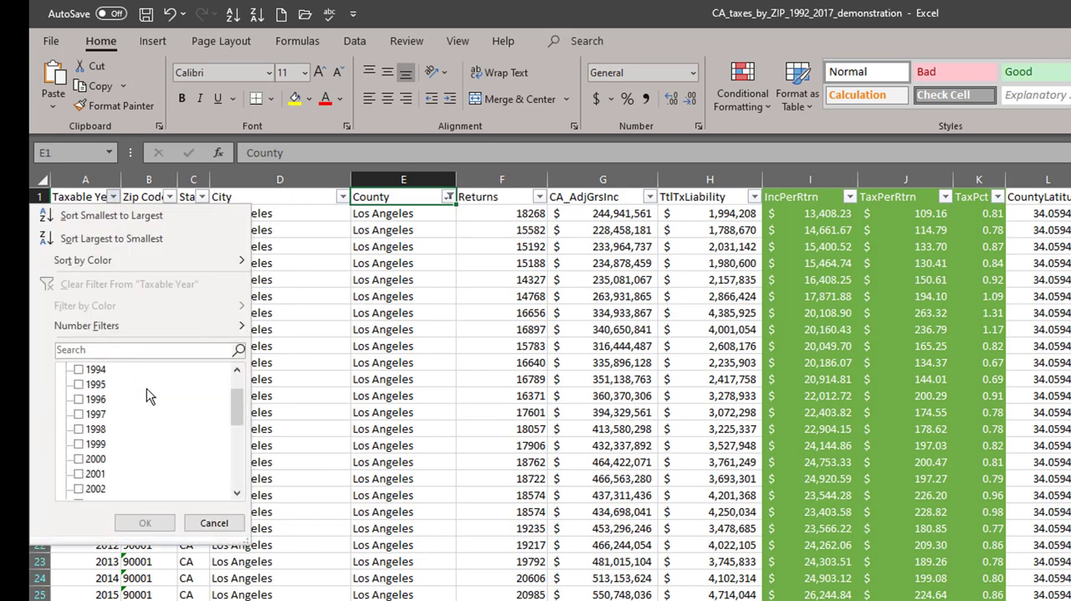
{"action": "scroll", "scroll_direction": "down", "scroll_amount": 3}
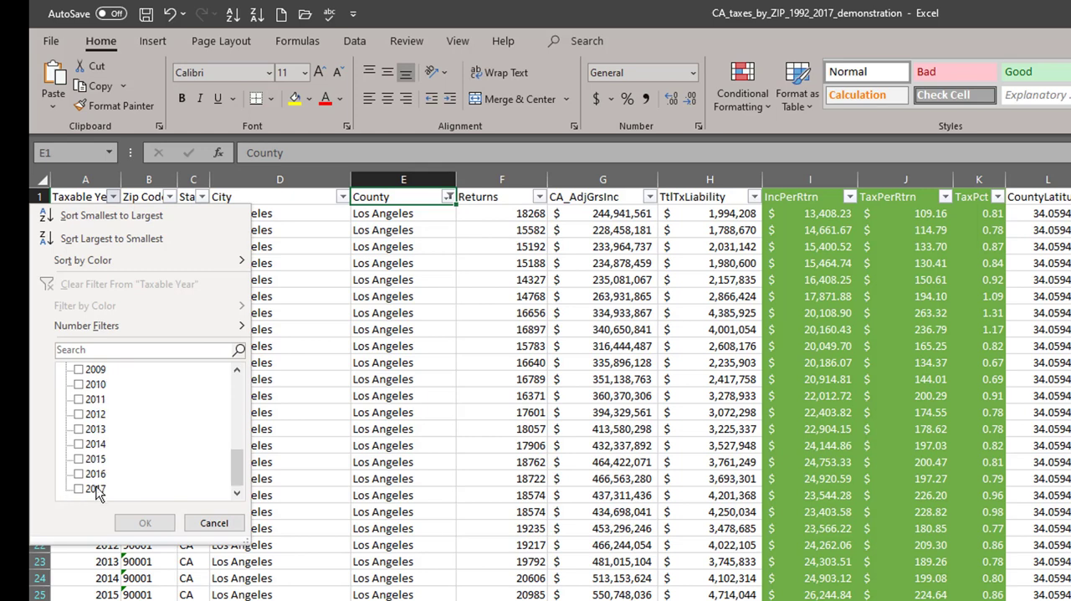
{"action": "left_click", "coordinate": [144, 522]}
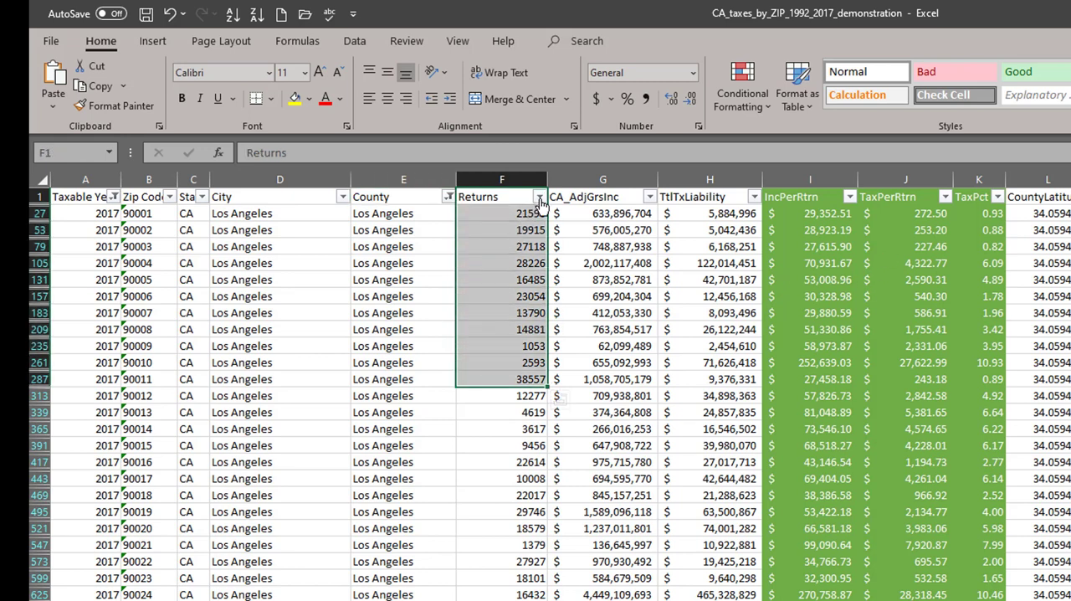
Step: Filter Returns to greater than or equal to 1000, leaving 272 records
{"action": "left_click", "coordinate": [537, 196]}
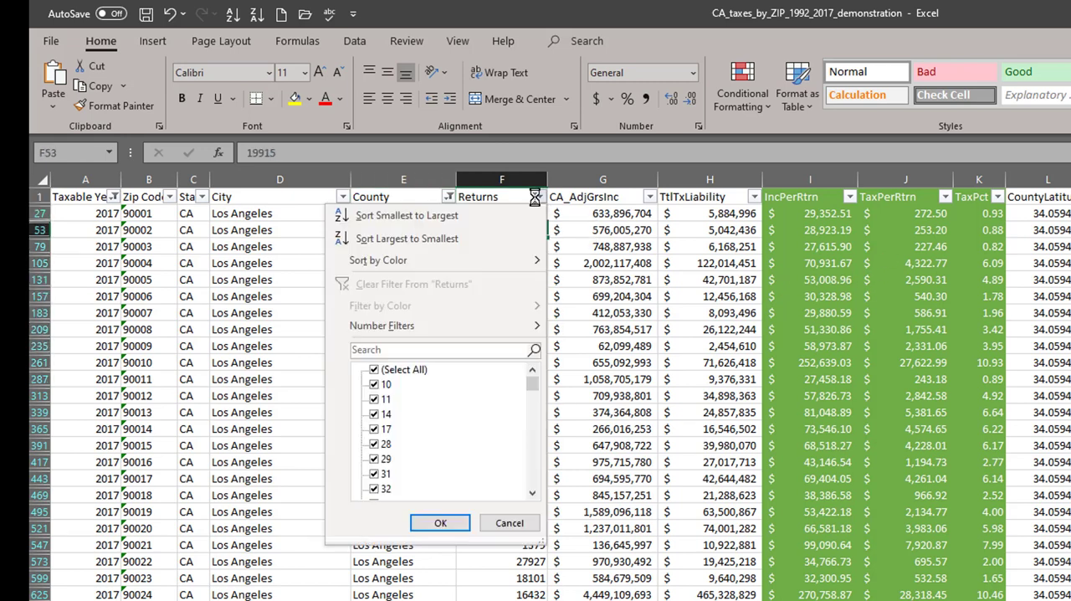
{"action": "mouse_move", "coordinate": [381, 325]}
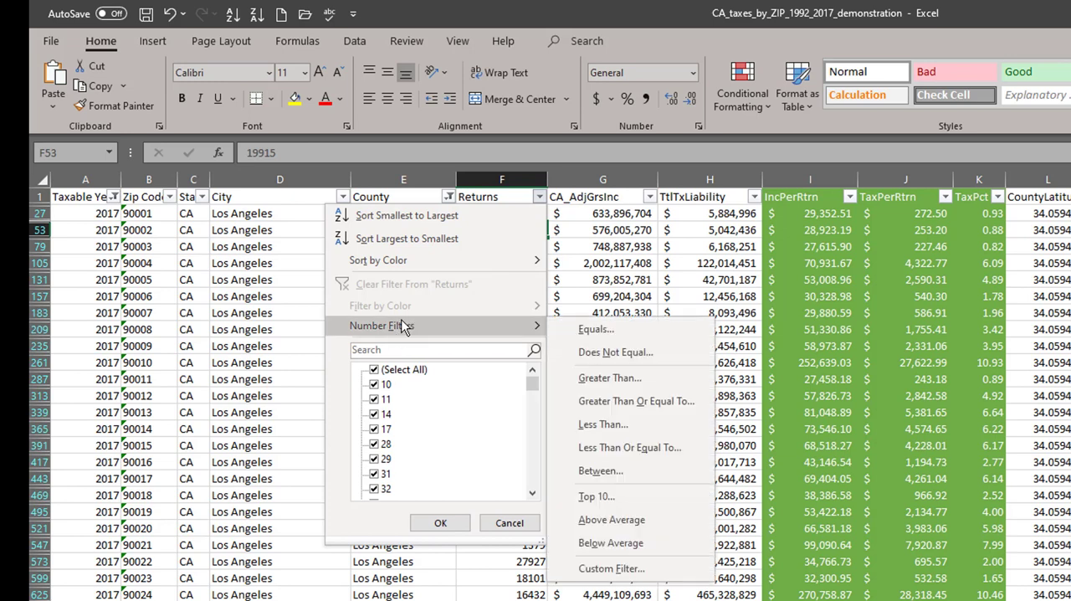
{"action": "mouse_move", "coordinate": [406, 400]}
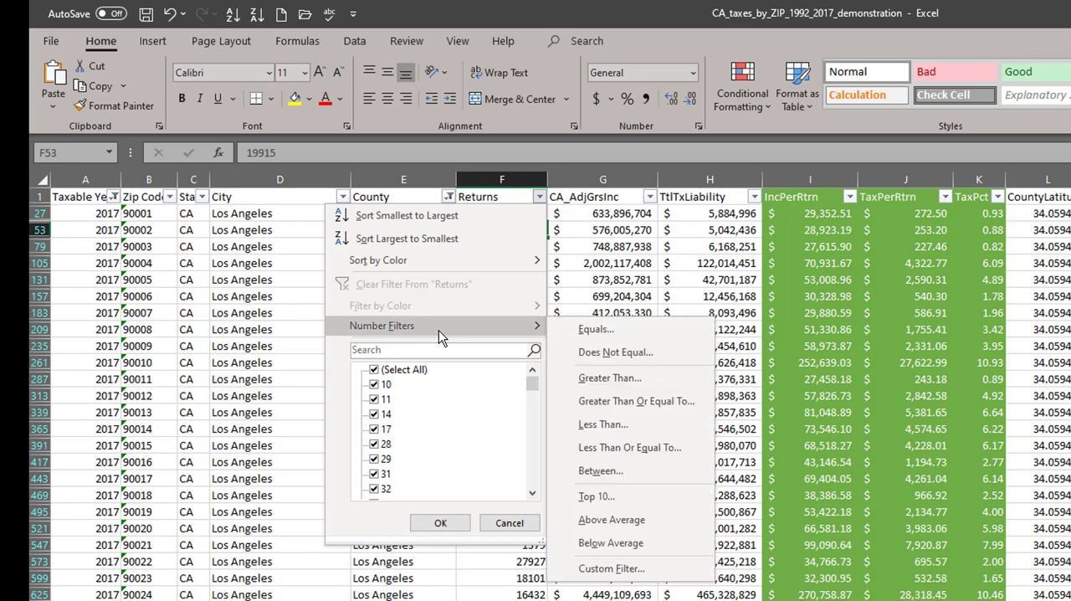
{"action": "mouse_move", "coordinate": [463, 337]}
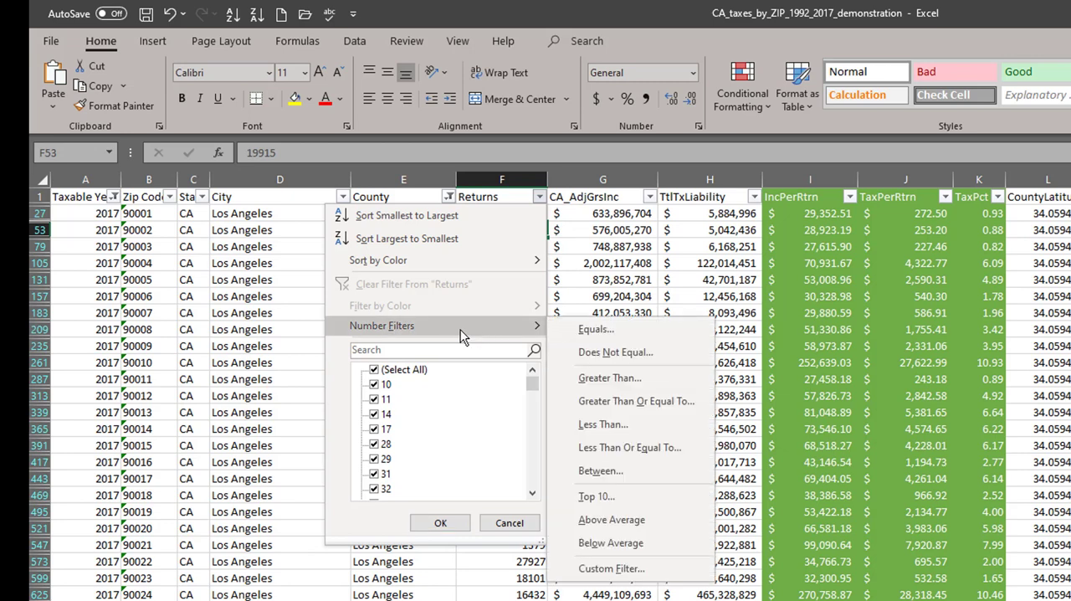
{"action": "mouse_move", "coordinate": [610, 377]}
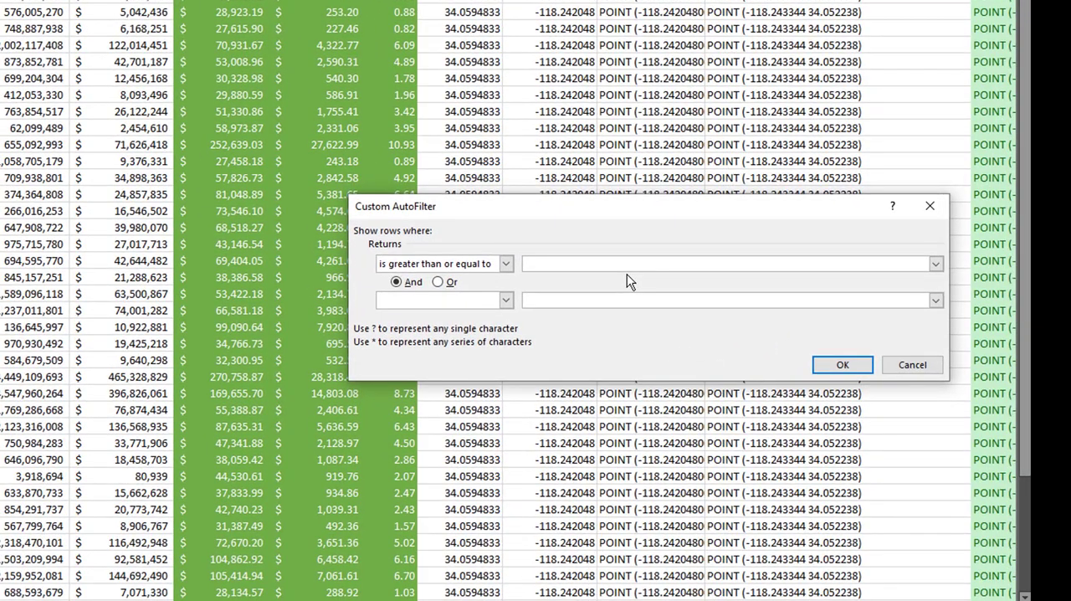
{"action": "type", "text": "1000"}
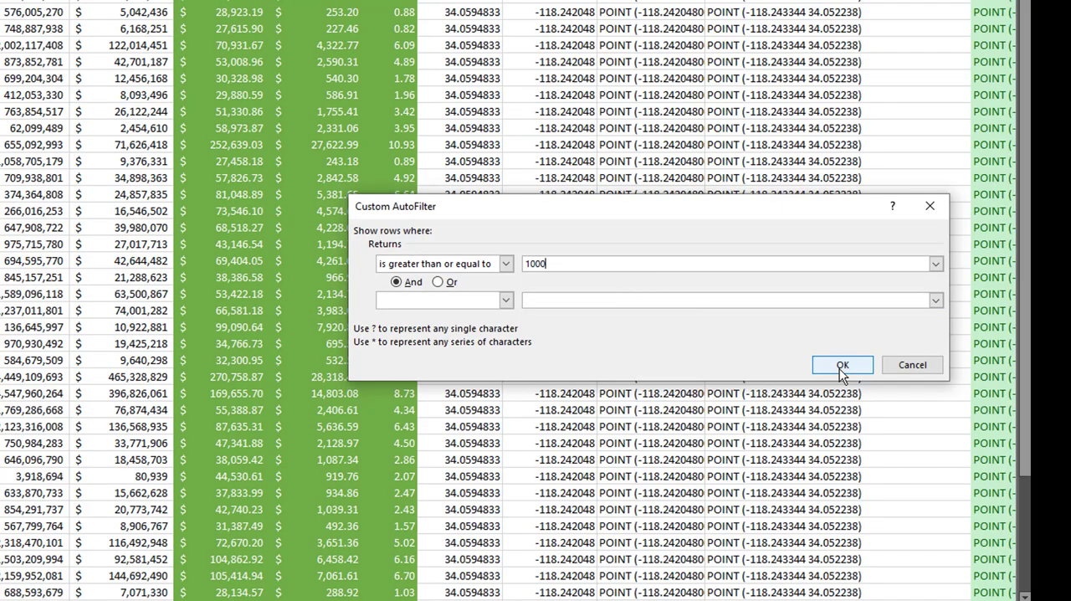
{"action": "left_click", "coordinate": [842, 364]}
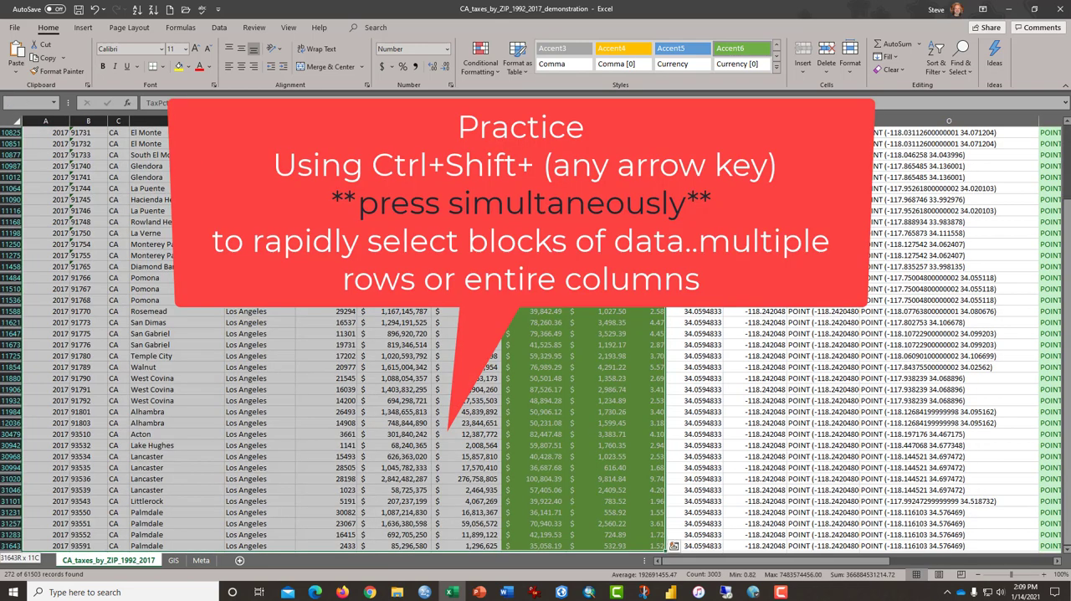
Step: Copy the 272 filtered Los Angeles 2017 records in columns A through K
{"action": "scroll", "scroll_direction": "down", "scroll_amount": 3}
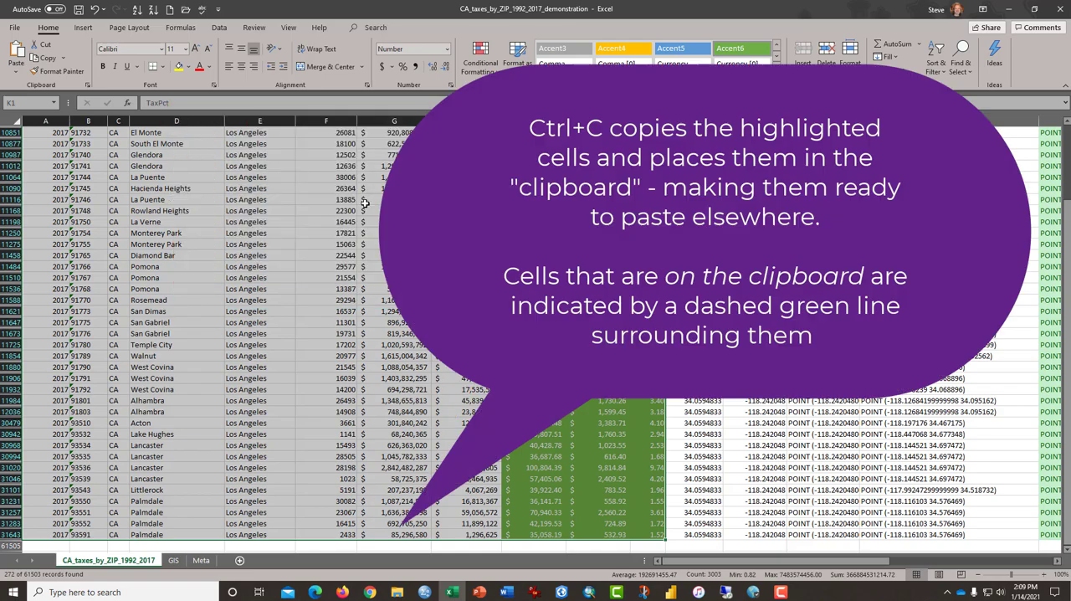
{"action": "key", "text": "ctrl+c"}
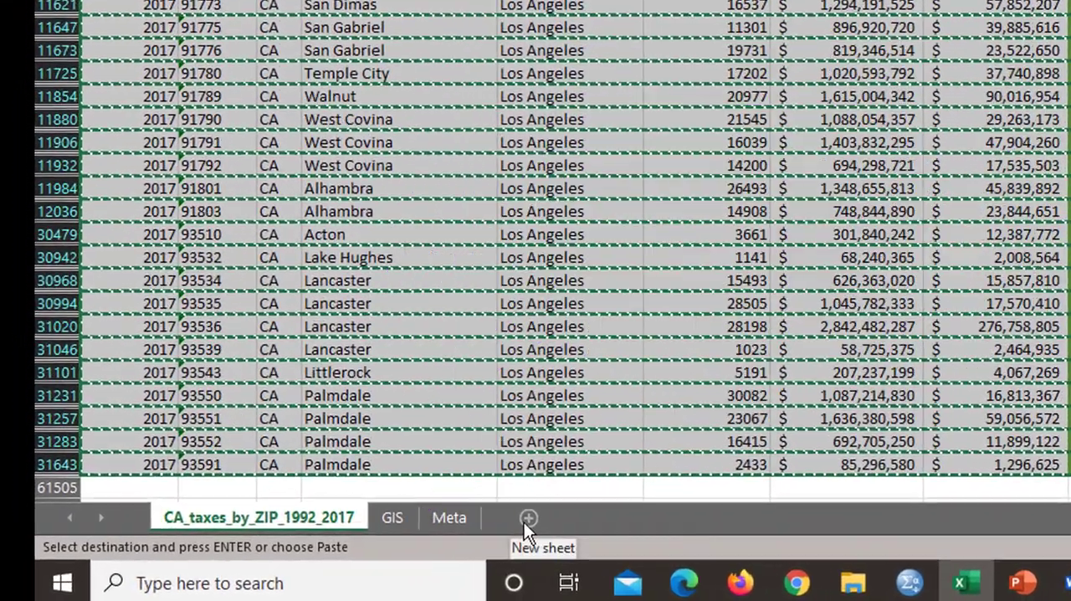
Step: Paste the copied records as values into A1 of a new Sheet1
{"action": "left_click", "coordinate": [527, 517]}
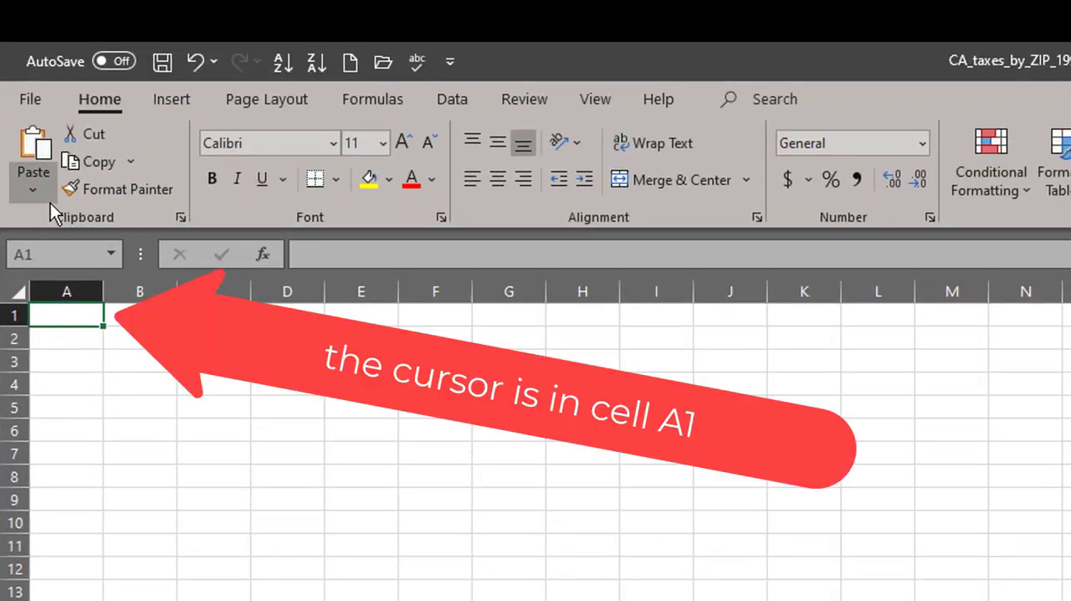
{"action": "left_click", "coordinate": [32, 198]}
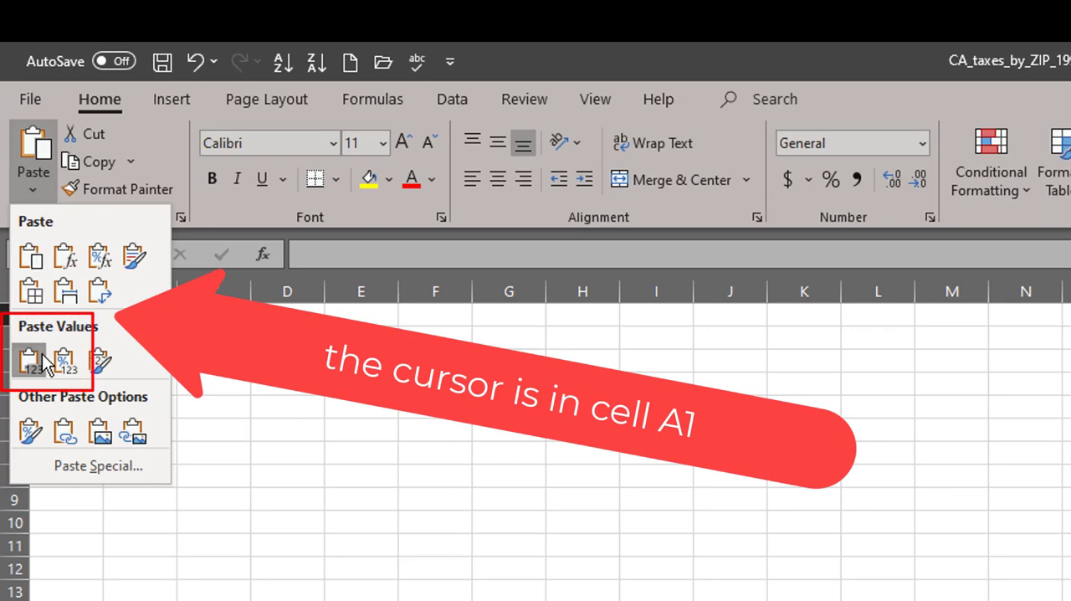
{"action": "mouse_move", "coordinate": [29, 360]}
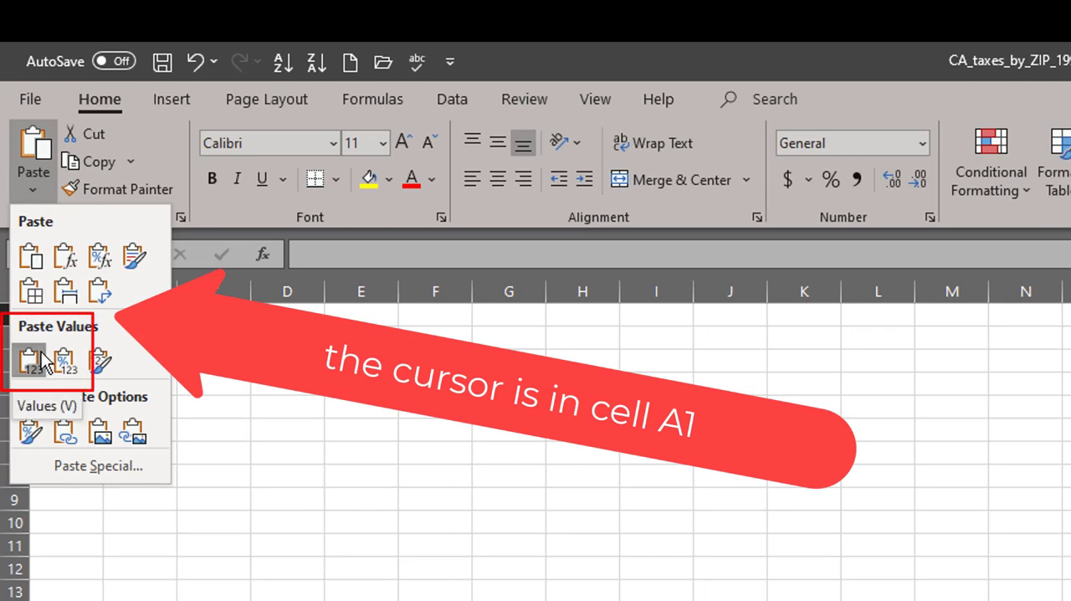
{"action": "left_click", "coordinate": [29, 360]}
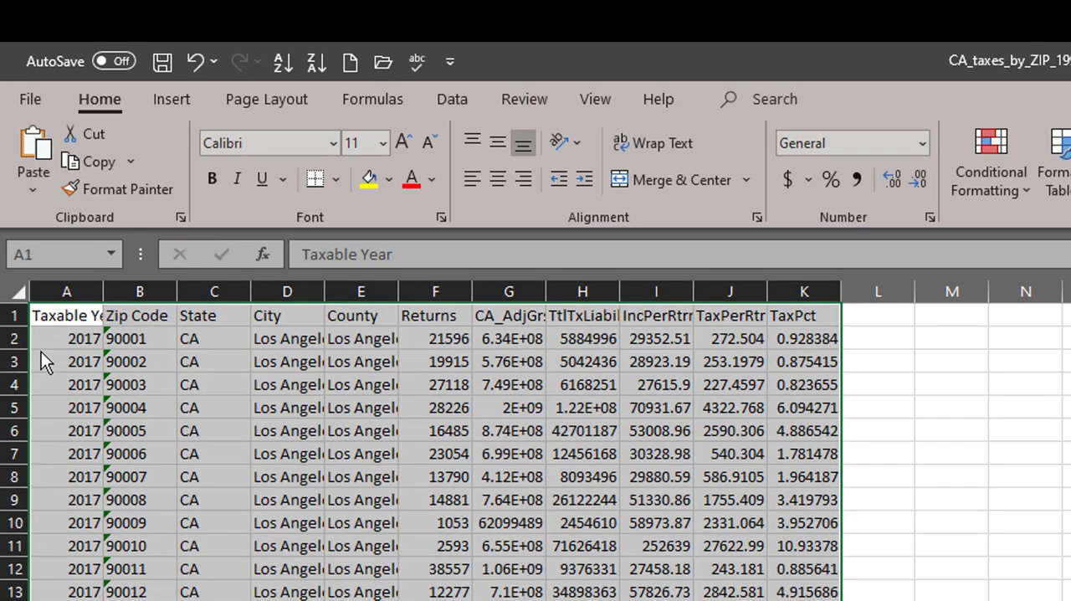
{"action": "left_click", "coordinate": [434, 453]}
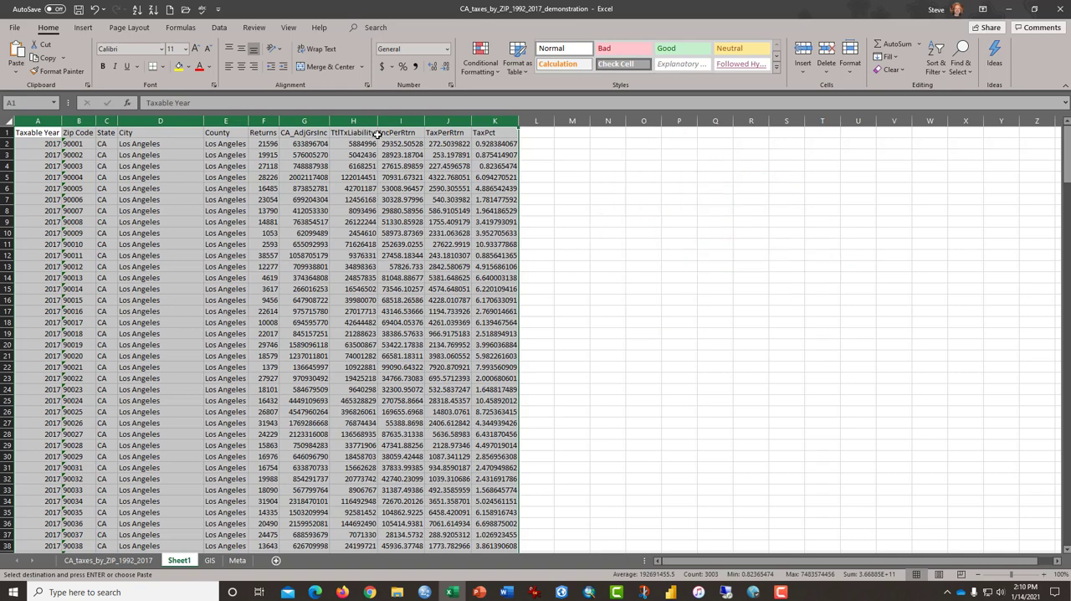
{"action": "scroll", "scroll_direction": "down", "scroll_amount": 3}
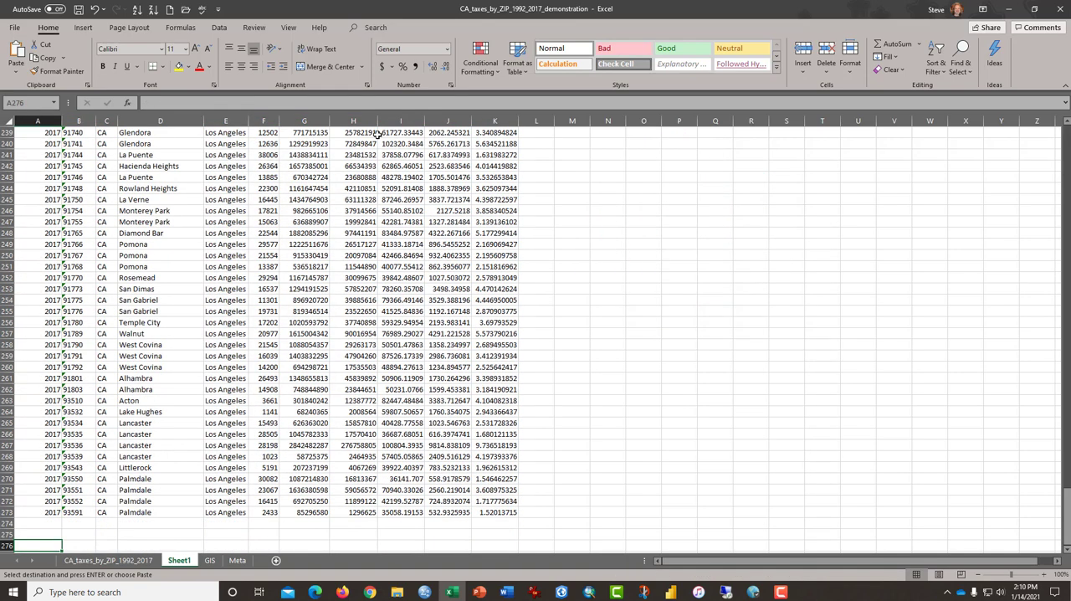
{"action": "left_click", "coordinate": [38, 534]}
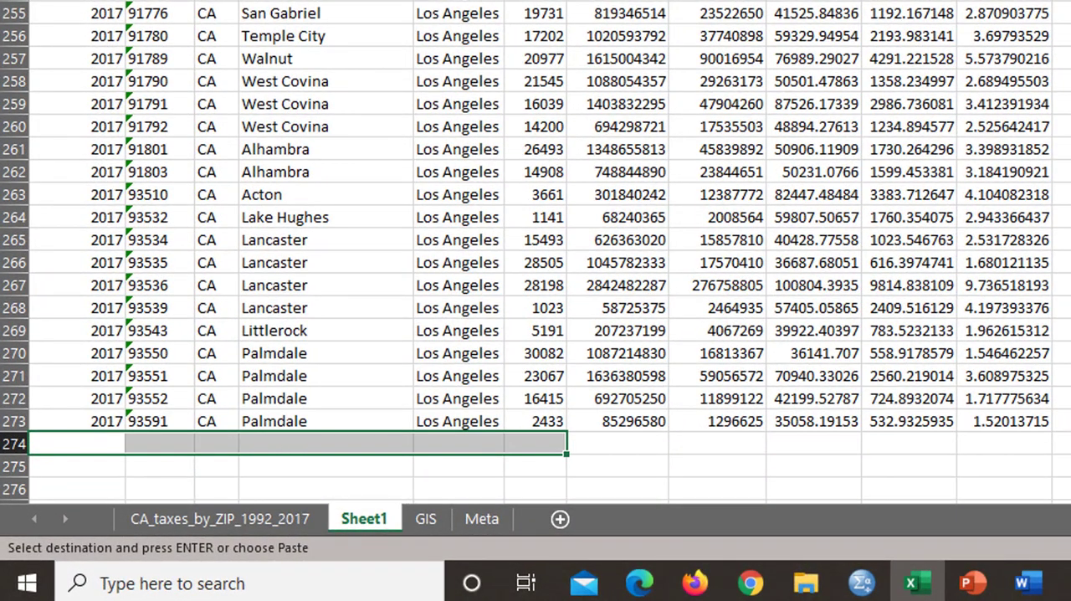
{"action": "left_click", "coordinate": [71, 443]}
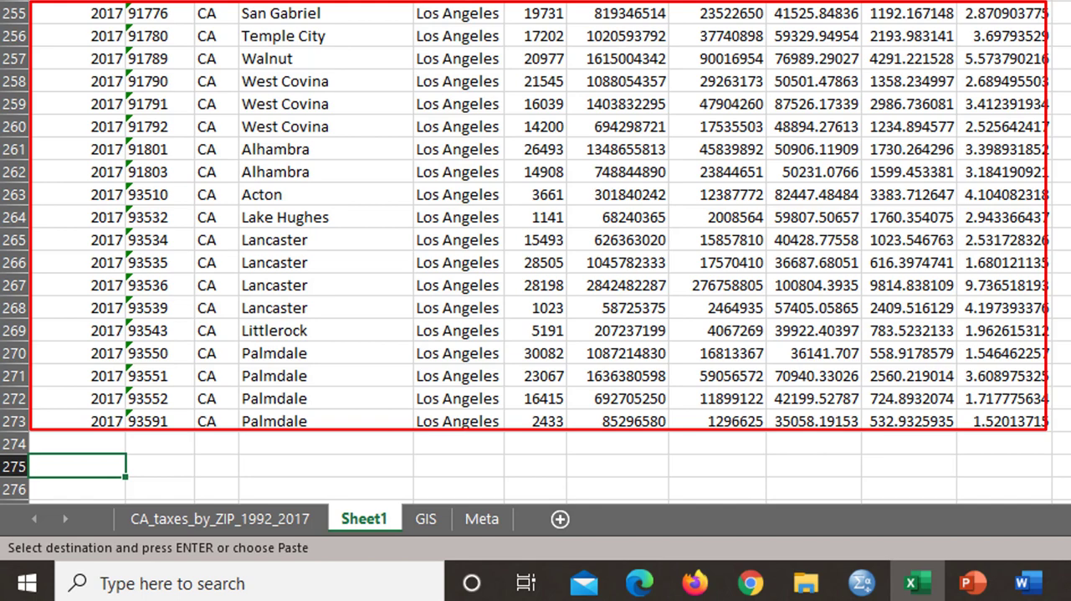
Step: Enter labels Count, Mean, Median, Skewness, Standard Deviation and Sum in D275:D280
{"action": "left_click", "coordinate": [326, 466]}
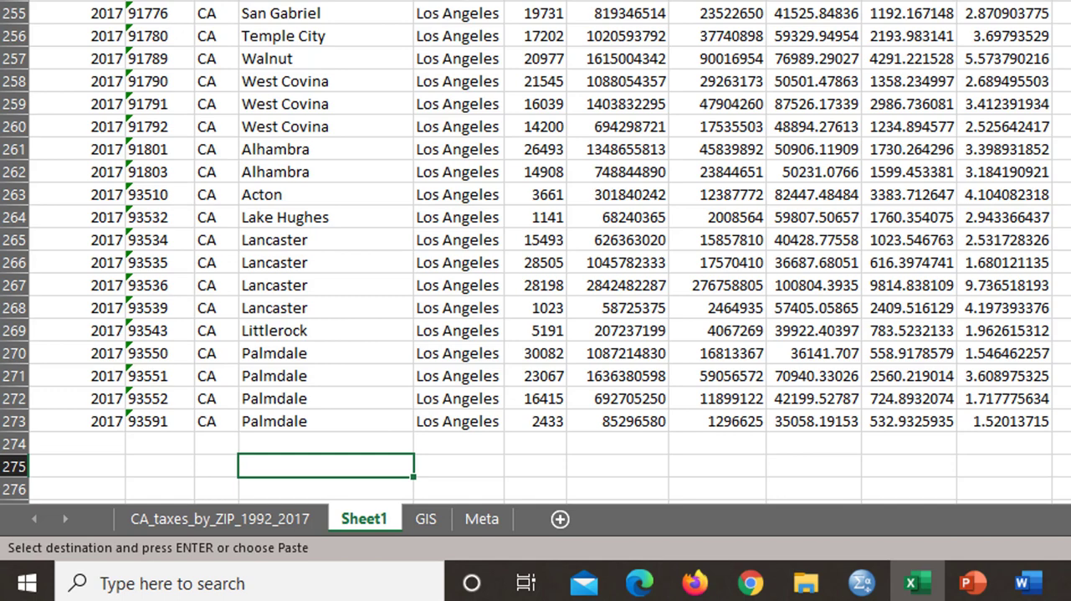
{"action": "type", "text": "Count"}
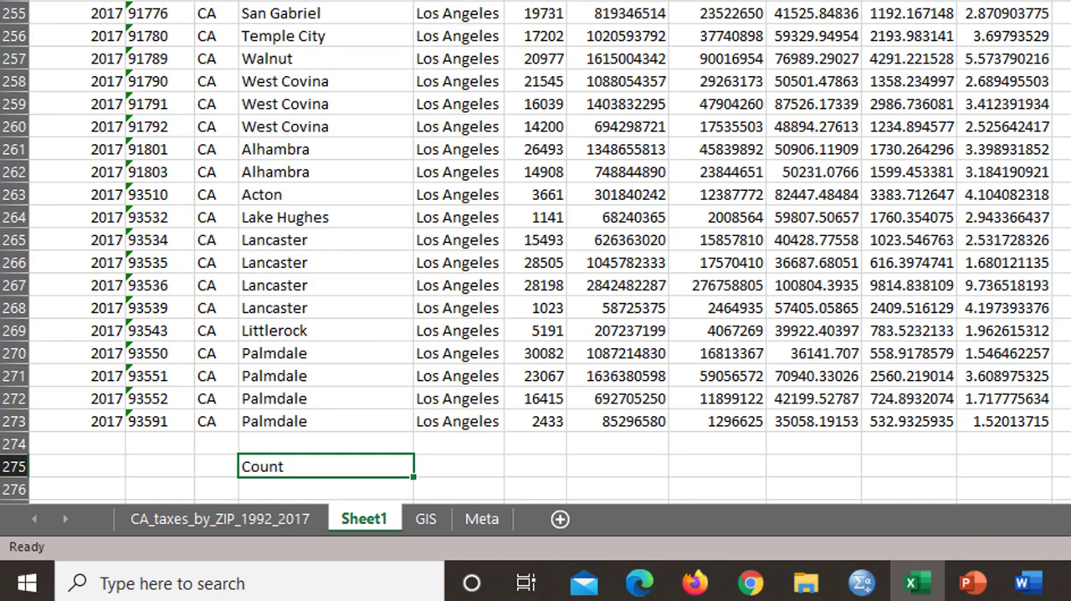
{"action": "type", "text": "Mean"}
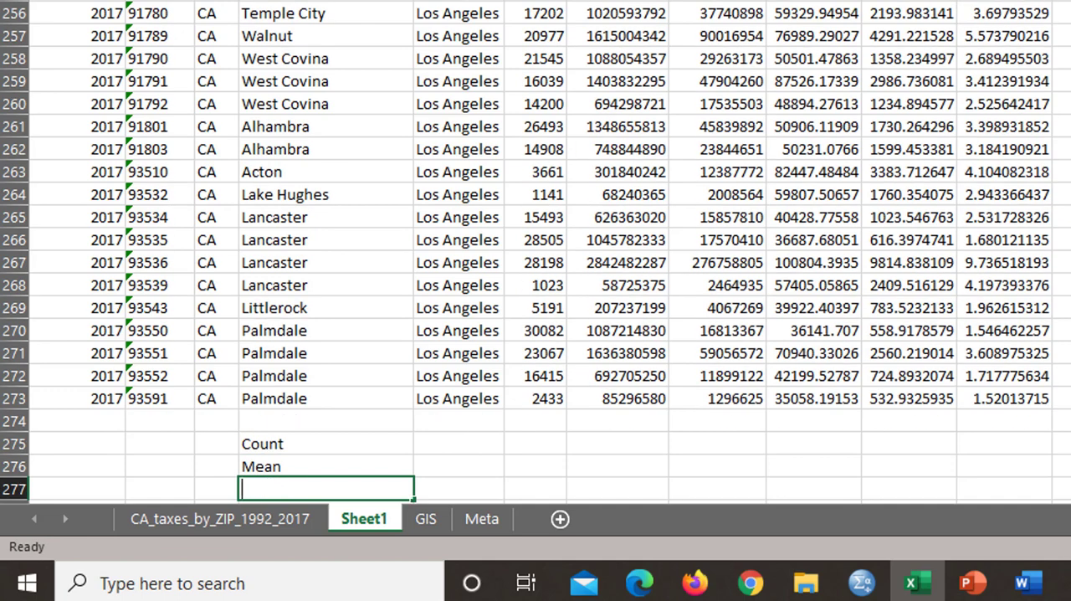
{"action": "type", "text": "Median"}
{"action": "type", "text": "Skewness"}
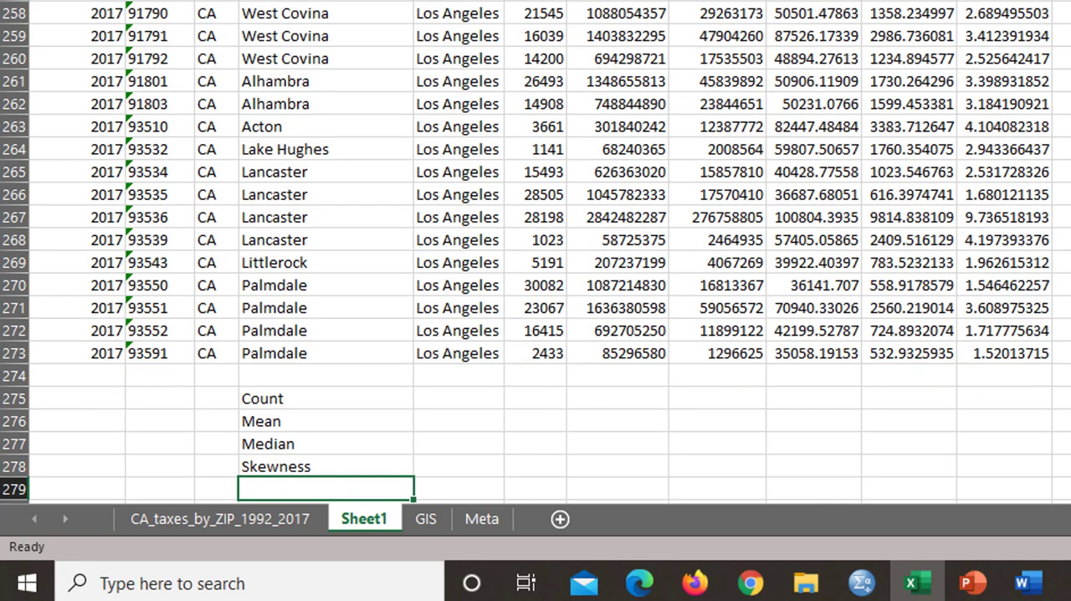
{"action": "type", "text": "Standard Deviati"}
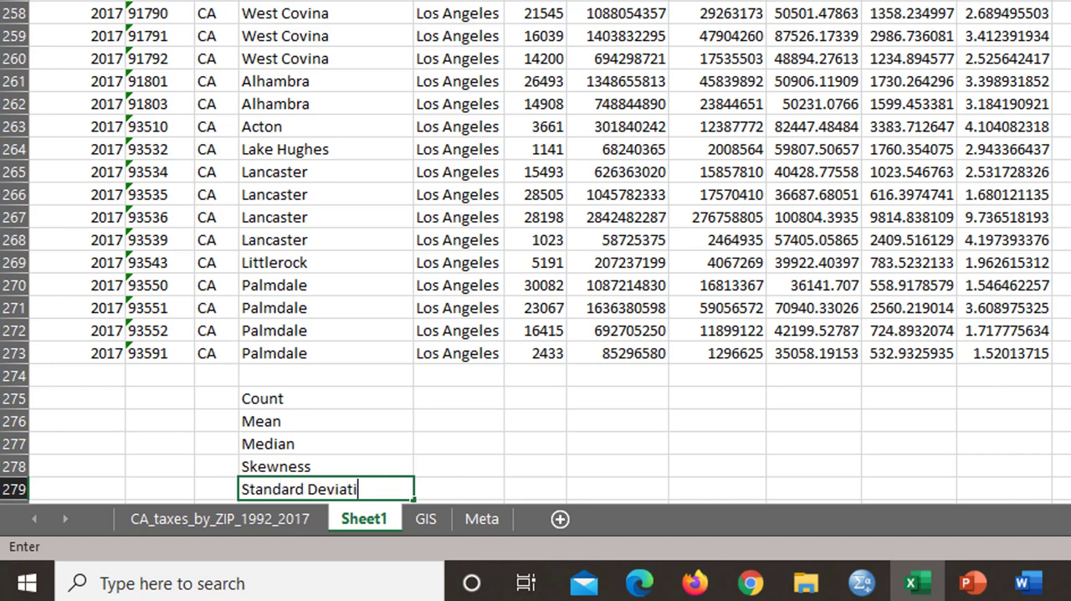
{"action": "key", "text": "enter"}
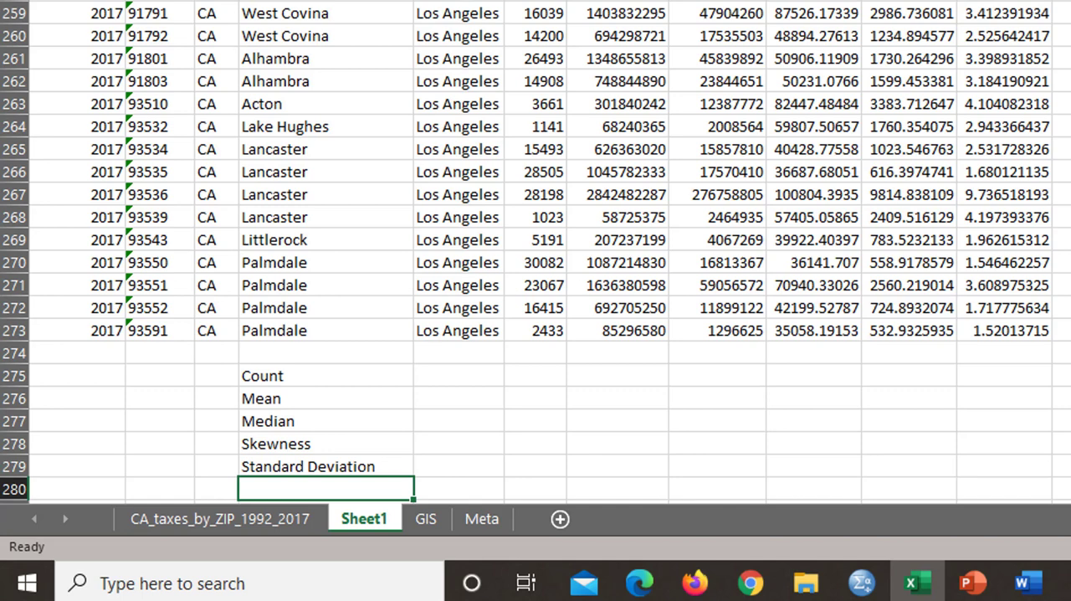
{"action": "scroll", "scroll_direction": "down", "scroll_amount": 3}
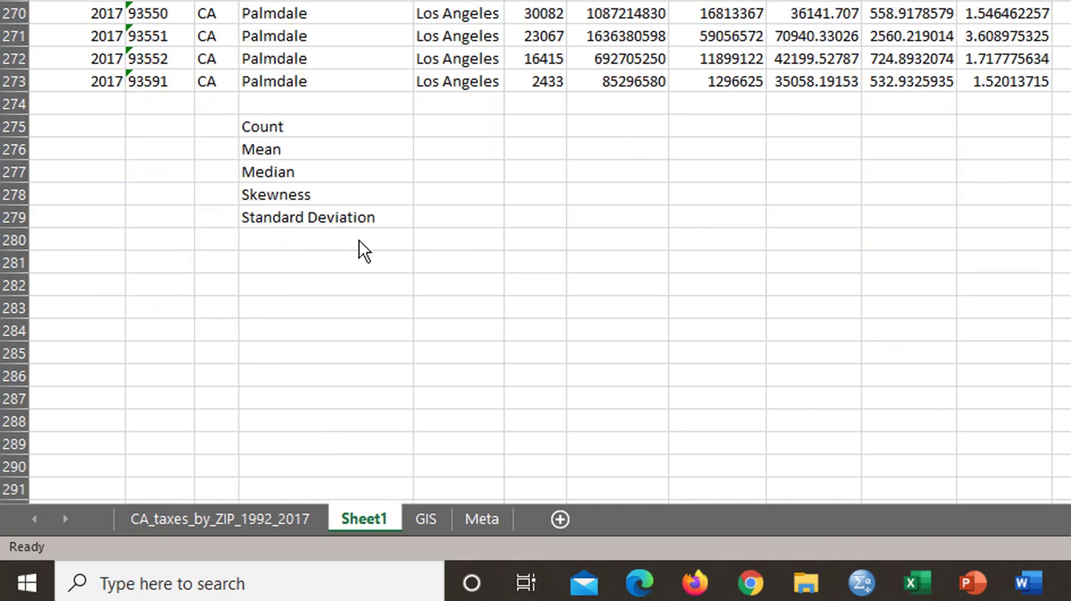
{"action": "type", "text": "Sum"}
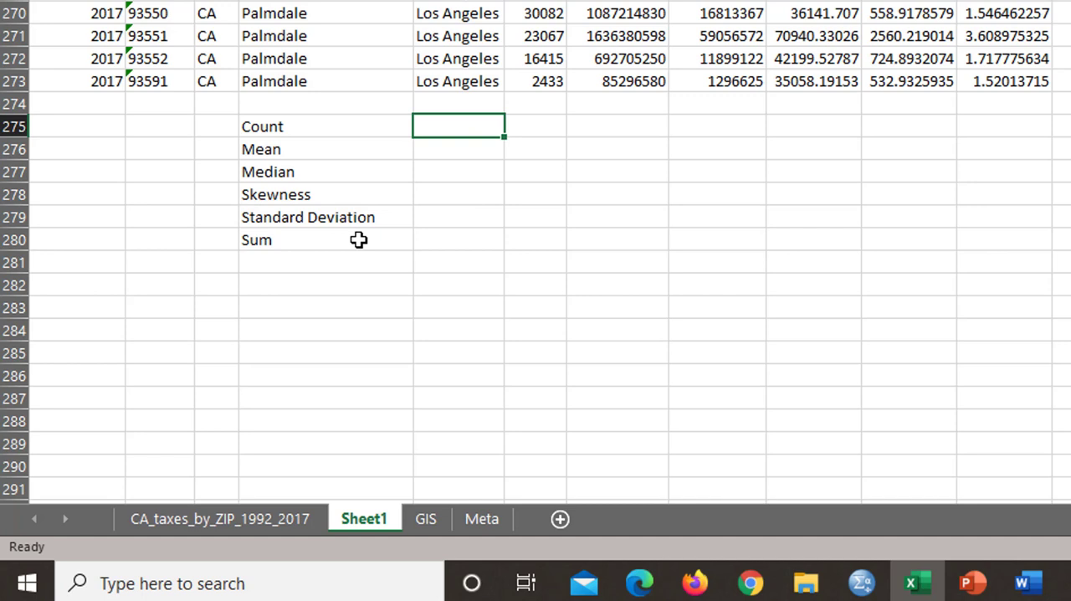
Step: Put N in E275 and =COUNT(F2:F273) in F275, returning 272
{"action": "left_click", "coordinate": [535, 125]}
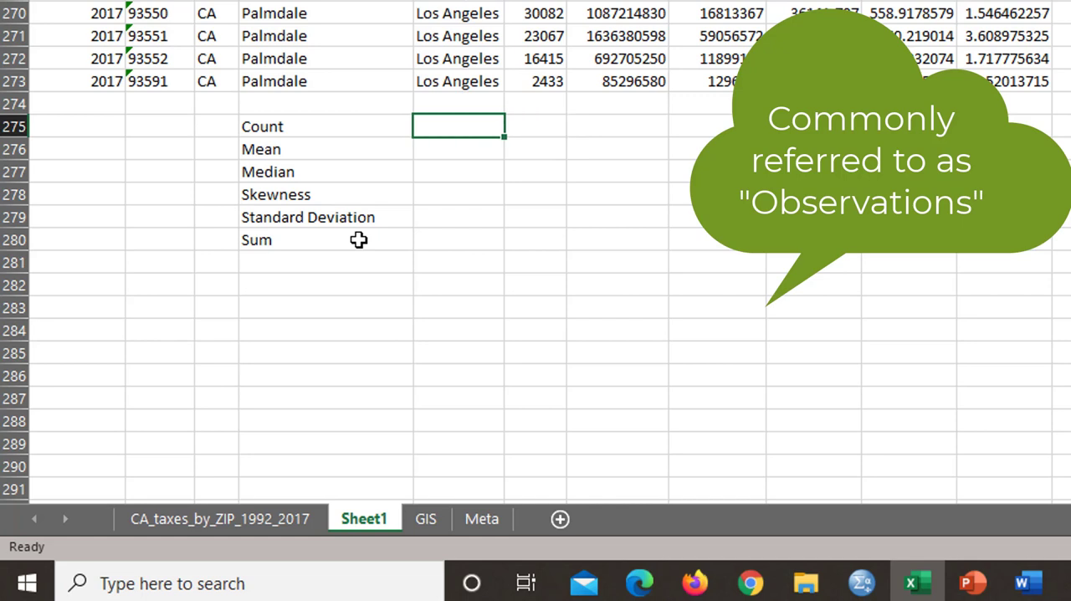
{"action": "type", "text": "N"}
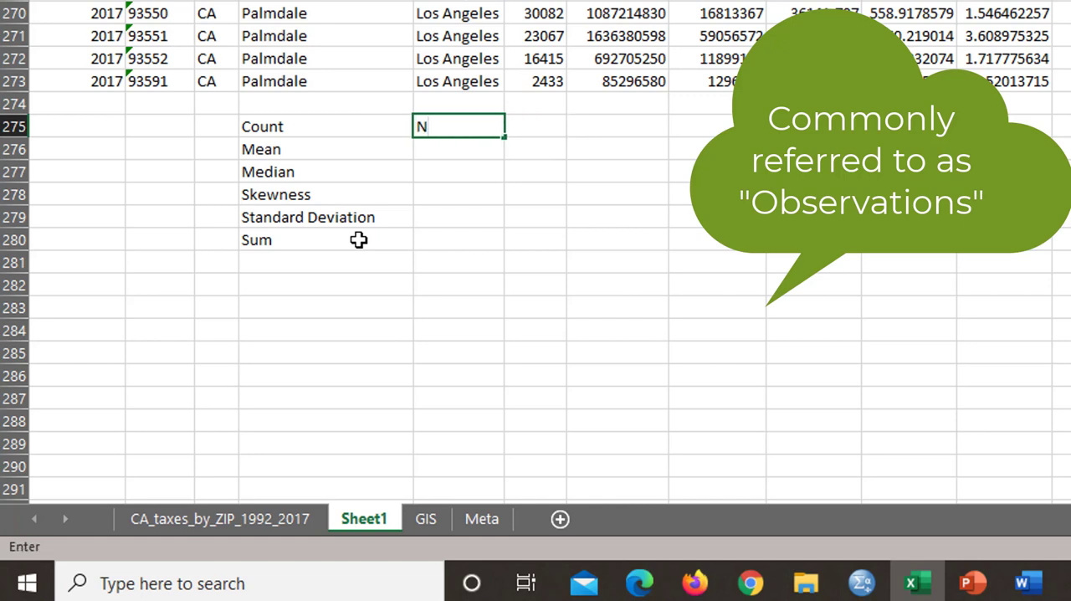
{"action": "key", "text": "Enter"}
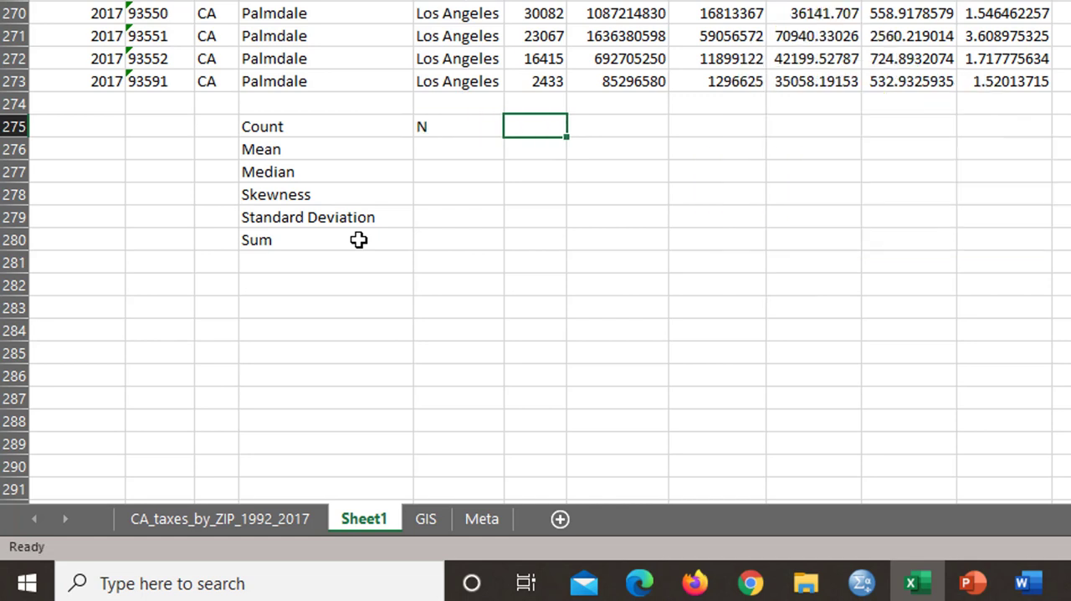
{"action": "type", "text": "="}
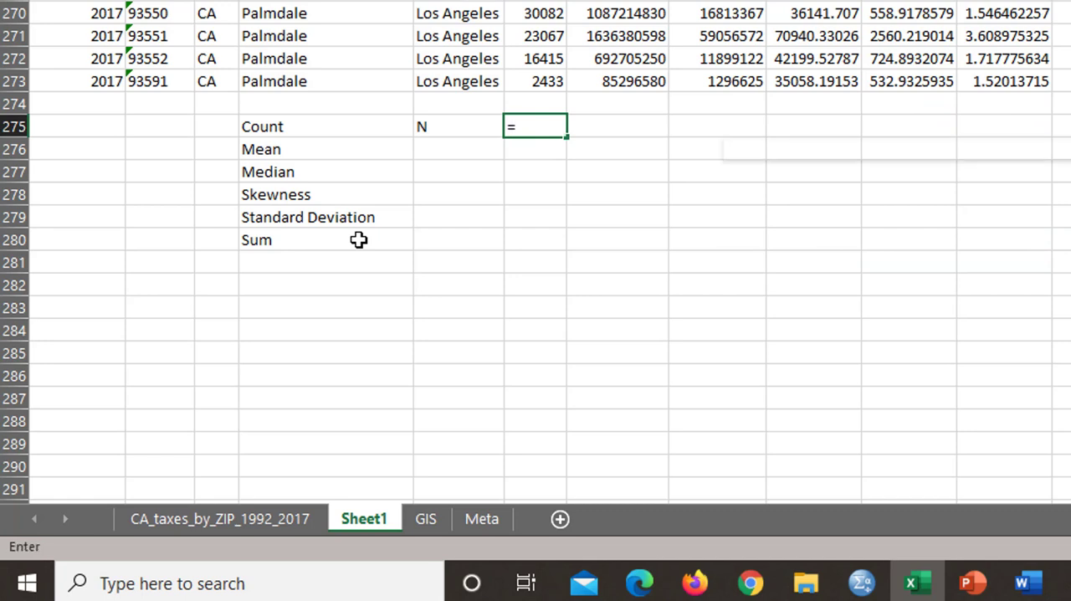
{"action": "type", "text": "count("}
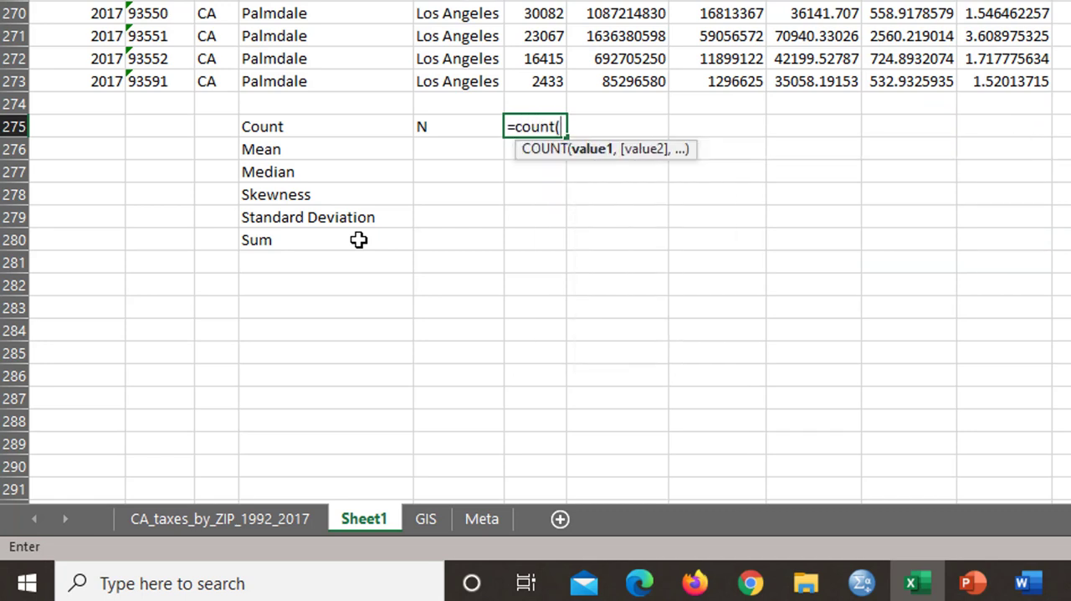
{"action": "type", "text": "f2"}
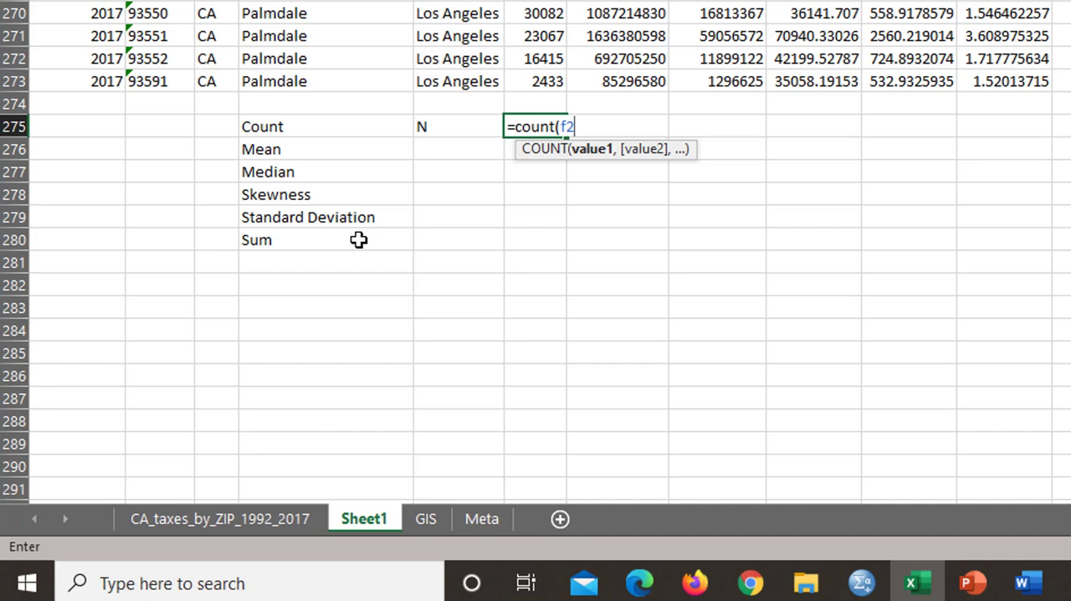
{"action": "type", "text": ":"}
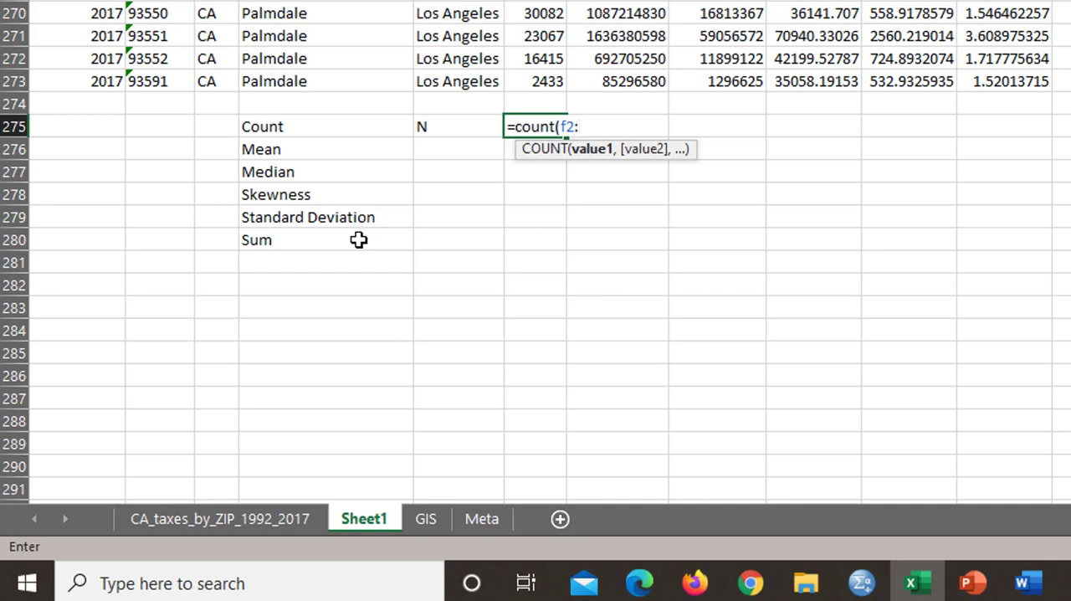
{"action": "type", "text": "f273"}
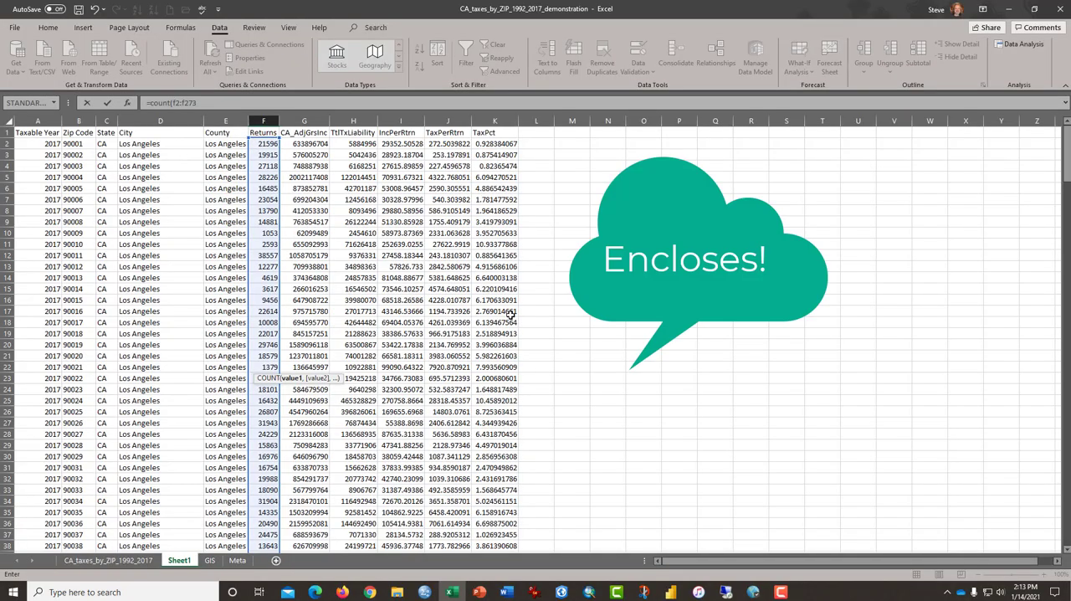
{"action": "scroll", "scroll_direction": "down", "scroll_amount": 3}
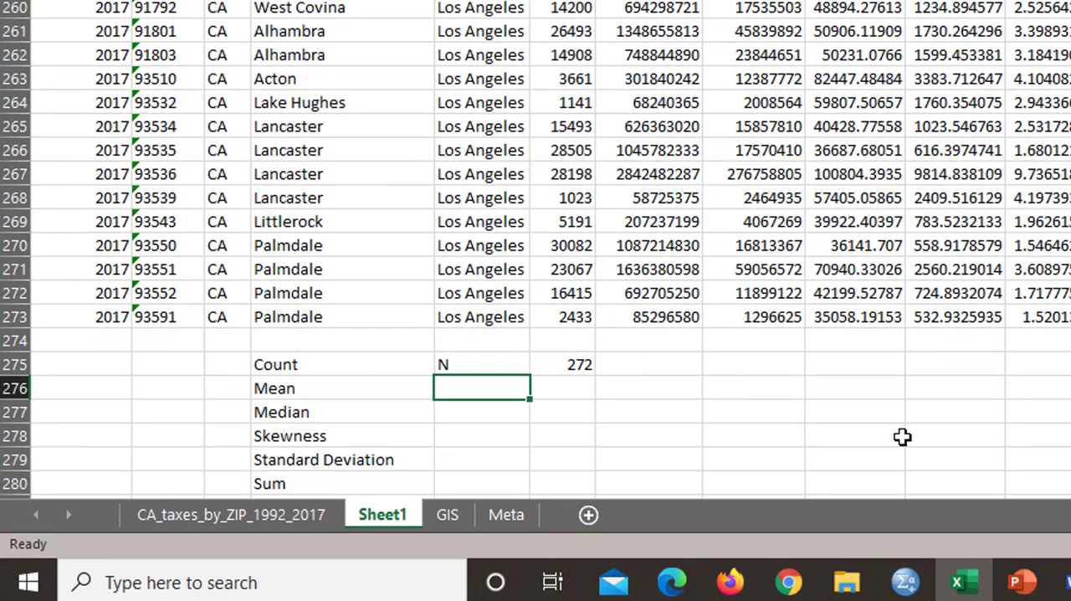
{"action": "left_click", "coordinate": [563, 363]}
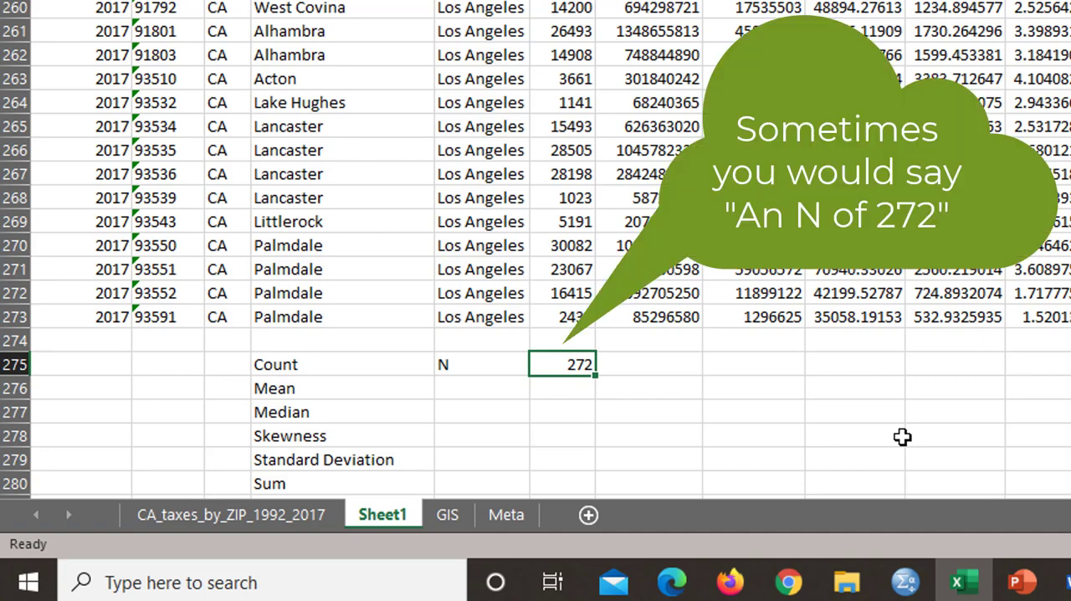
Step: Enter =AVERAGE(F2:F273) and =MEDIAN(F2:F273) in F276 and F277, giving 16851.4 and 15770
{"action": "left_click", "coordinate": [562, 387]}
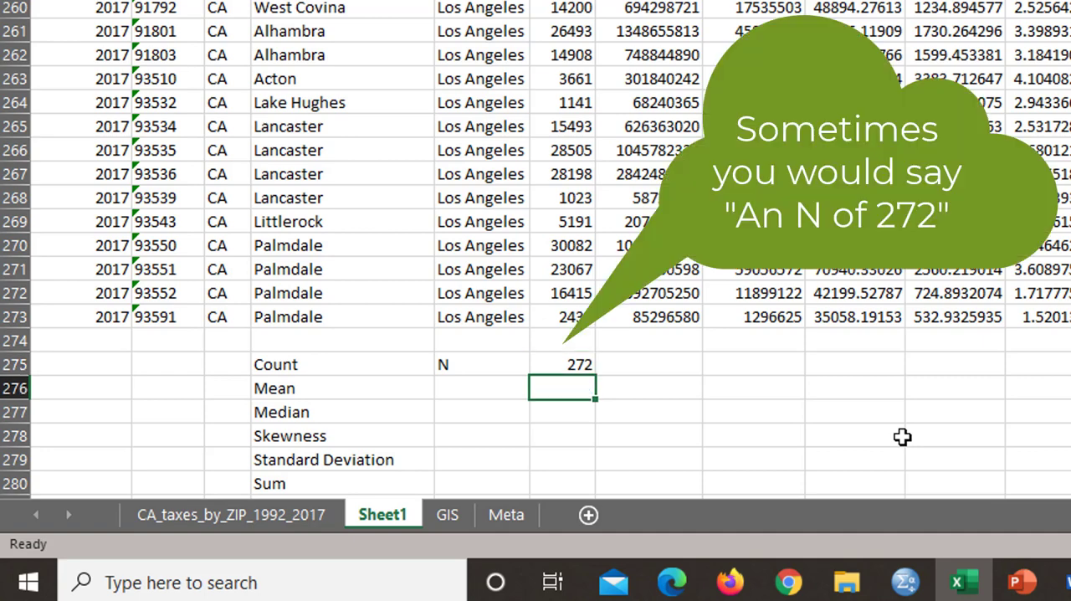
{"action": "type", "text": "="}
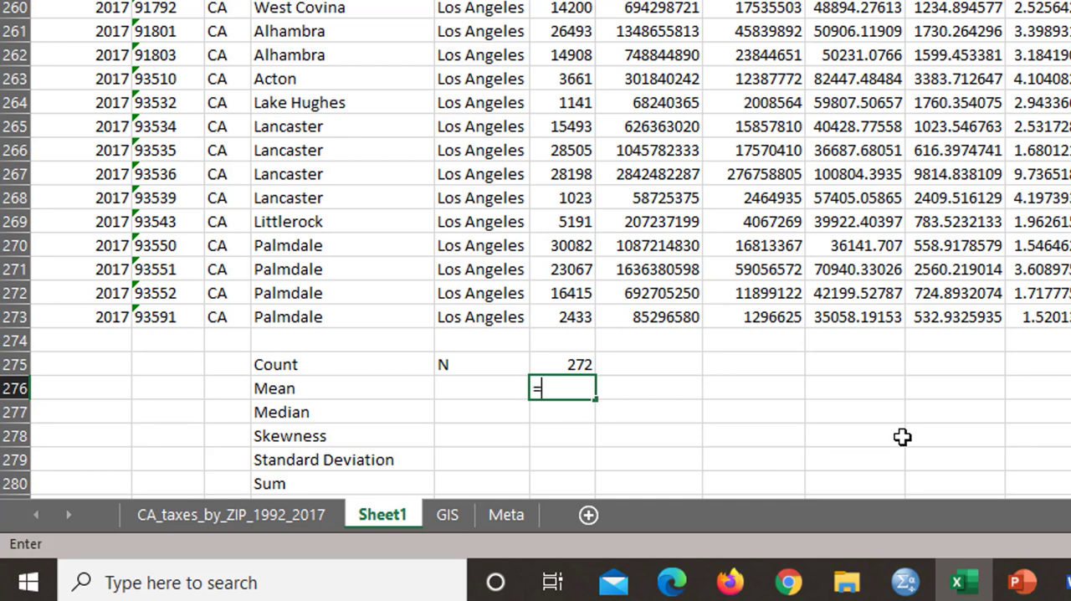
{"action": "type", "text": "average"}
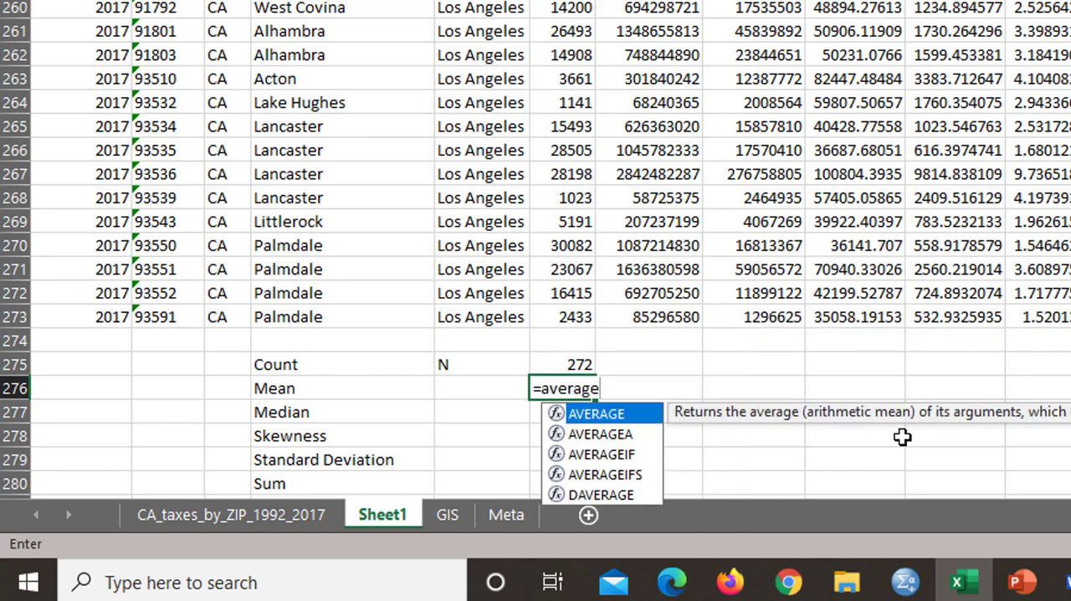
{"action": "type", "text": "("}
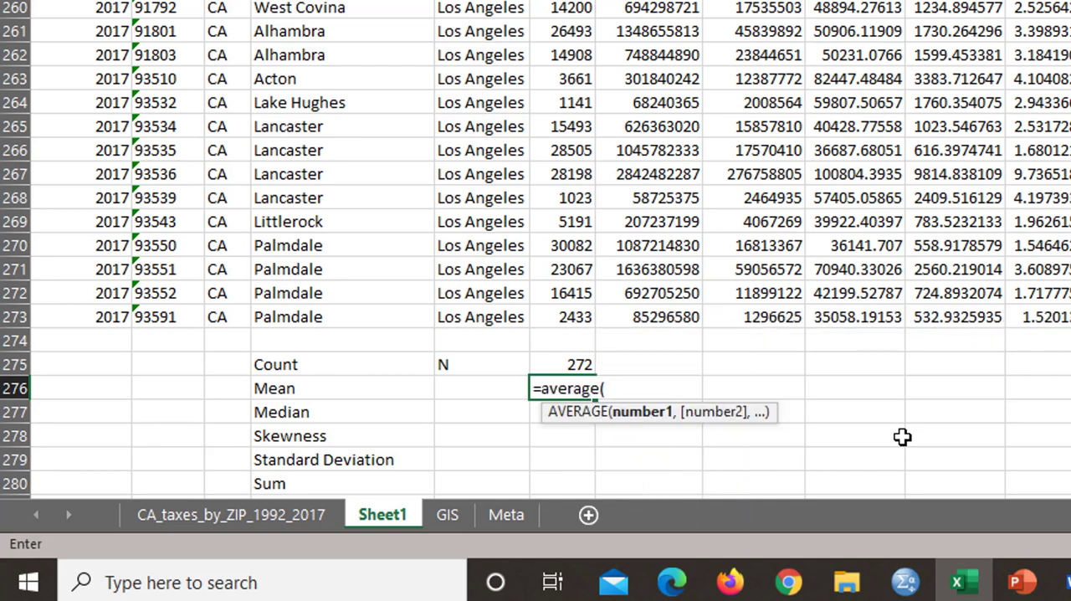
{"action": "type", "text": "f2"}
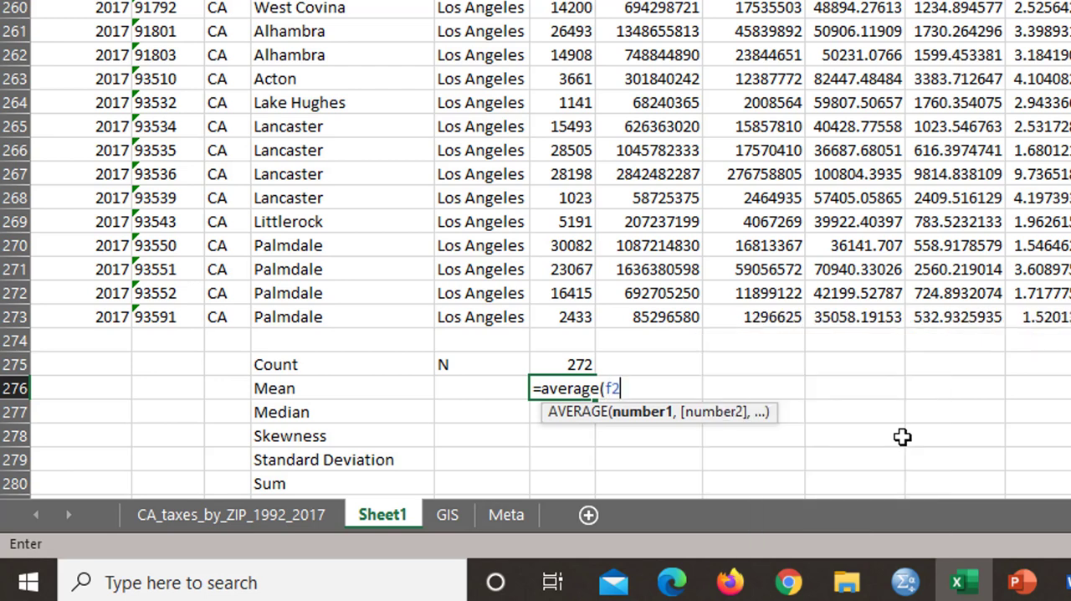
{"action": "type", "text": ":f2"}
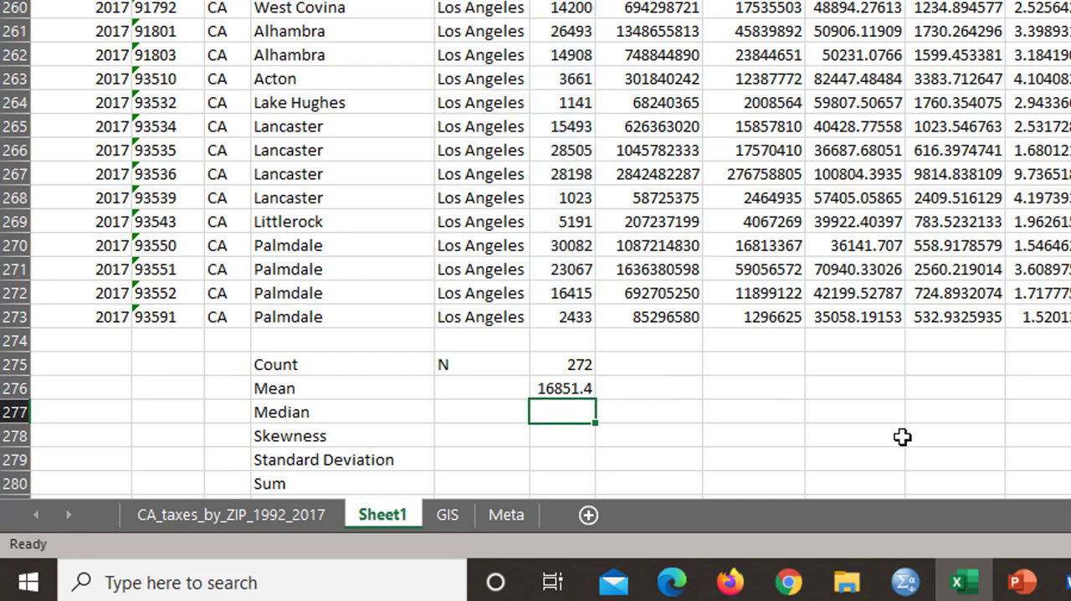
{"action": "type", "text": "=media"}
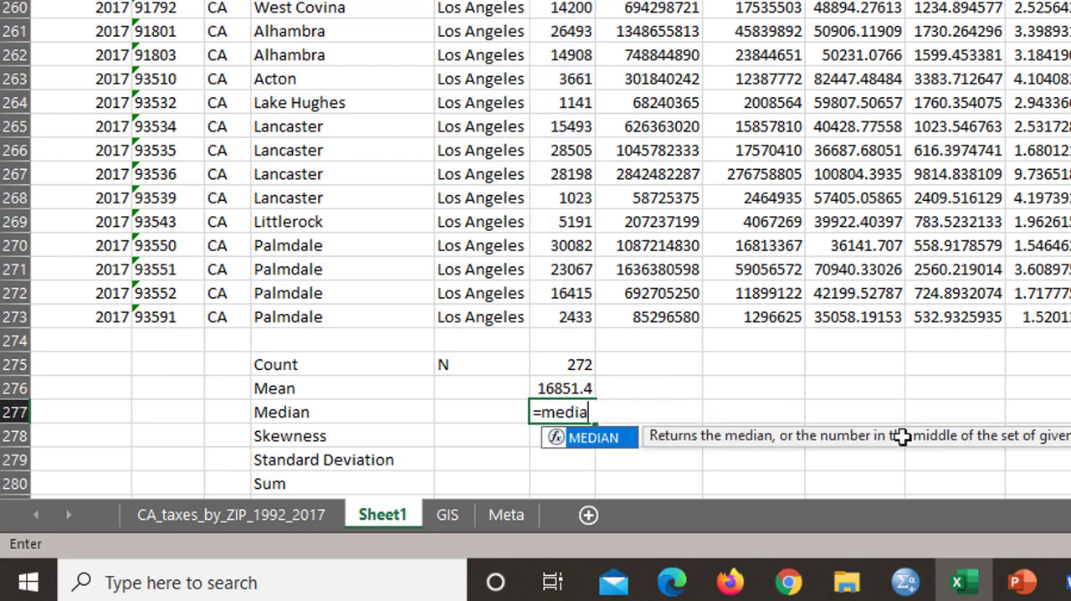
{"action": "type", "text": "("}
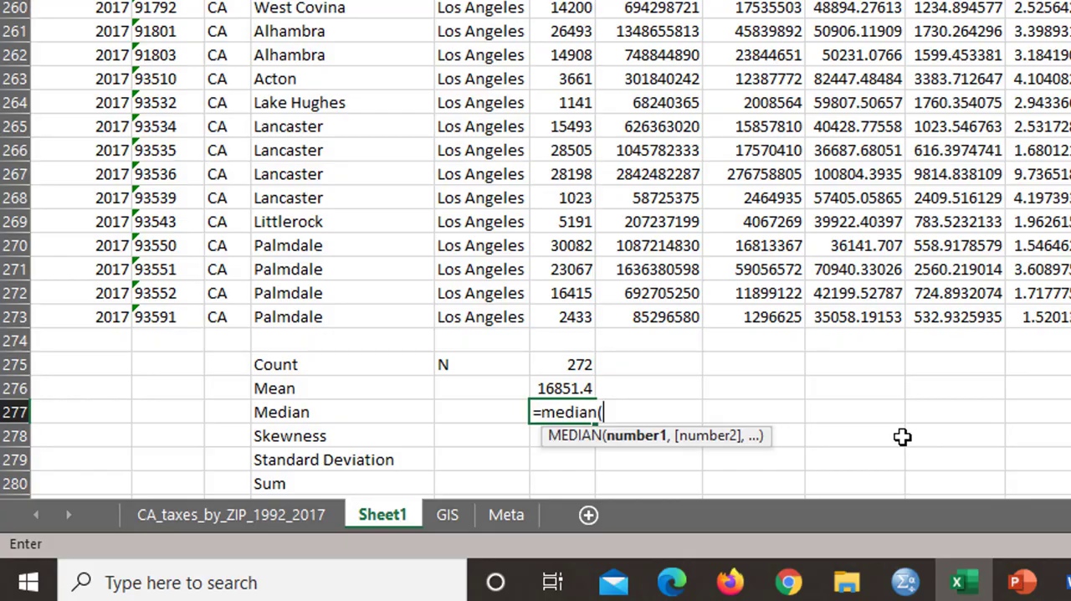
{"action": "mouse_move", "coordinate": [591, 321]}
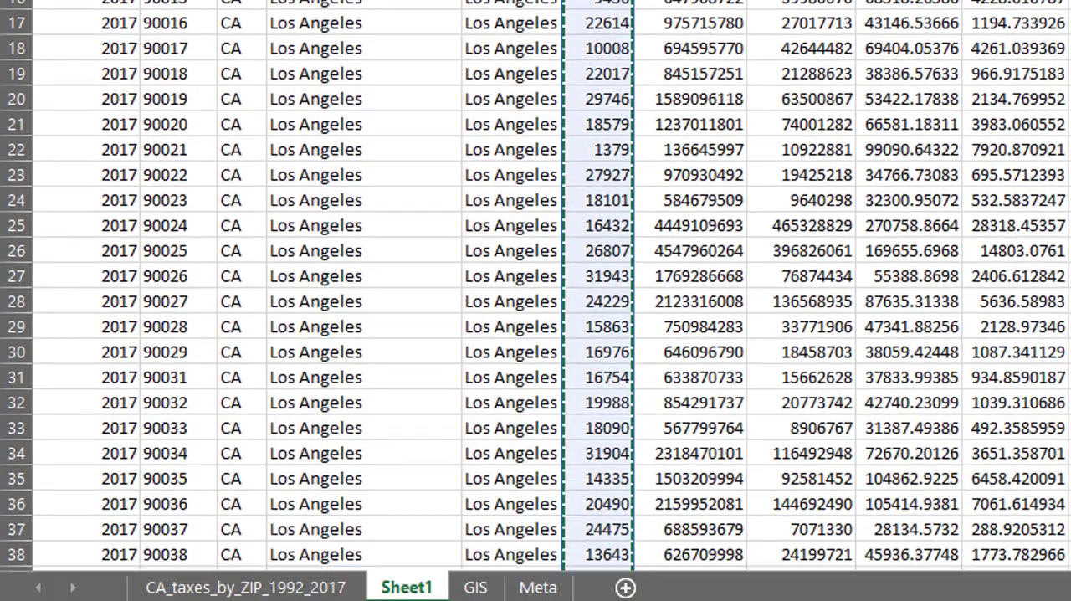
{"action": "scroll", "scroll_direction": "down", "scroll_amount": 3}
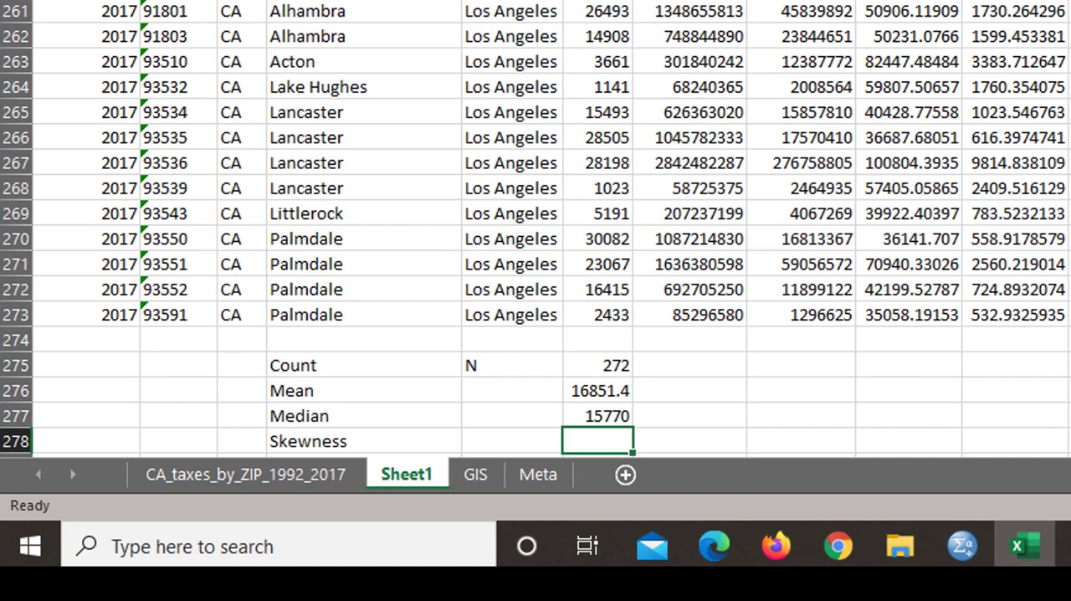
Step: Enter SKEW, STDEV.S and SUM of F2:F273 in F278–F280 (0.80854, 8601.75, 4583588)
{"action": "type", "text": "="}
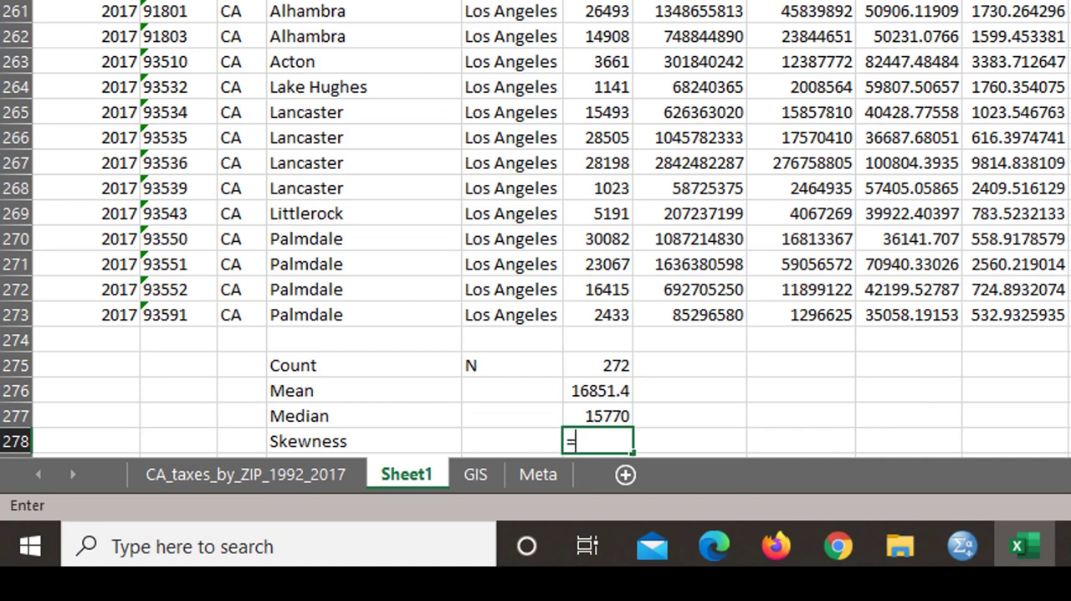
{"action": "type", "text": "d"}
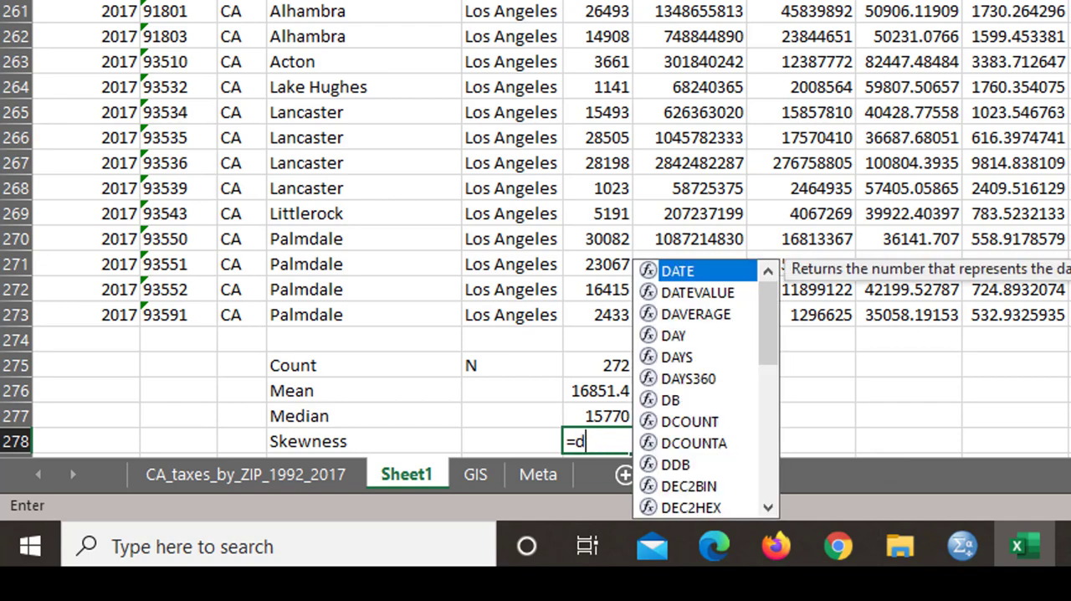
{"action": "type", "text": "=skew(f2:f"}
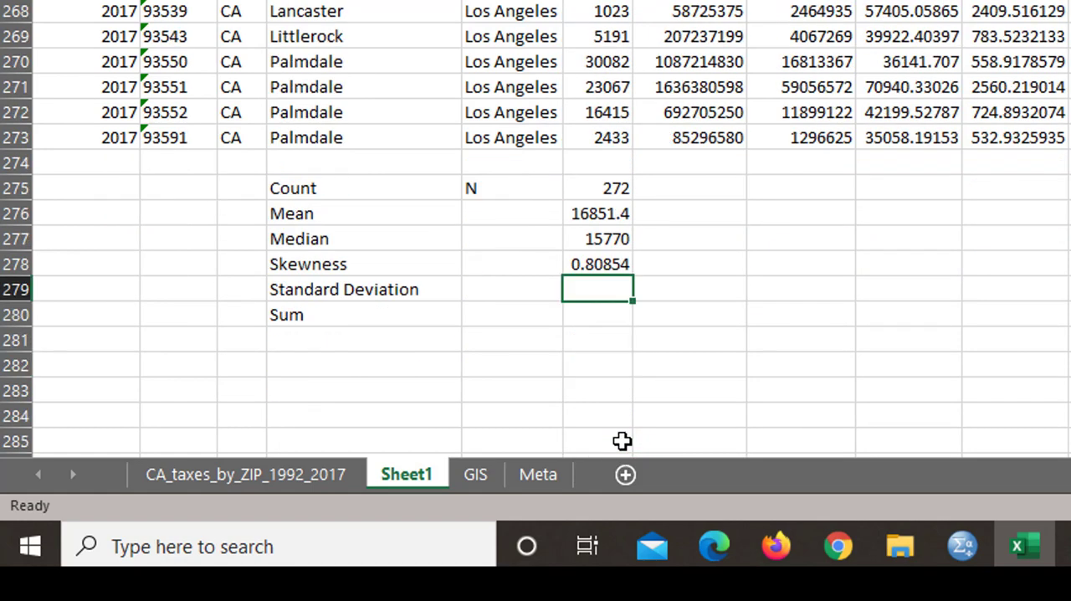
{"action": "type", "text": "=s"}
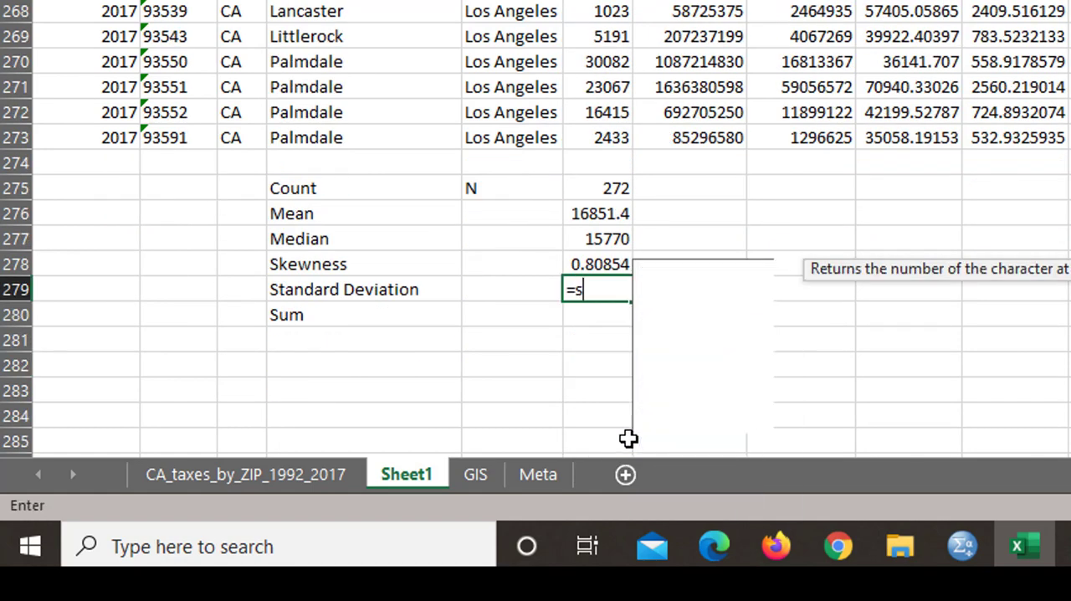
{"action": "type", "text": "t"}
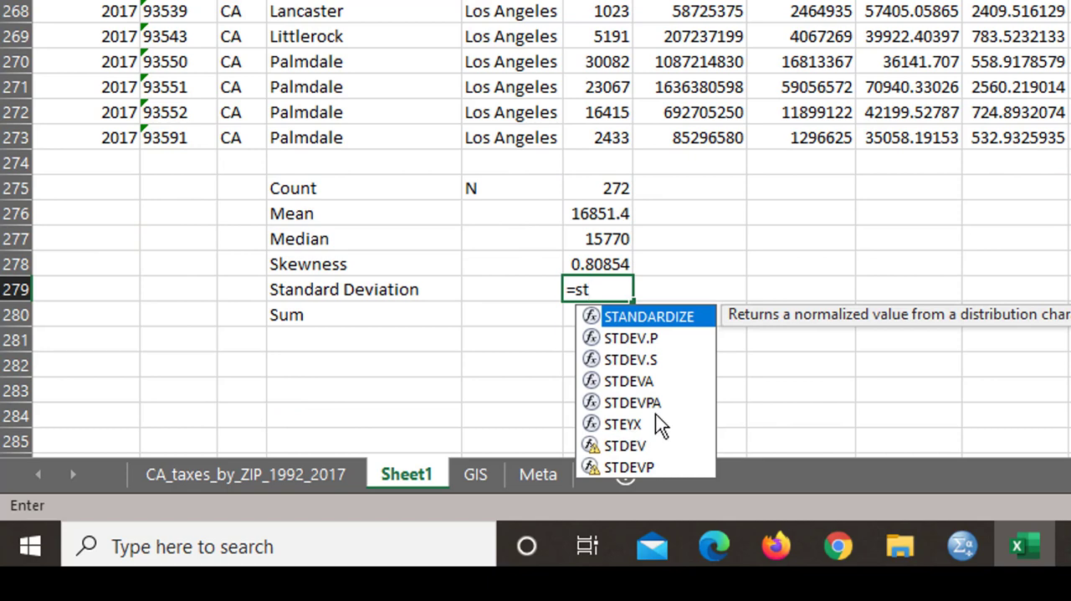
{"action": "mouse_move", "coordinate": [655, 381]}
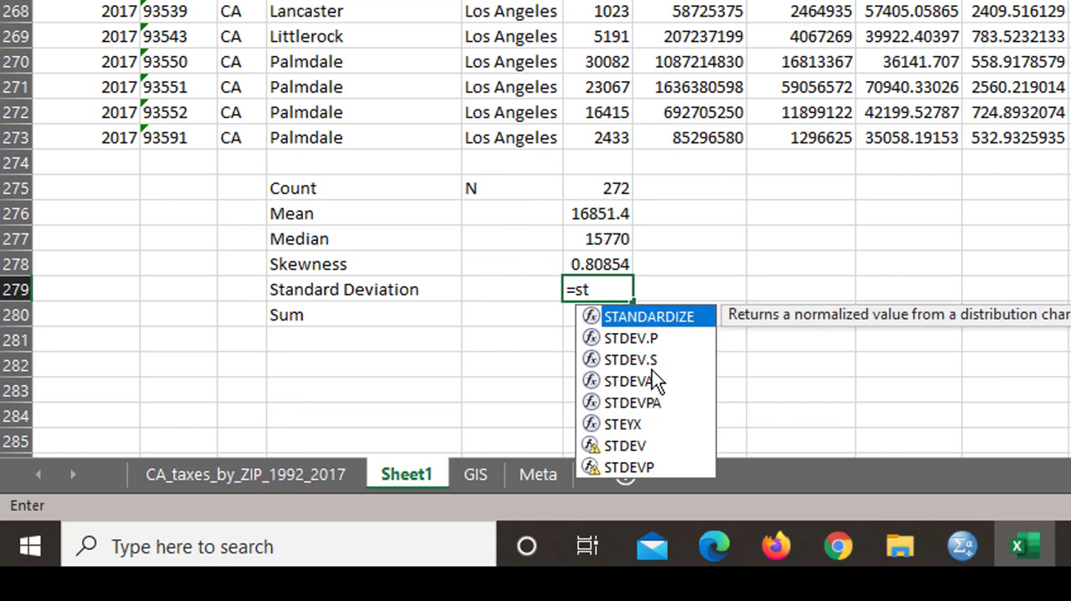
{"action": "mouse_move", "coordinate": [657, 376]}
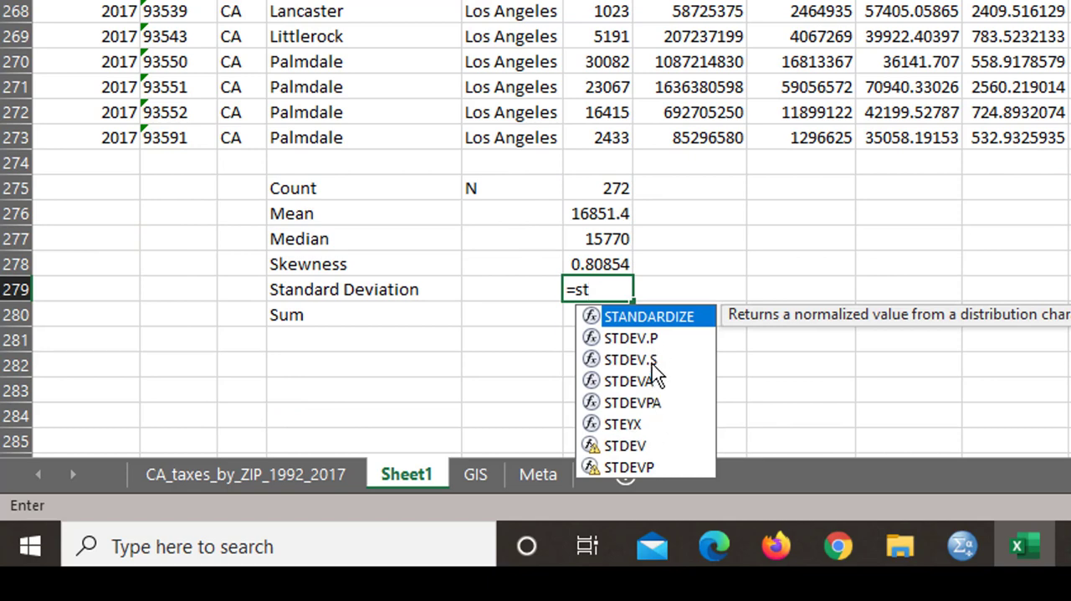
{"action": "mouse_move", "coordinate": [631, 359]}
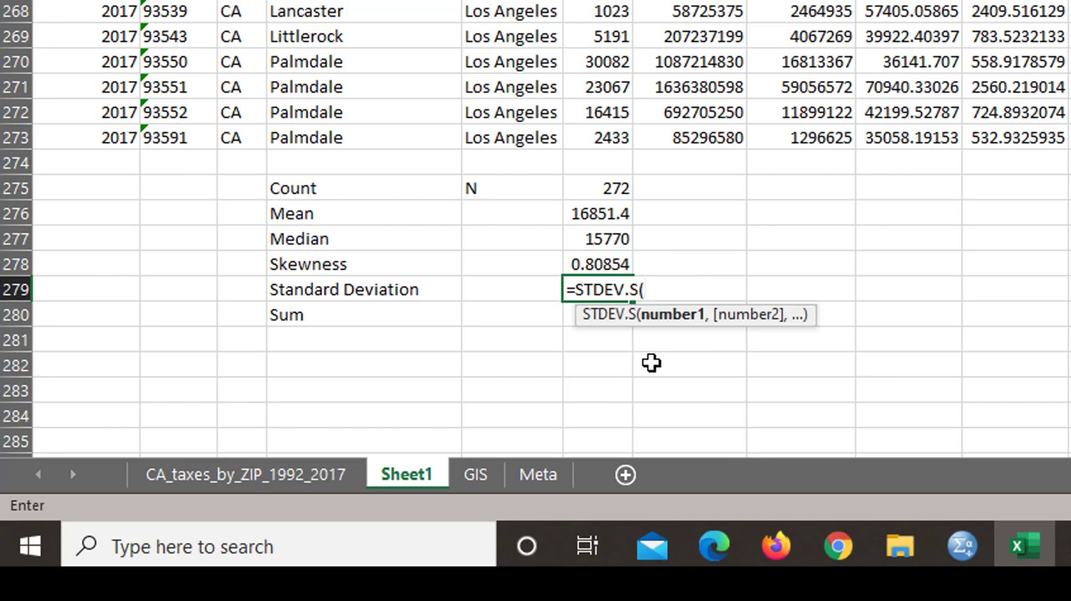
{"action": "type", "text": "f2"}
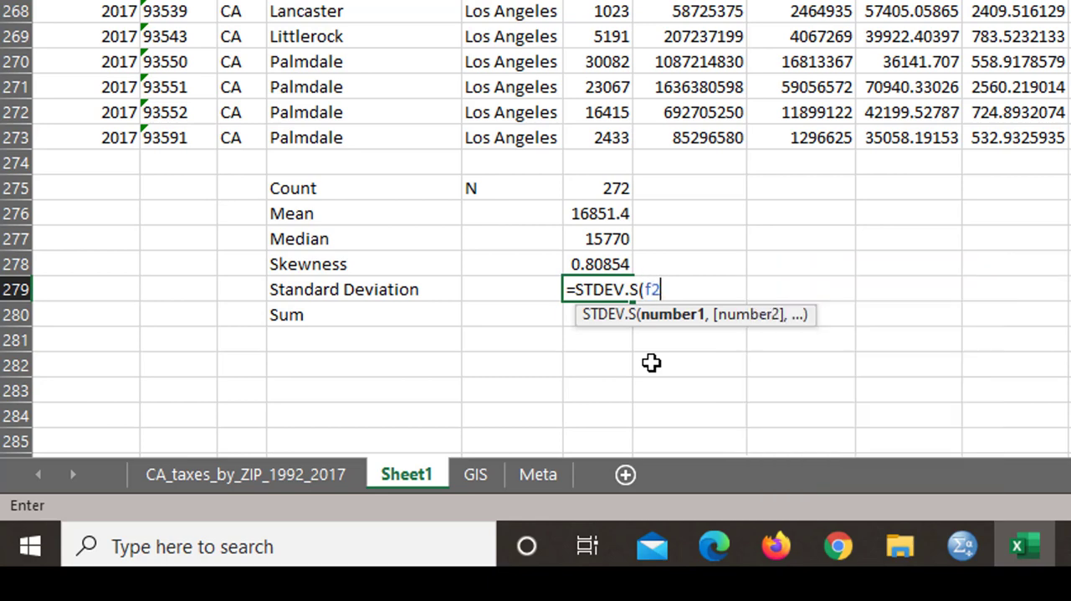
{"action": "type", "text": ":f2"}
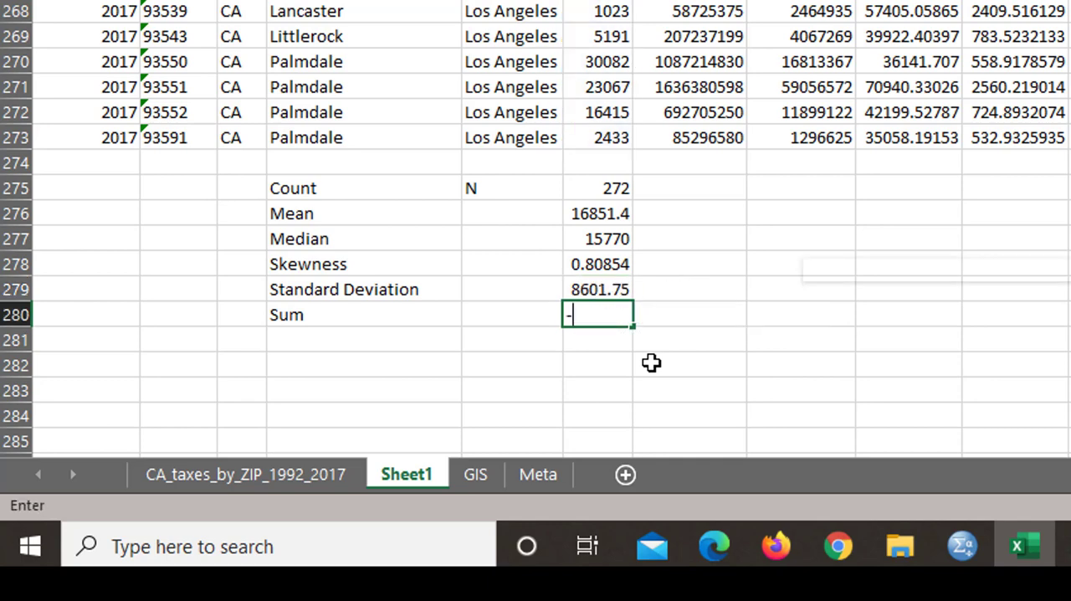
{"action": "type", "text": "=sum("}
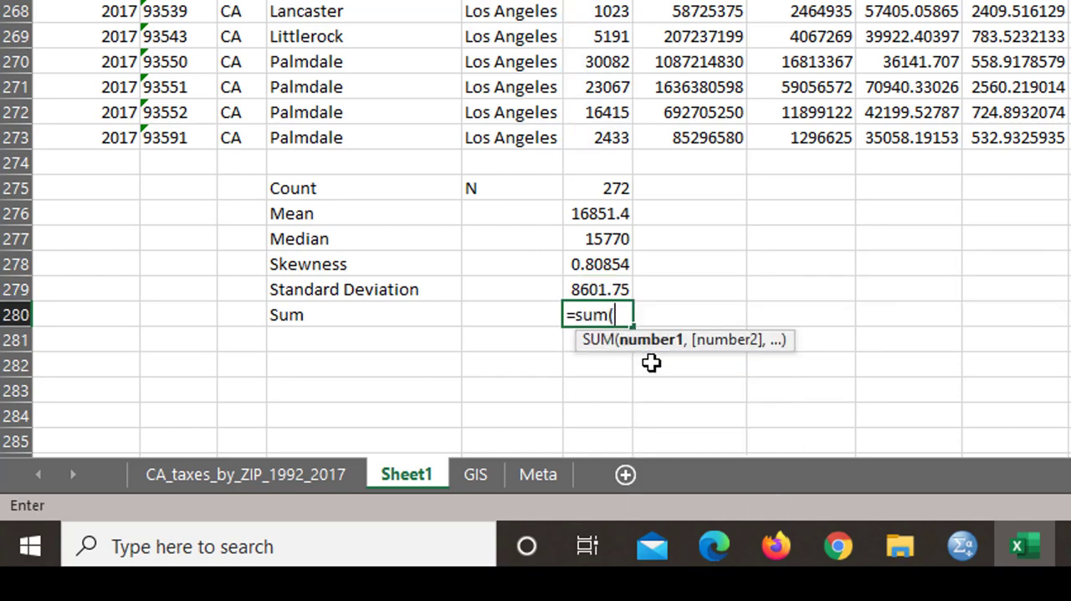
{"action": "type", "text": "f2:"}
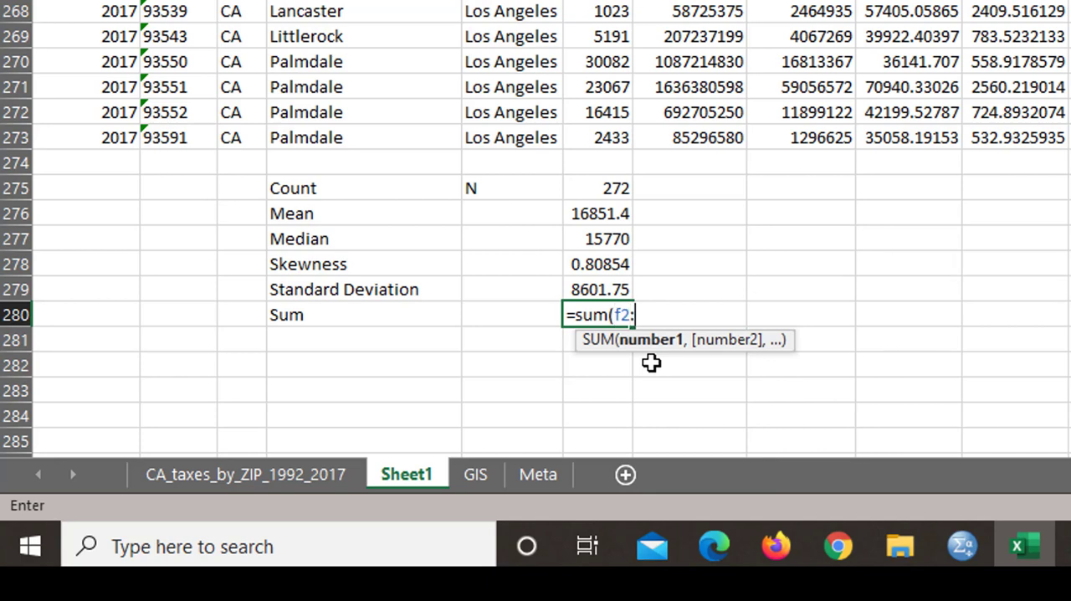
{"action": "type", "text": "f27"}
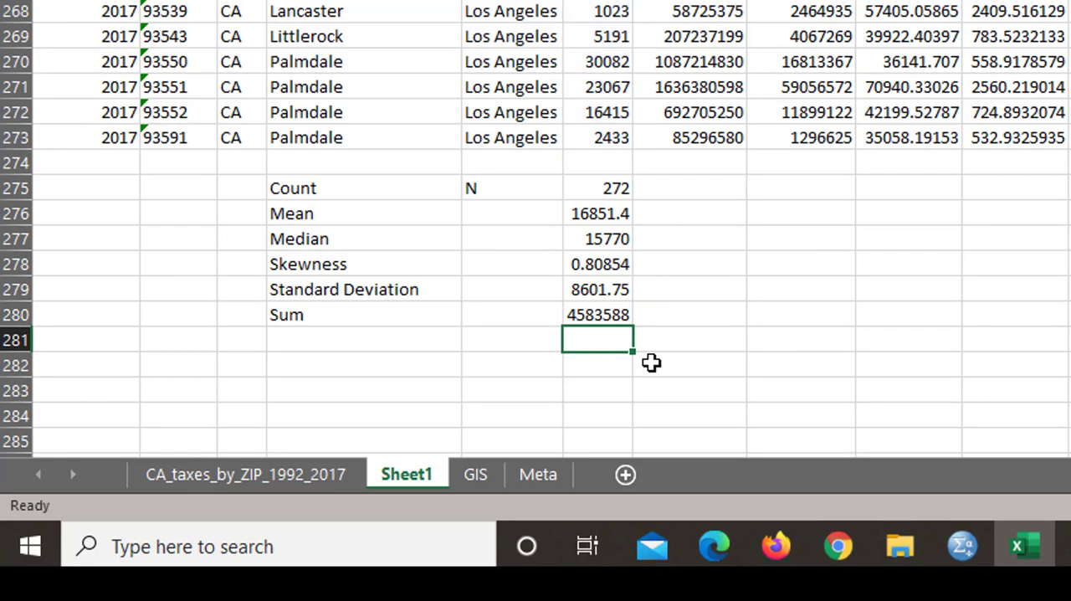
Step: Split the Sheet1 window below the header row and scroll the lower data pane
{"action": "left_click", "coordinate": [597, 238]}
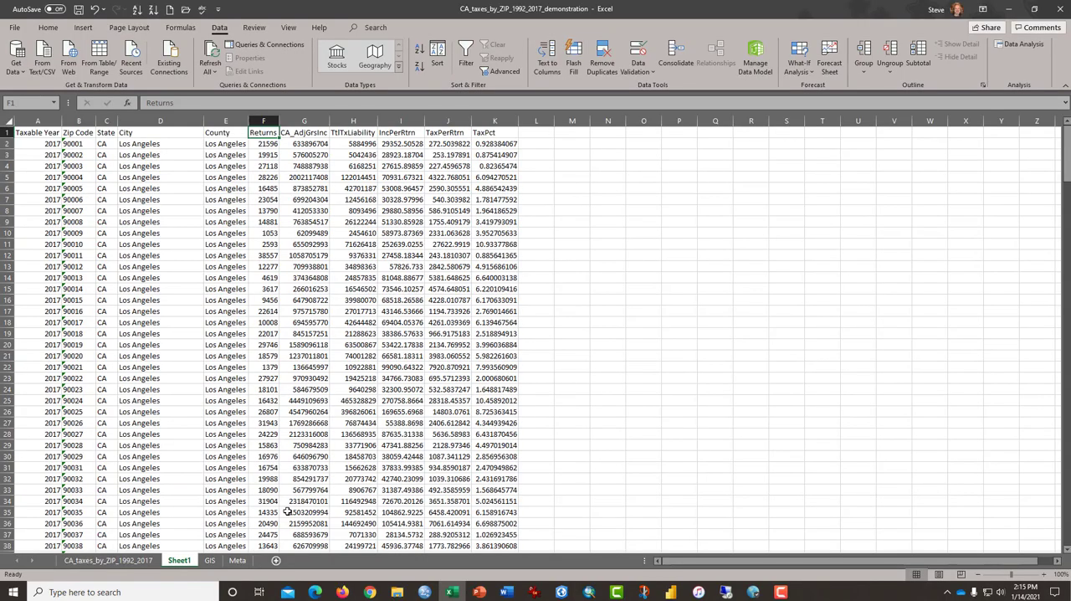
{"action": "left_click", "coordinate": [272, 147]}
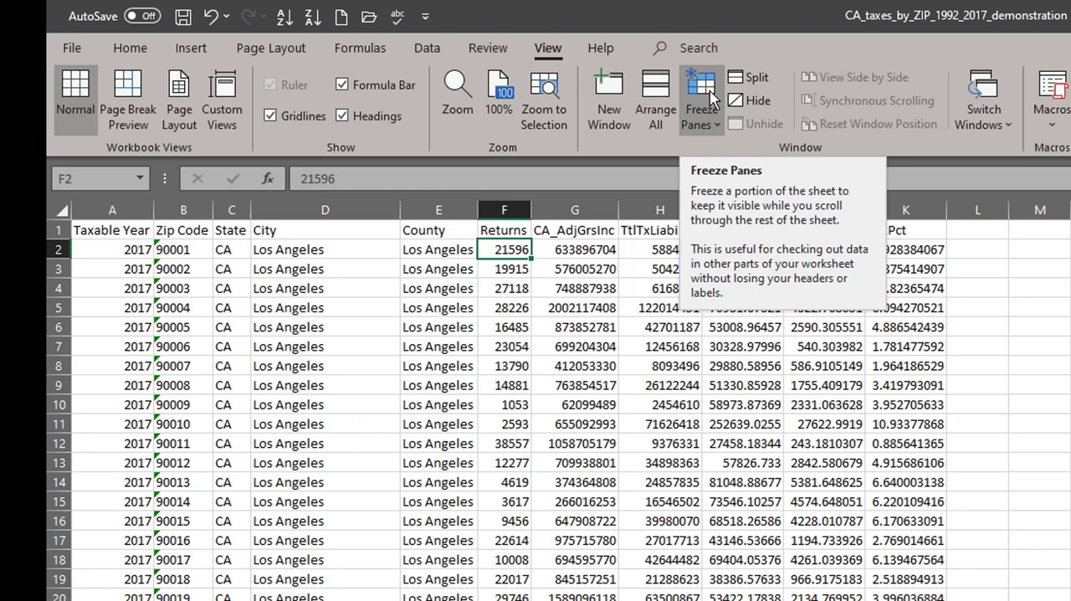
{"action": "mouse_move", "coordinate": [750, 76]}
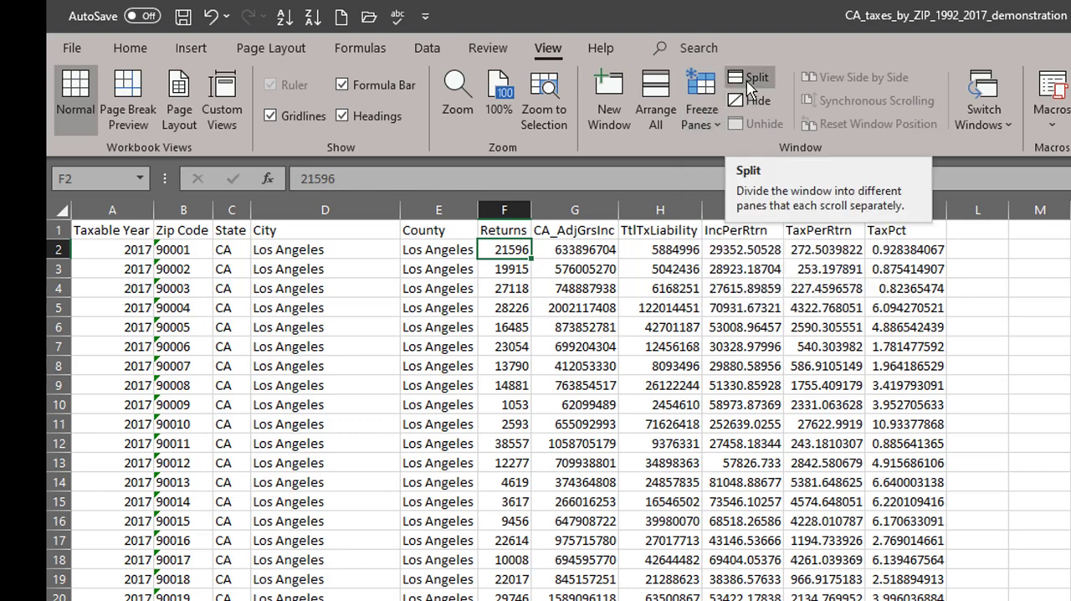
{"action": "left_click", "coordinate": [113, 248]}
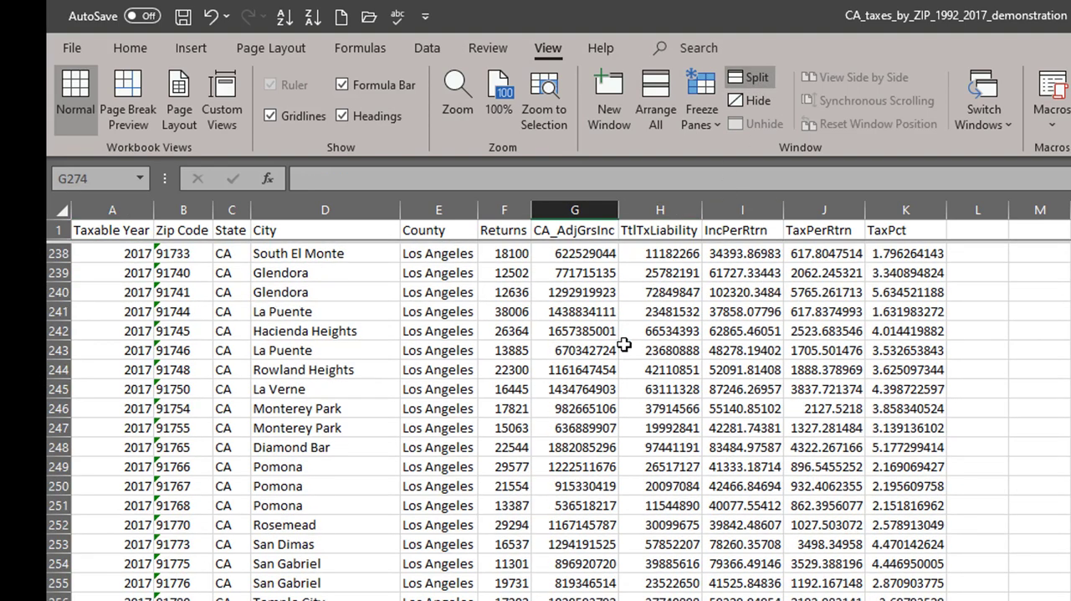
{"action": "scroll", "scroll_direction": "down", "scroll_amount": 3}
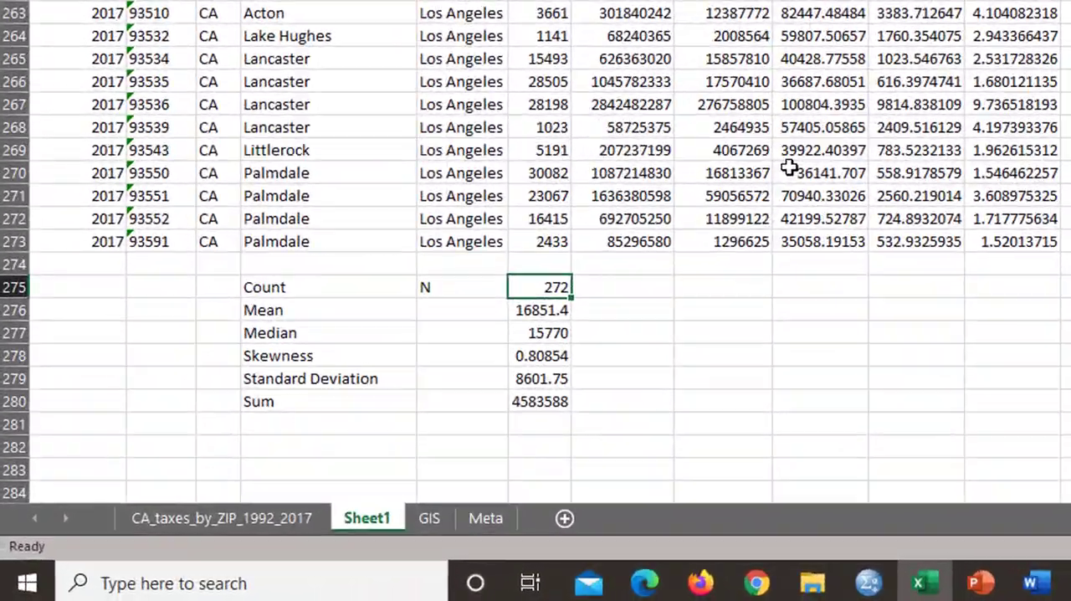
Step: Copy the six Returns summary formulas, Count through Sum, into the five columns through TaxPct
{"action": "left_click", "coordinate": [540, 309]}
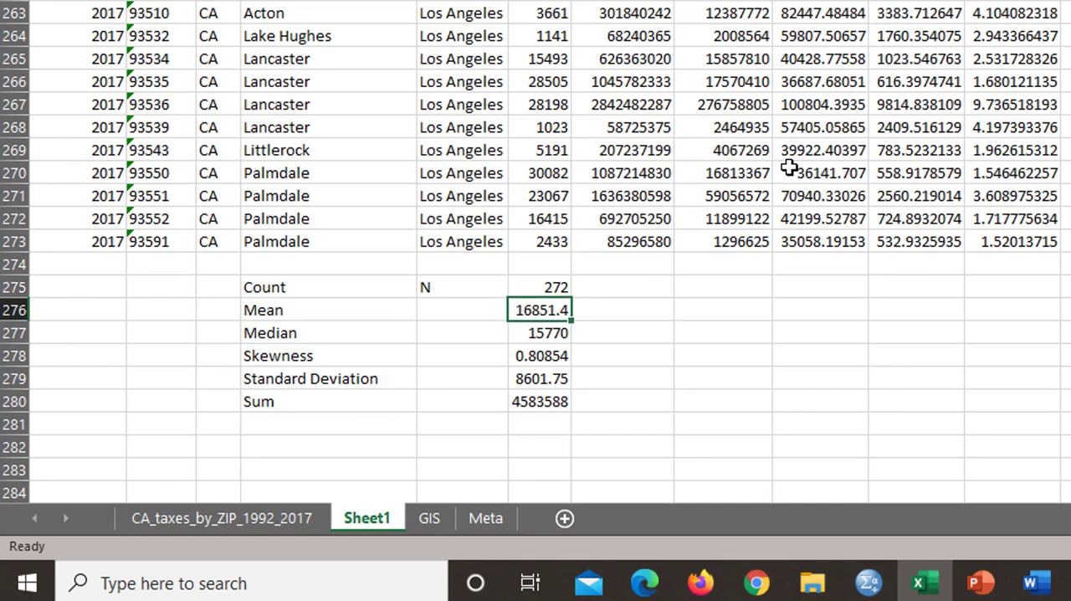
{"action": "left_click", "coordinate": [540, 286]}
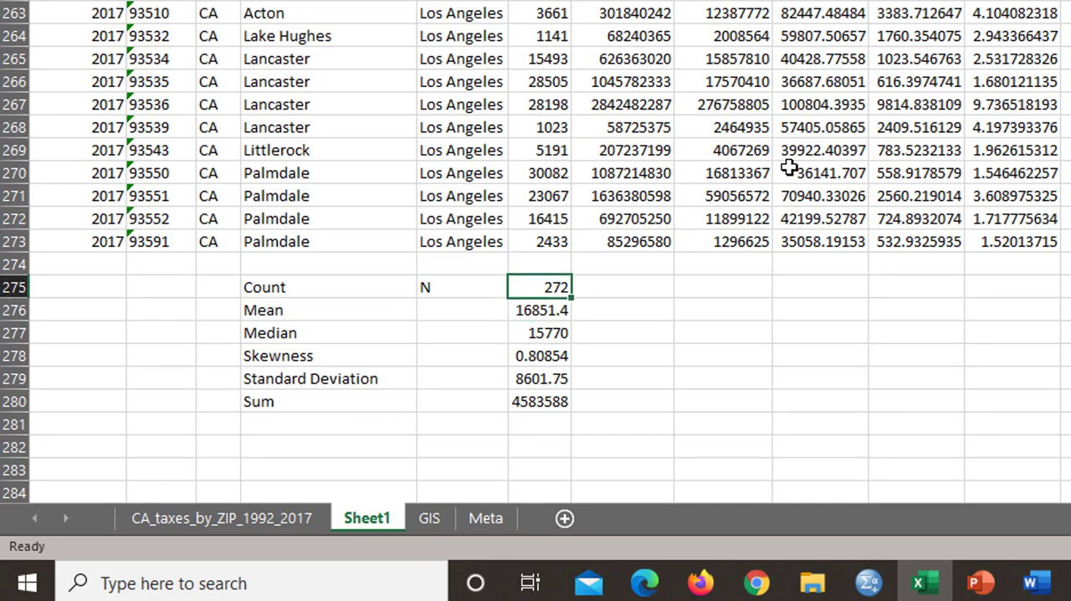
{"action": "left_click_drag", "start_coordinate": [540, 287], "coordinate": [540, 401]}
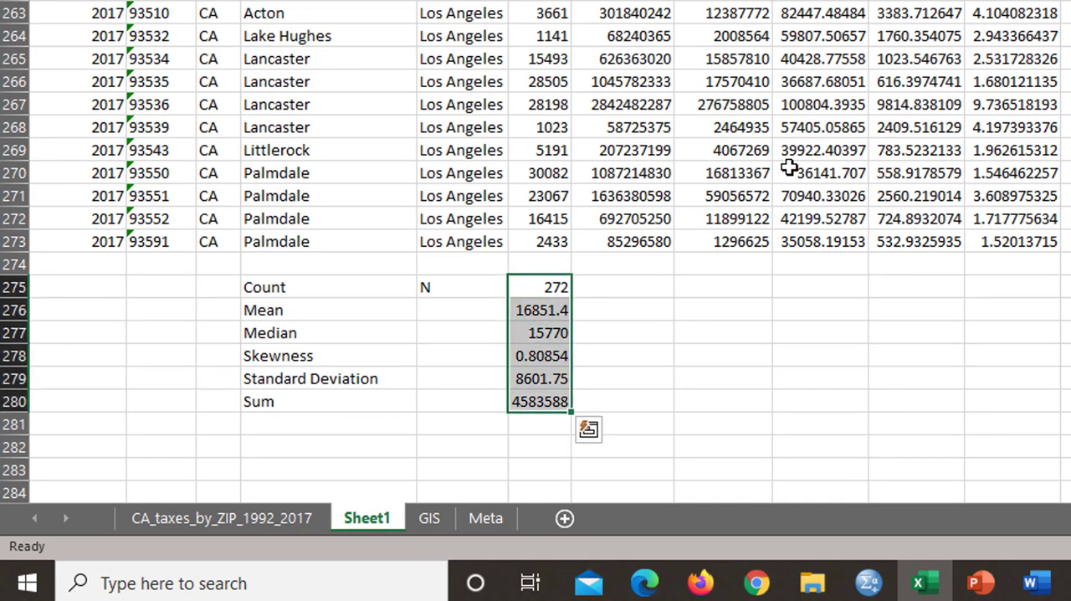
{"action": "key", "text": "ctrl+c"}
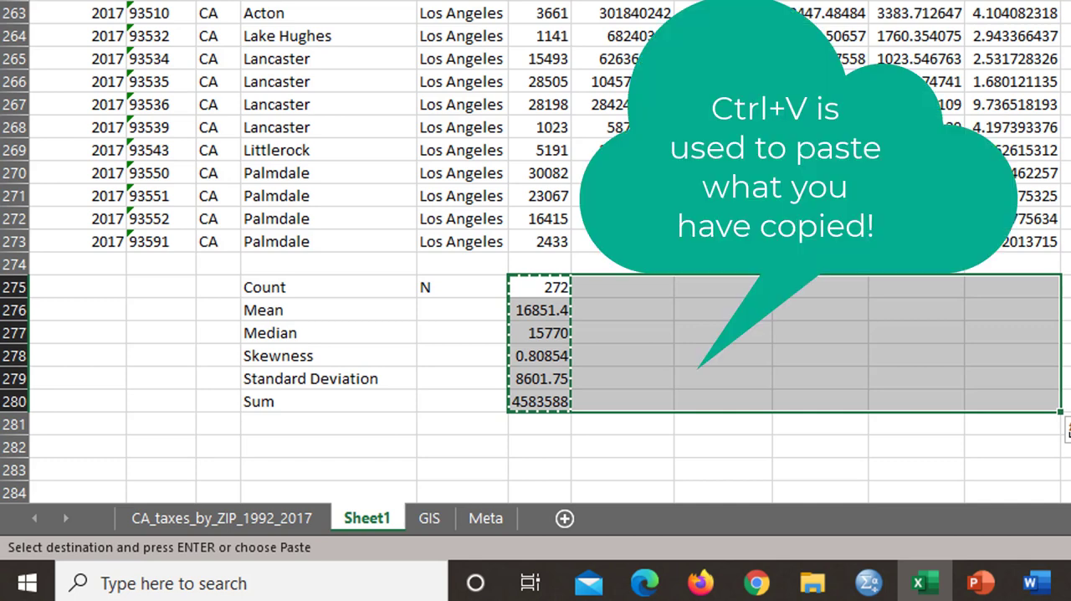
{"action": "key", "text": "ctrl+v"}
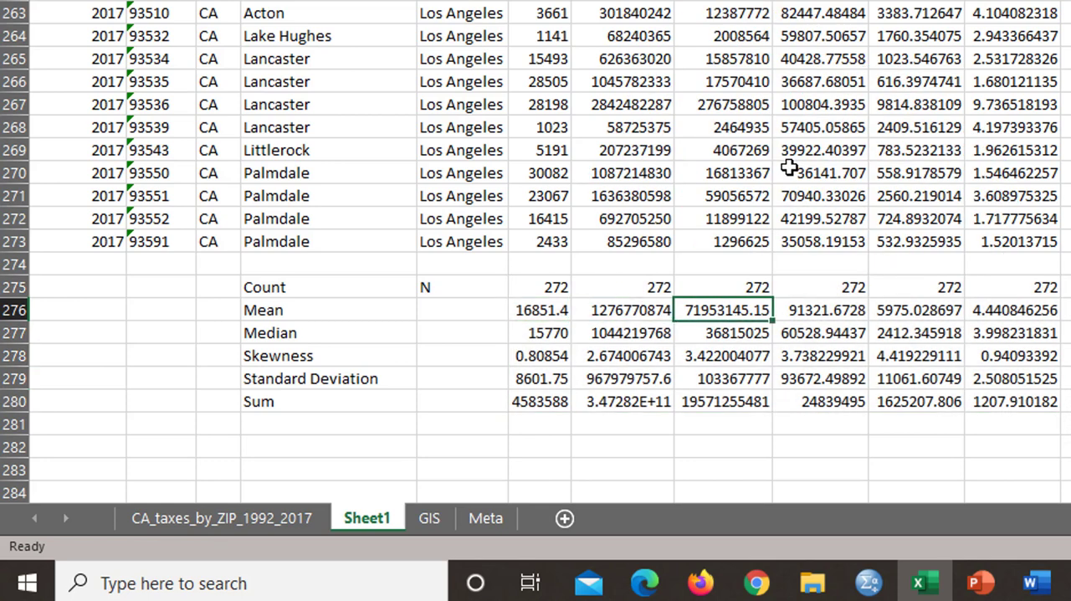
Step: Verify the TaxPct skewness cell uses =SKEW(K2:K273) and confirm it
{"action": "left_click", "coordinate": [821, 332]}
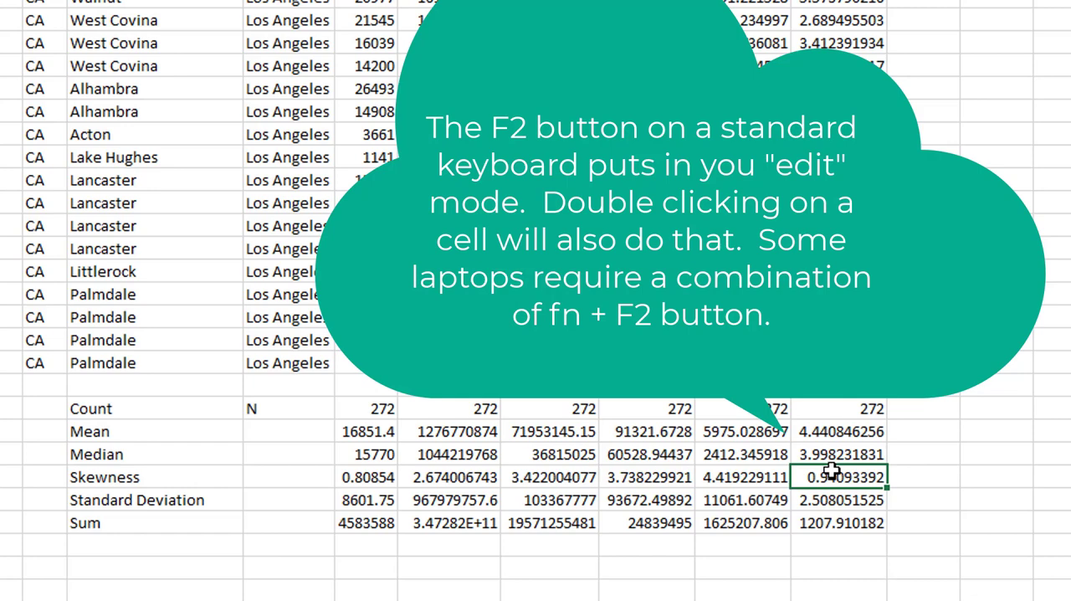
{"action": "double_click", "coordinate": [841, 477]}
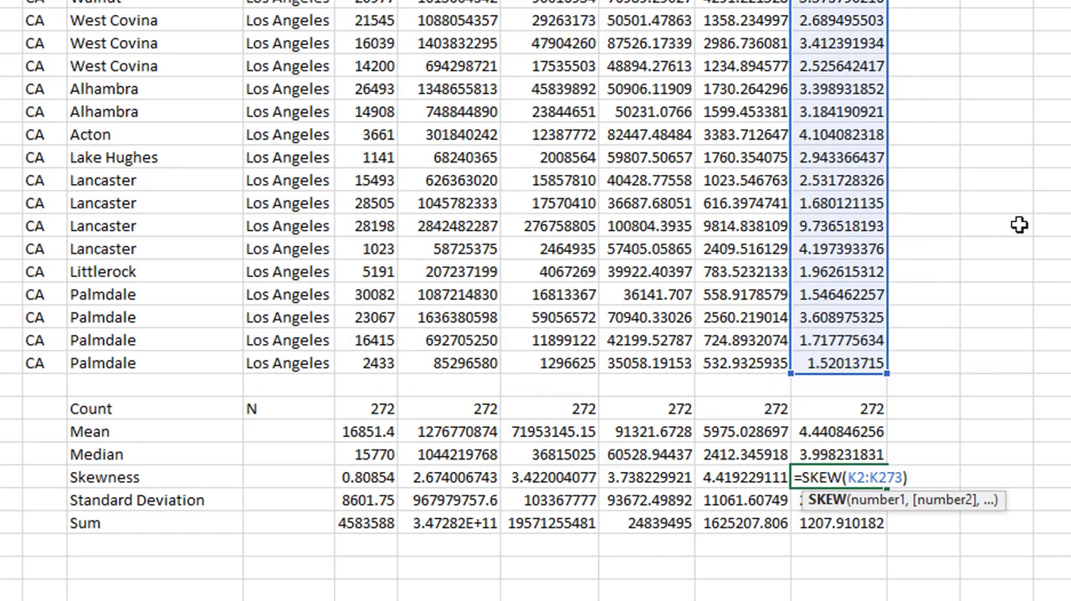
{"action": "mouse_move", "coordinate": [1018, 283]}
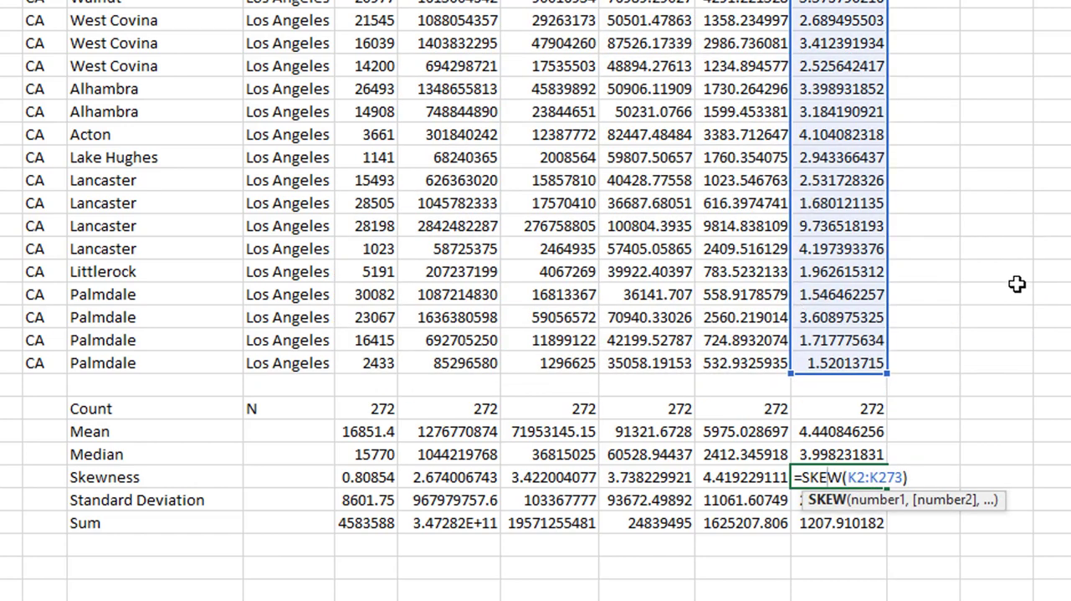
{"action": "key", "text": "Enter"}
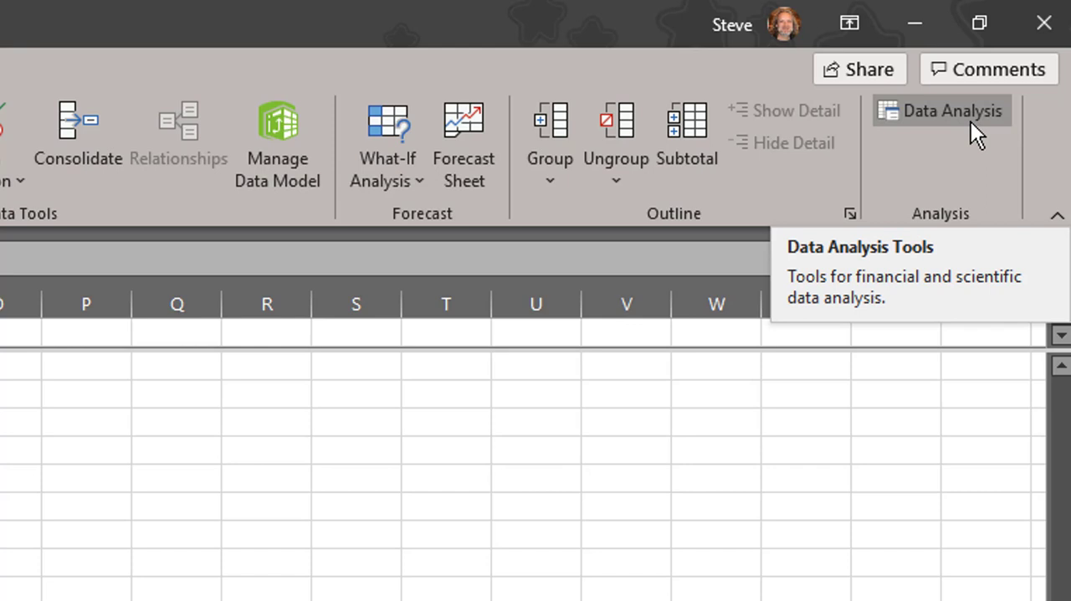
{"action": "mouse_move", "coordinate": [936, 123]}
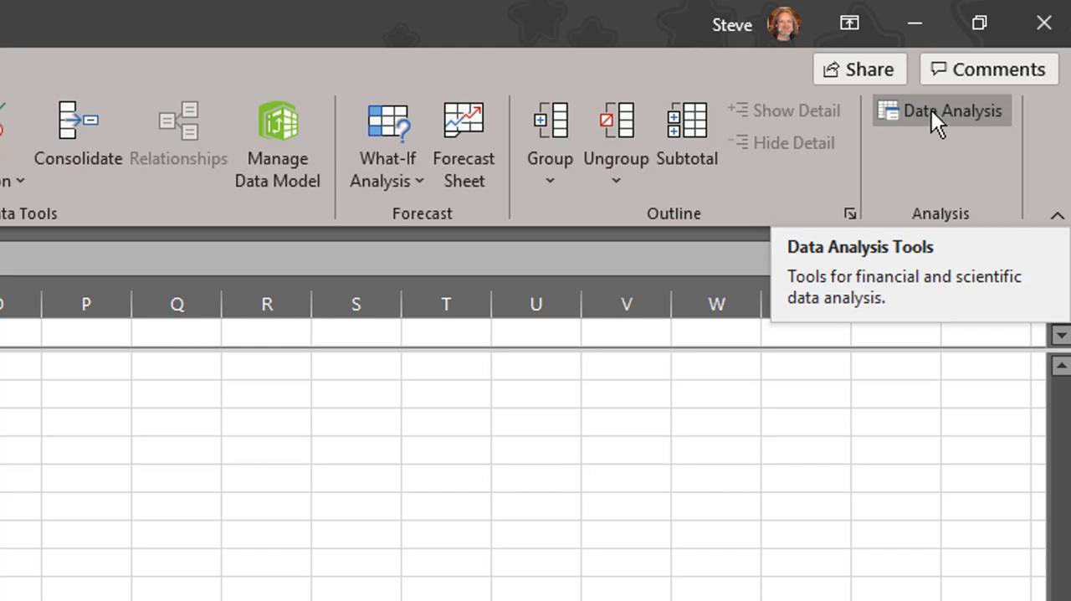
{"action": "mouse_move", "coordinate": [944, 117]}
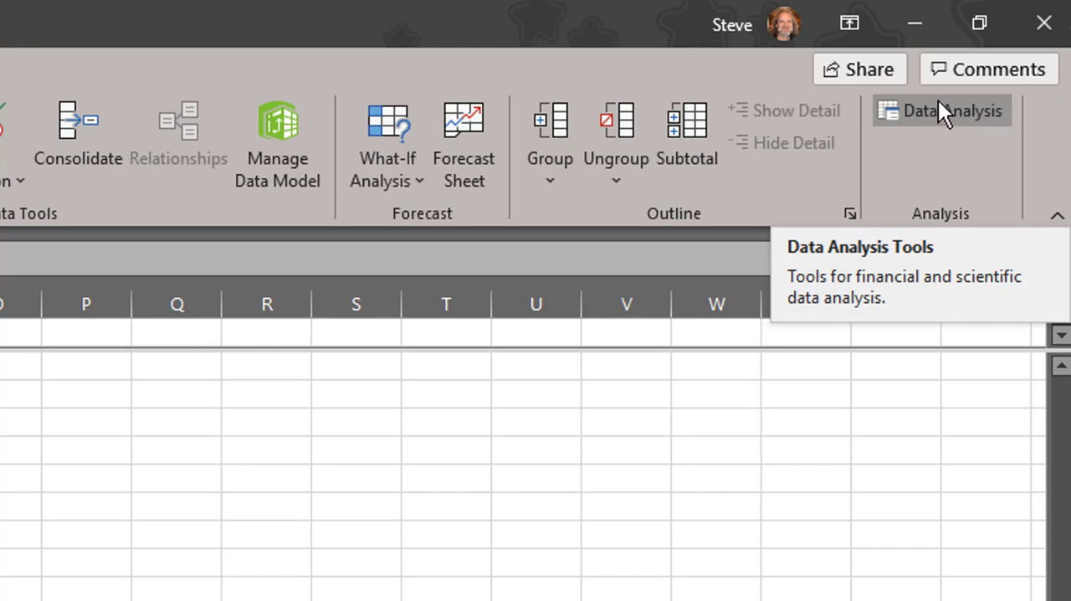
{"action": "mouse_move", "coordinate": [971, 121]}
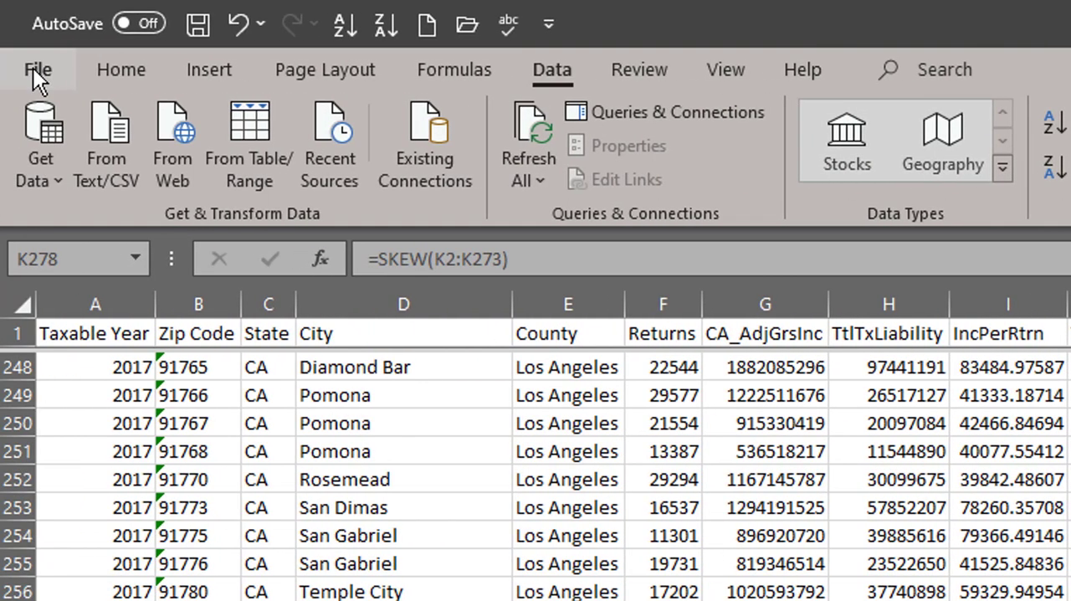
Step: Go to File > Options to reach Excel's add-ins settings
{"action": "left_click", "coordinate": [38, 69]}
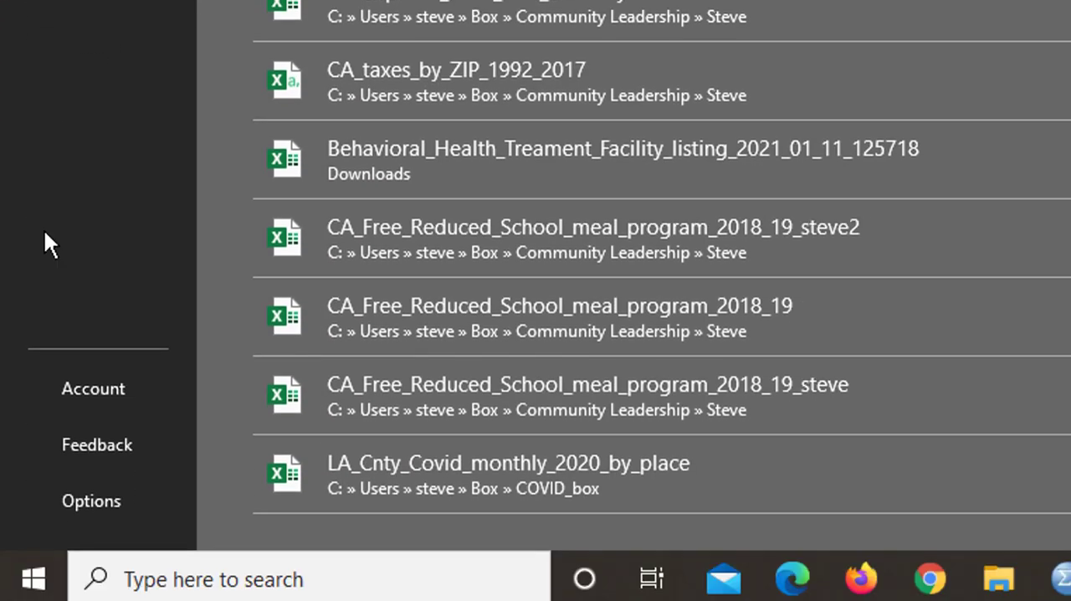
{"action": "mouse_move", "coordinate": [91, 501]}
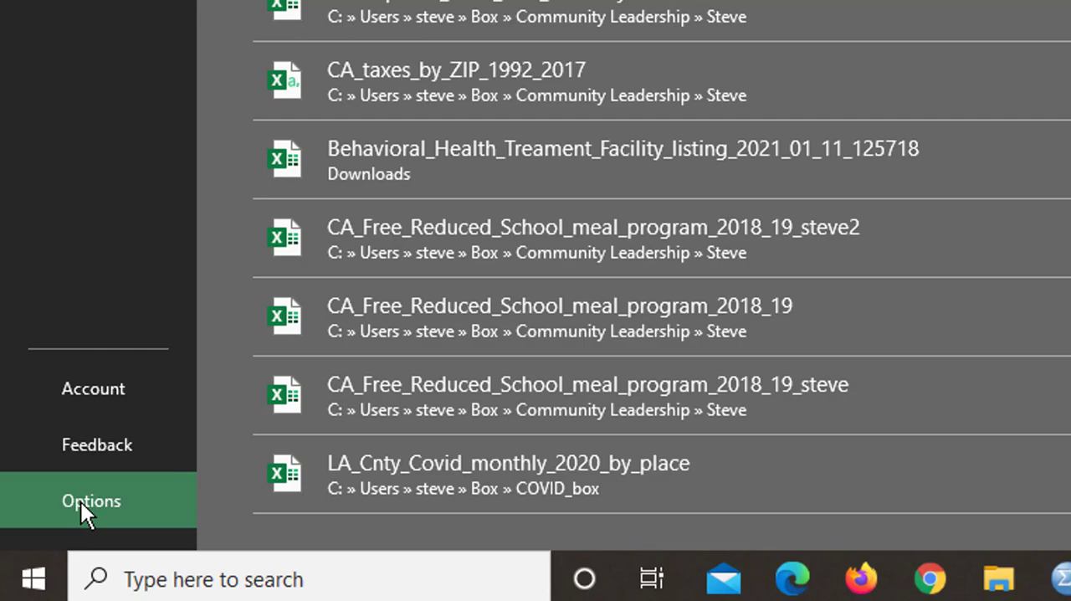
{"action": "left_click", "coordinate": [91, 500]}
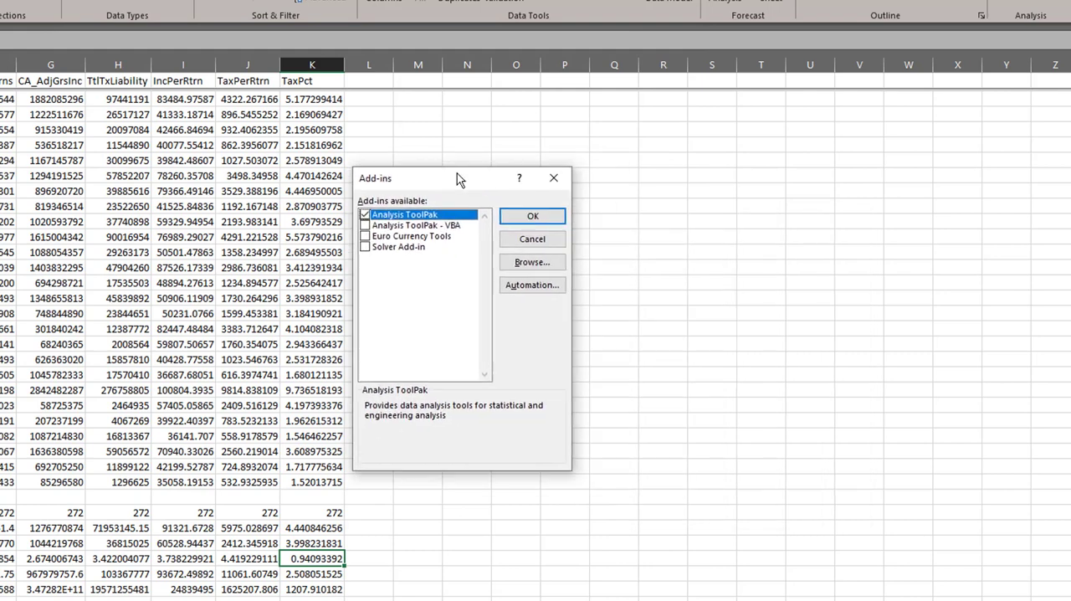
Step: Tick Analysis ToolPak in the Add-ins dialog and confirm
{"action": "left_click_drag", "start_coordinate": [459, 178], "coordinate": [448, 185]}
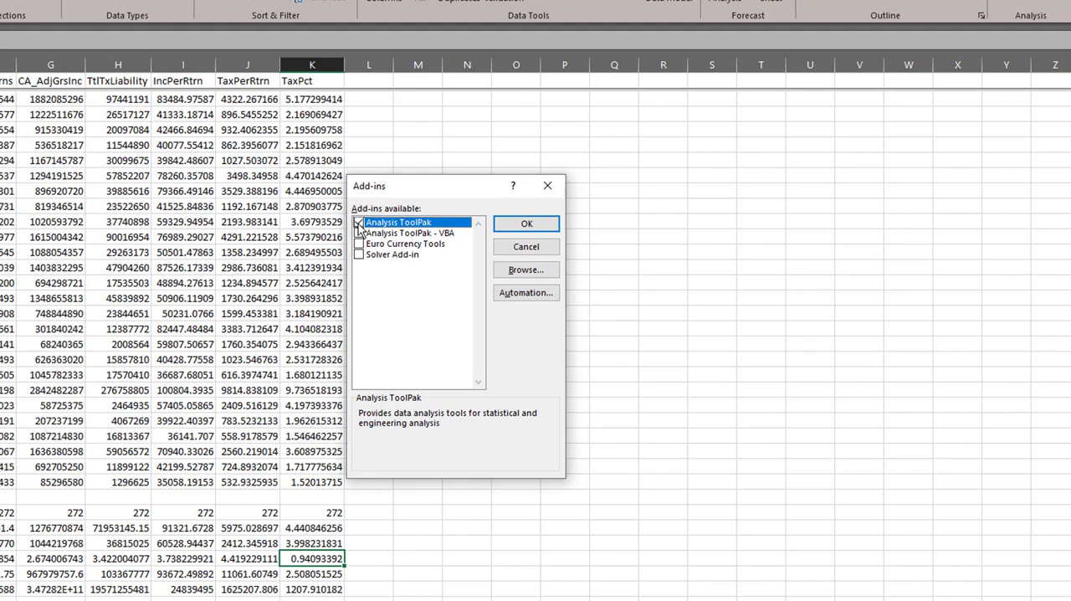
{"action": "left_click", "coordinate": [359, 221]}
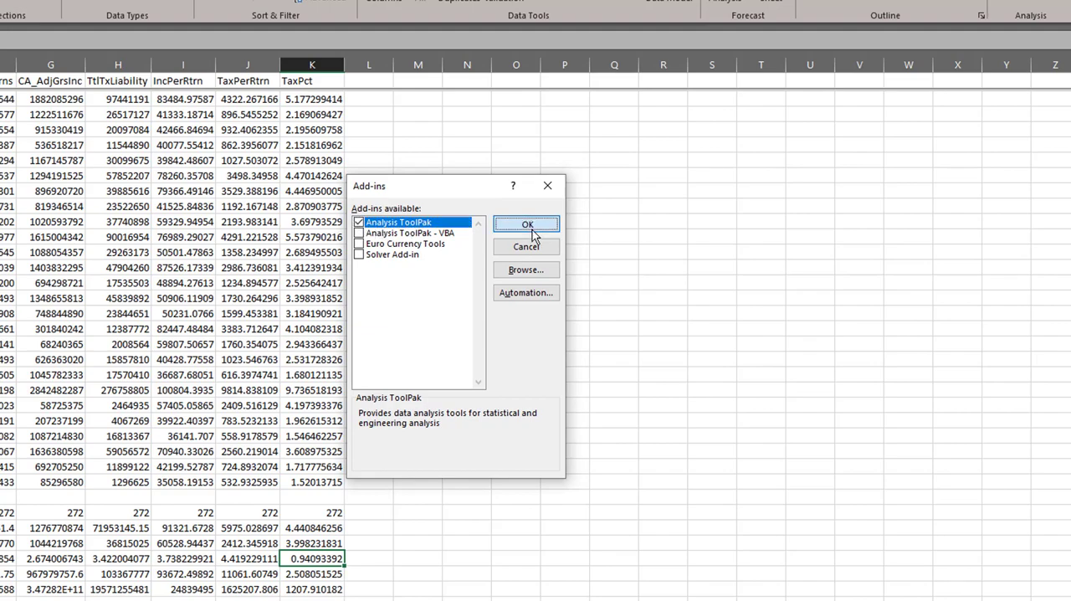
{"action": "left_click", "coordinate": [526, 224]}
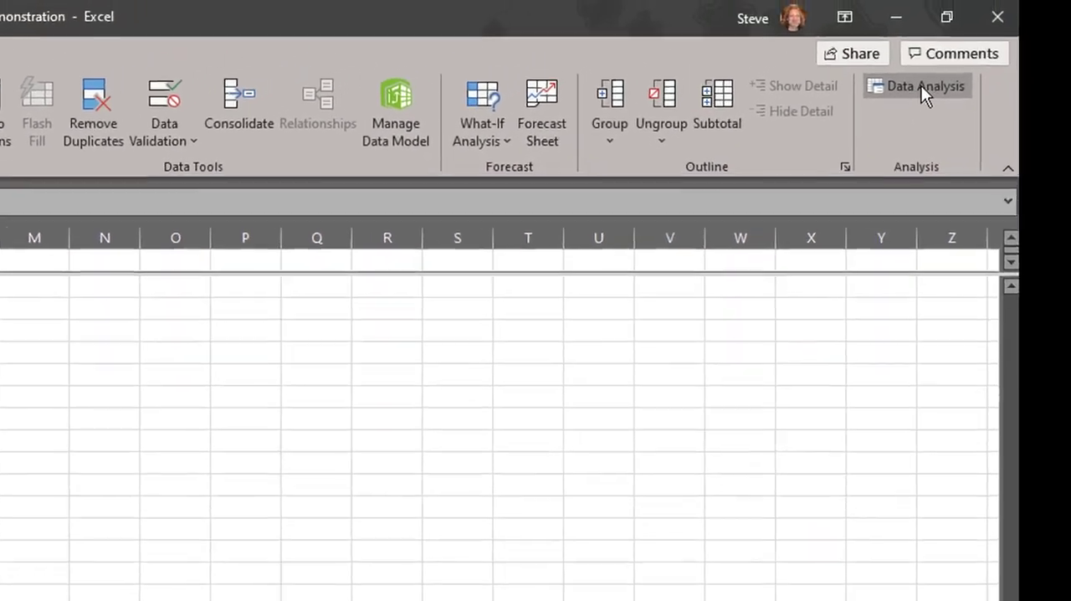
{"action": "mouse_move", "coordinate": [924, 87]}
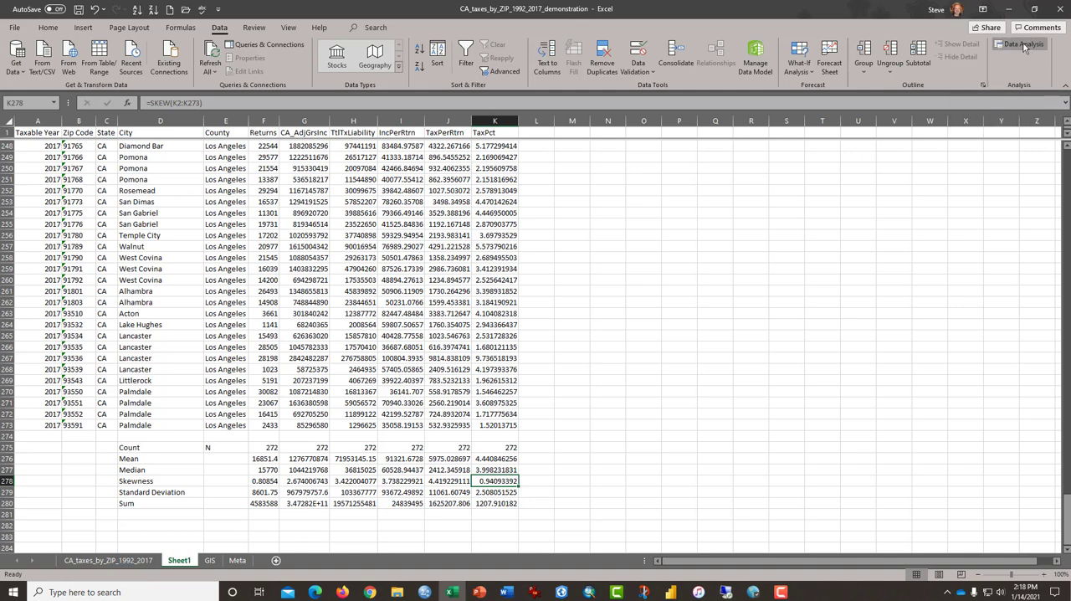
{"action": "mouse_move", "coordinate": [1020, 43]}
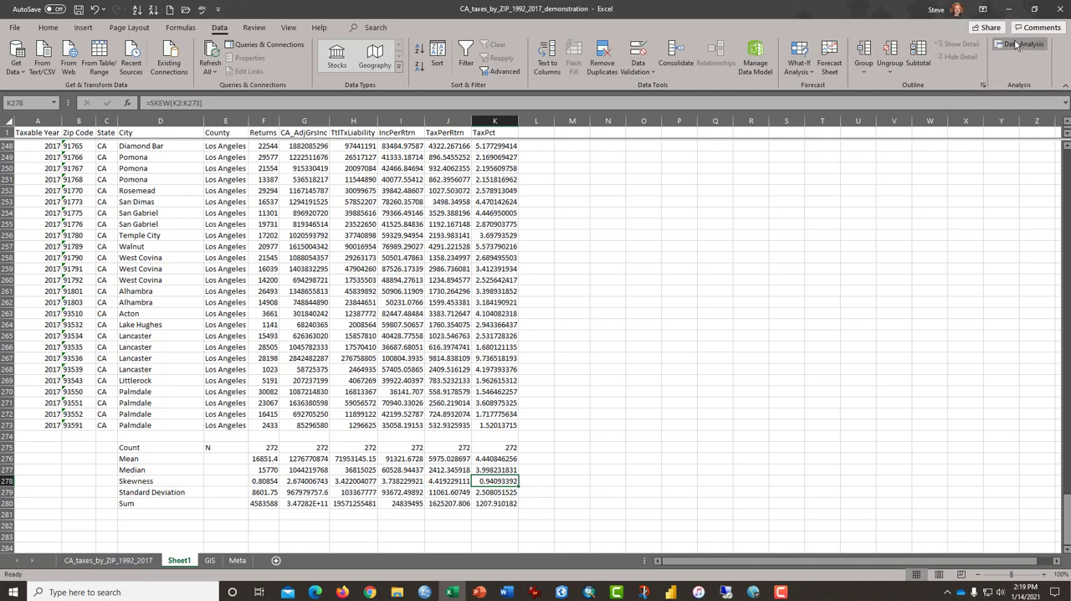
{"action": "mouse_move", "coordinate": [1020, 43]}
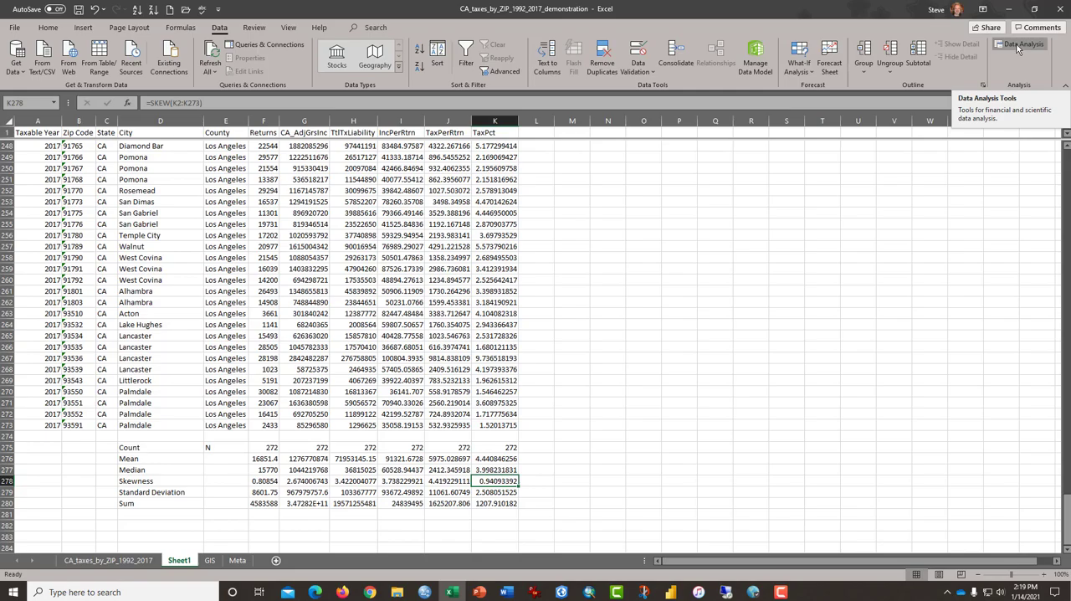
Step: Launch the Data Analysis tool and choose Descriptive Statistics for $F$1:$K$273 with labels
{"action": "left_click", "coordinate": [1019, 44]}
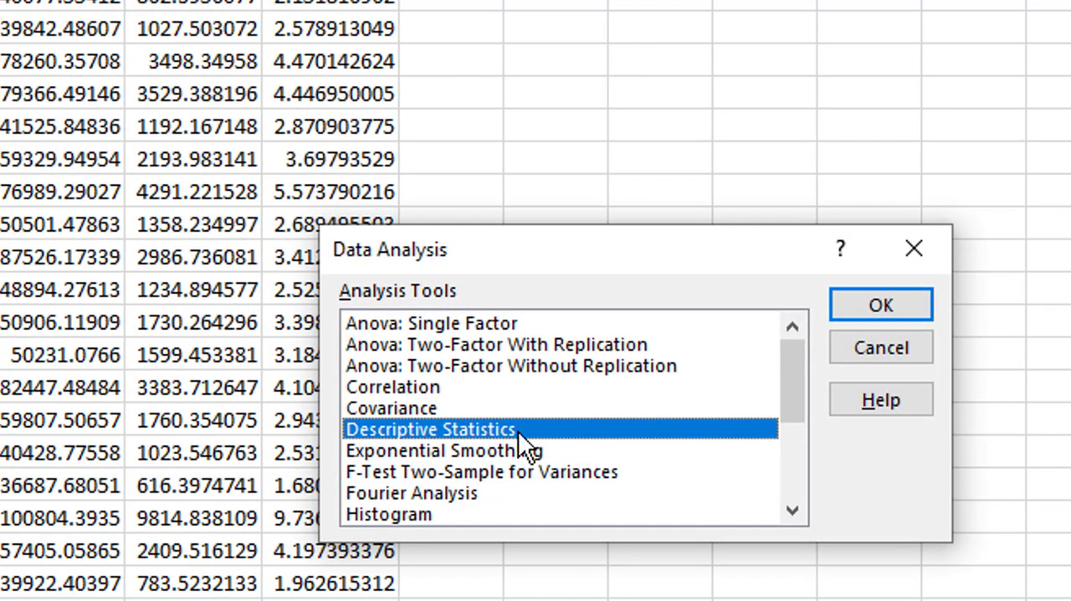
{"action": "mouse_move", "coordinate": [507, 452]}
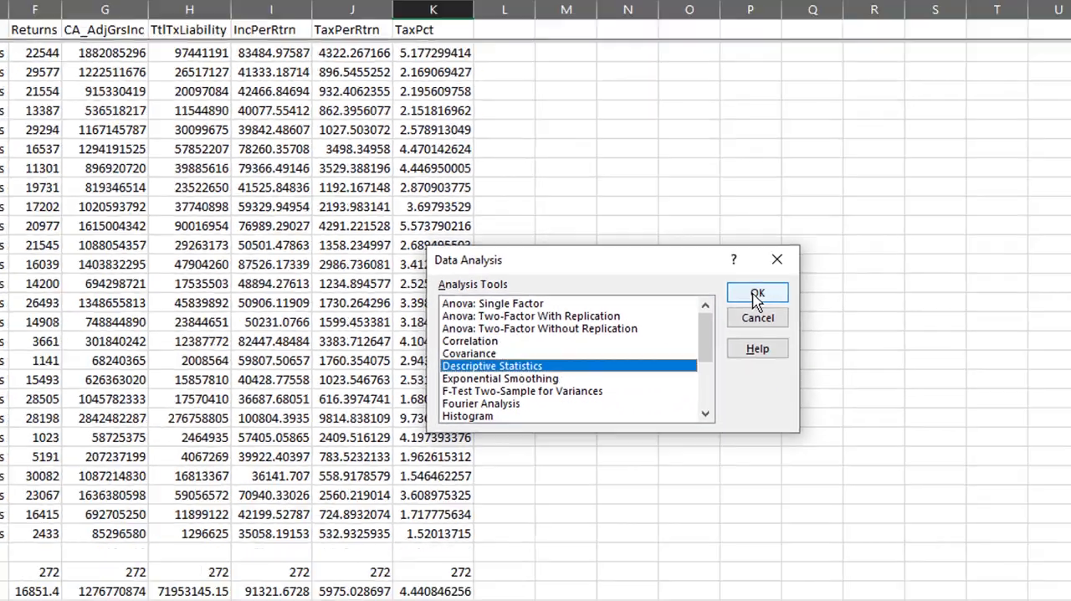
{"action": "left_click", "coordinate": [756, 293]}
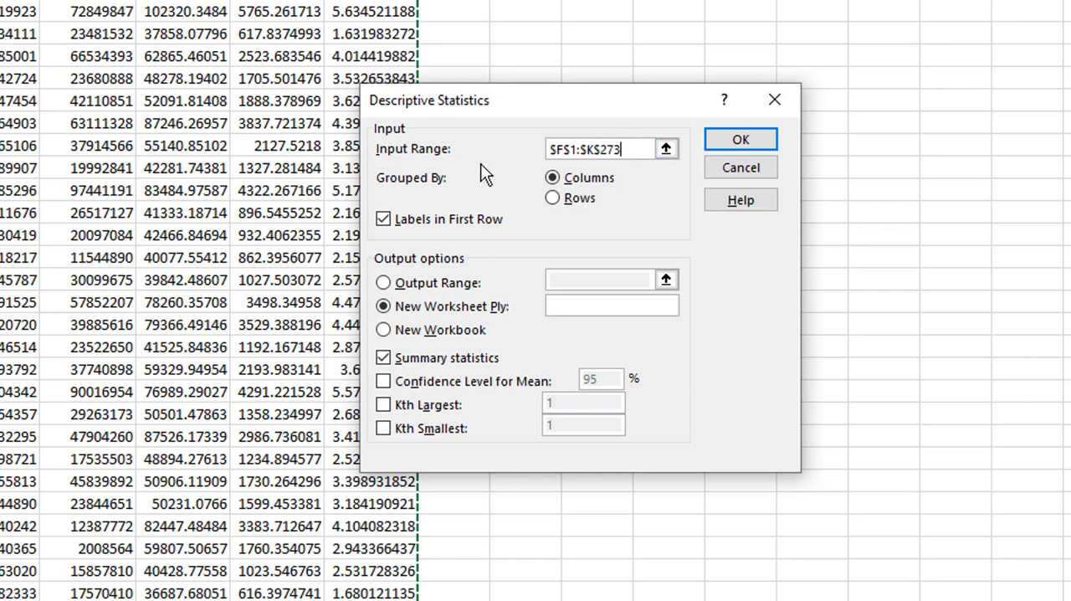
Step: Run Descriptive Statistics with summary statistics output to a new worksheet
{"action": "left_click", "coordinate": [552, 178]}
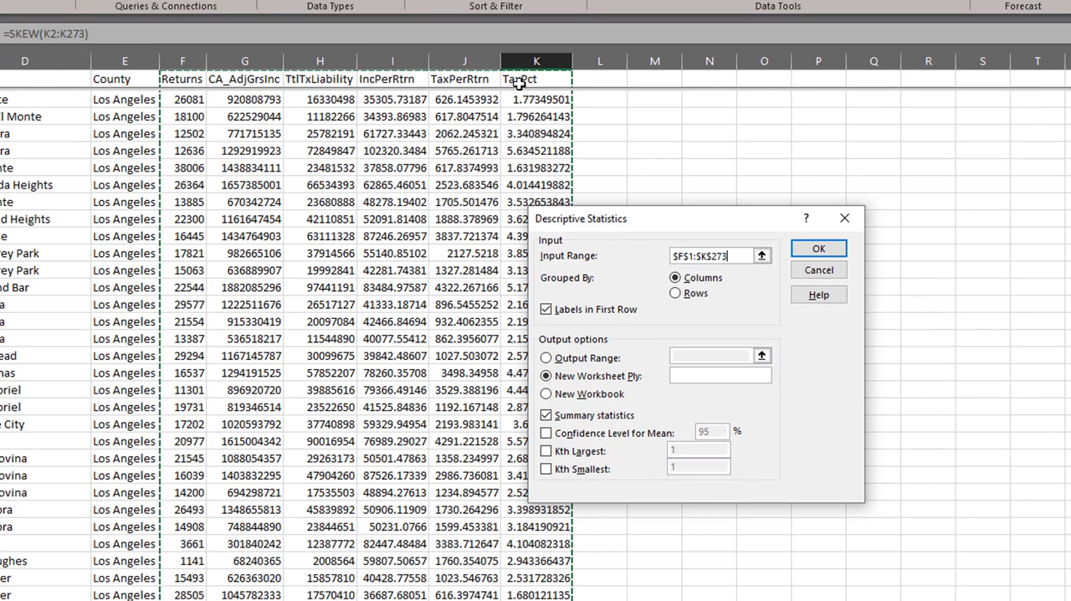
{"action": "mouse_move", "coordinate": [551, 353]}
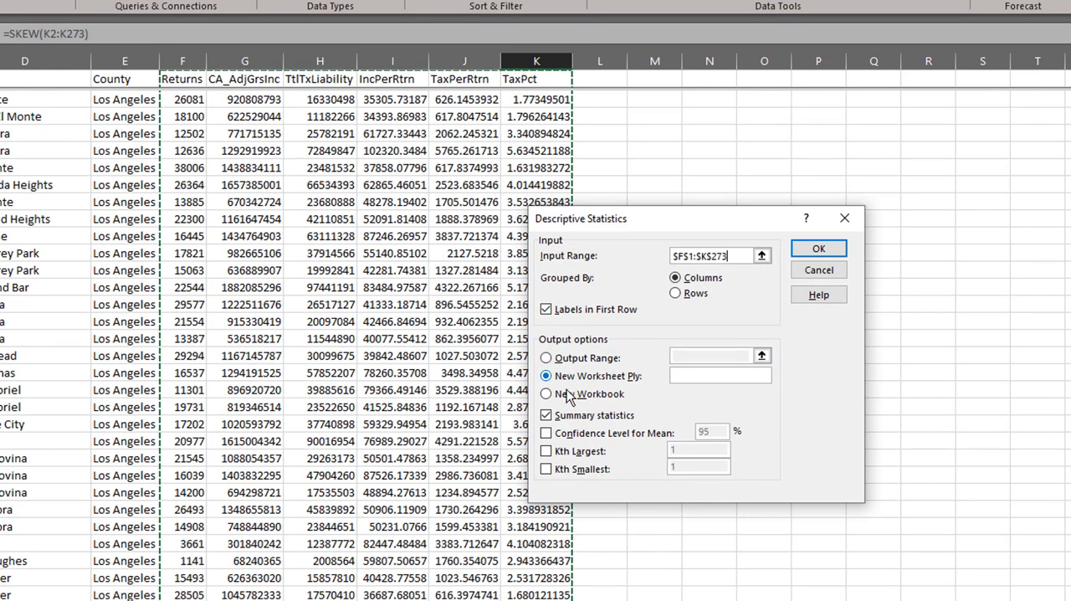
{"action": "left_click", "coordinate": [546, 415]}
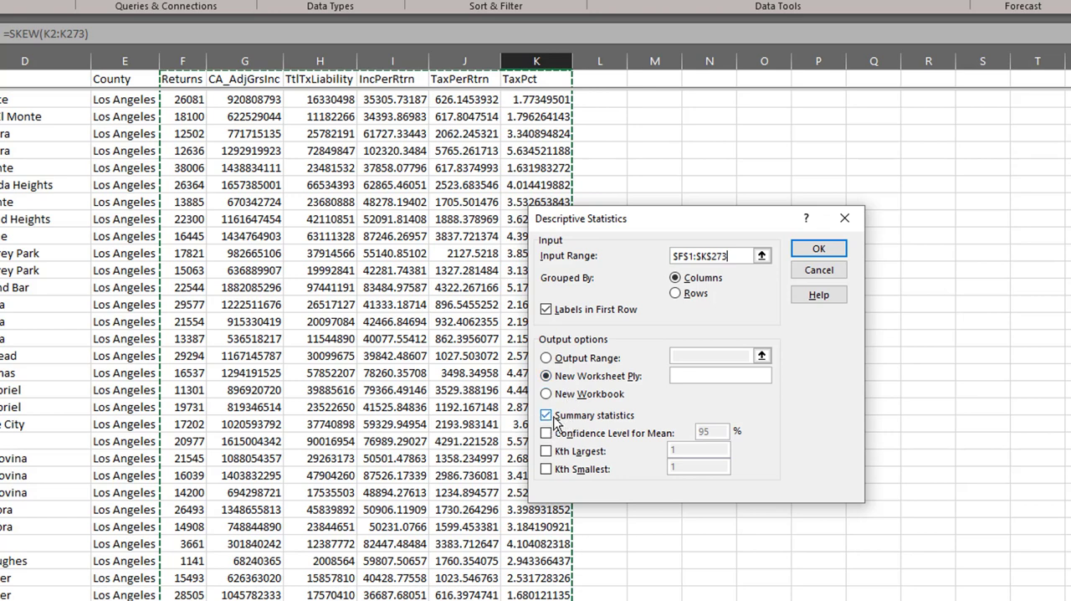
{"action": "mouse_move", "coordinate": [553, 426]}
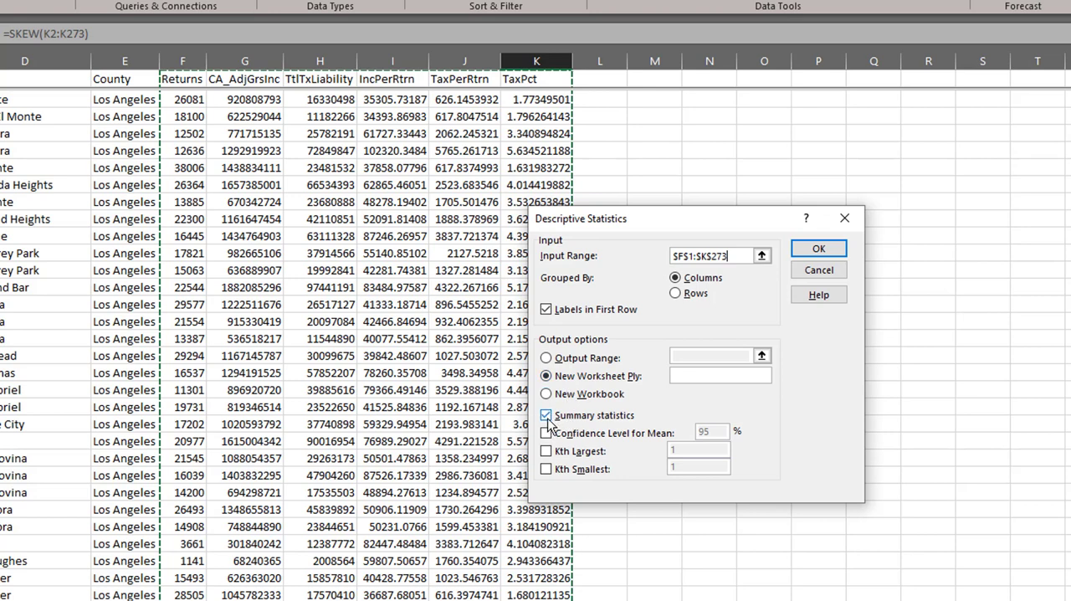
{"action": "left_click", "coordinate": [545, 376]}
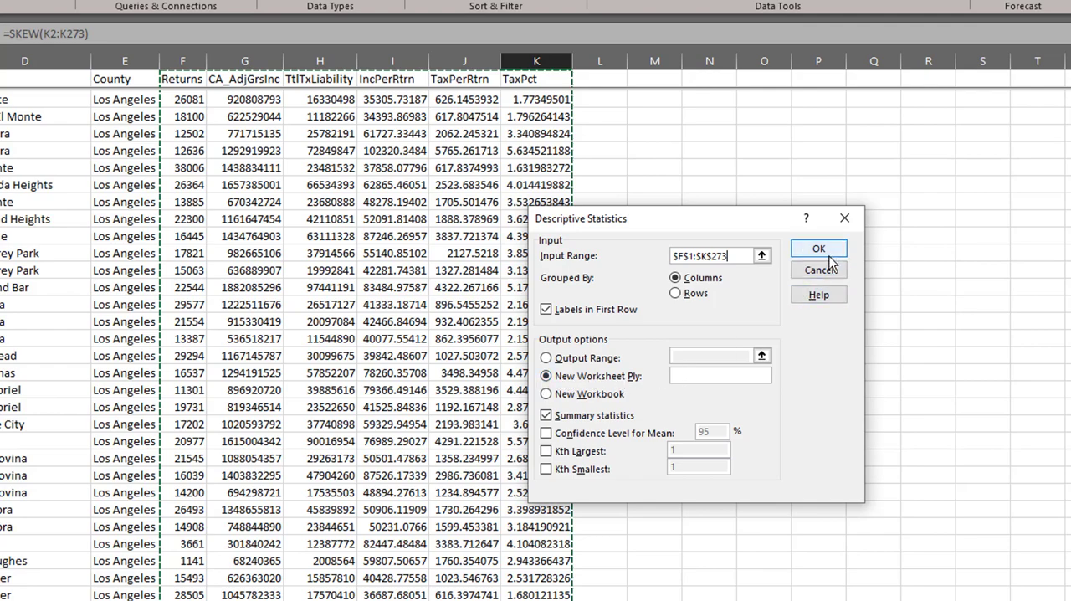
{"action": "left_click", "coordinate": [818, 247]}
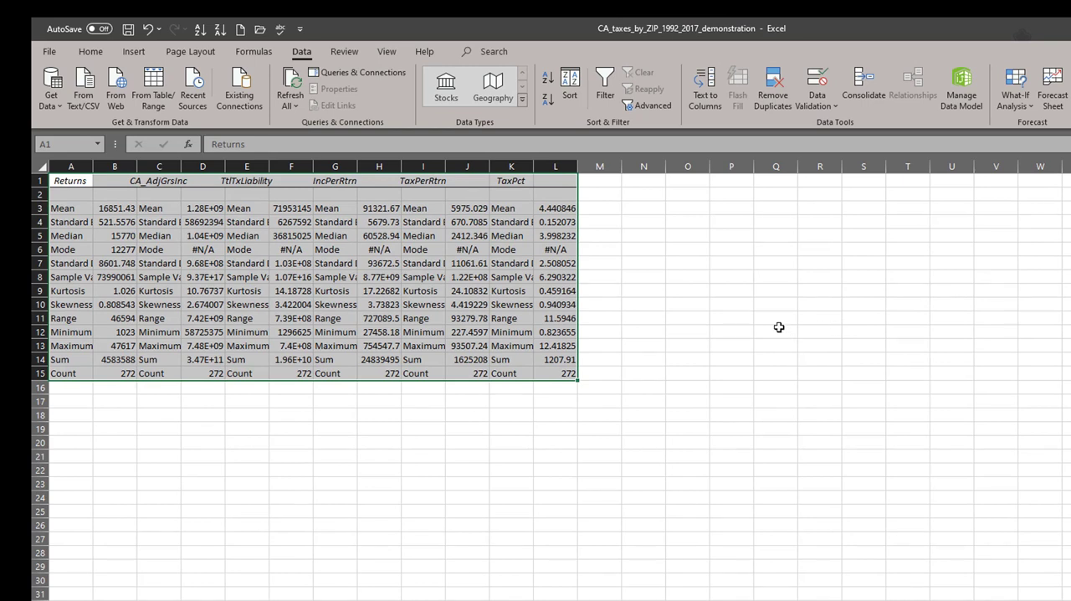
{"action": "mouse_move", "coordinate": [182, 327]}
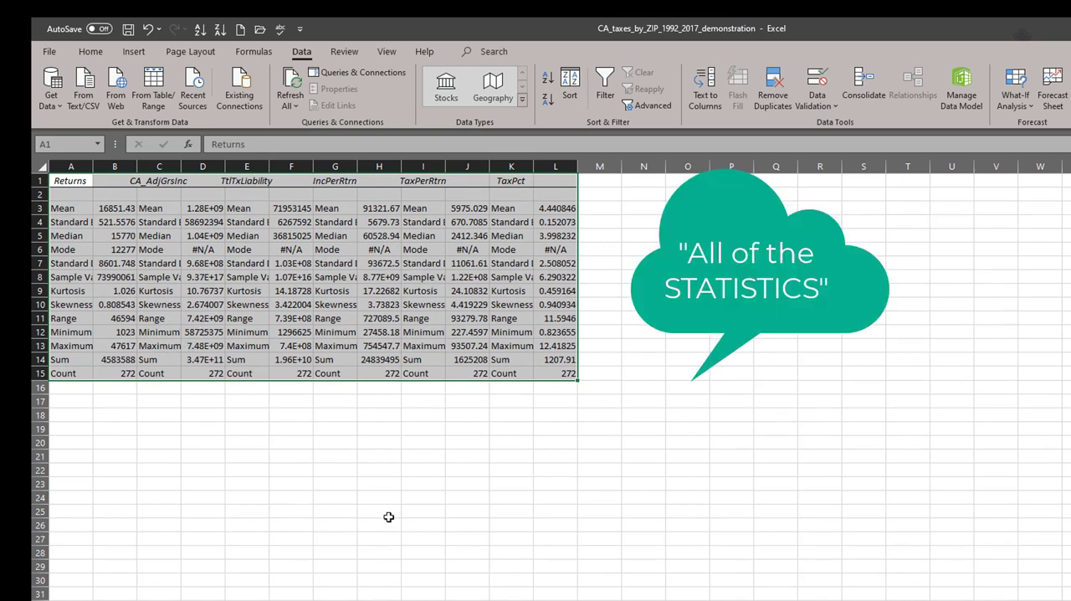
{"action": "mouse_move", "coordinate": [475, 491]}
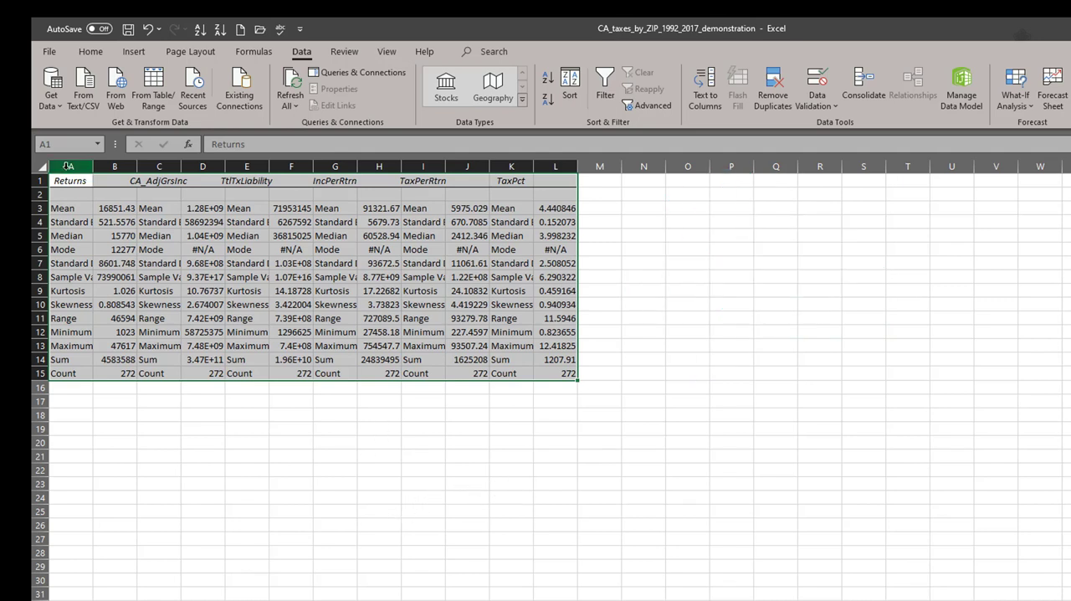
Step: Select the whole statistics sheet to autofit column widths, then return to Sheet1
{"action": "left_click", "coordinate": [70, 166]}
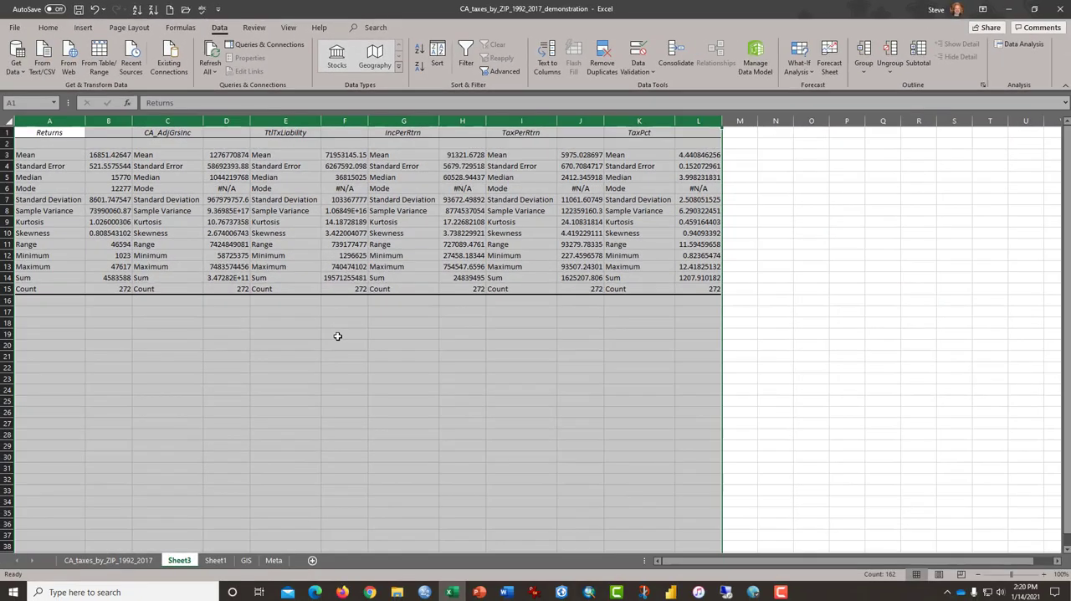
{"action": "left_click", "coordinate": [344, 334]}
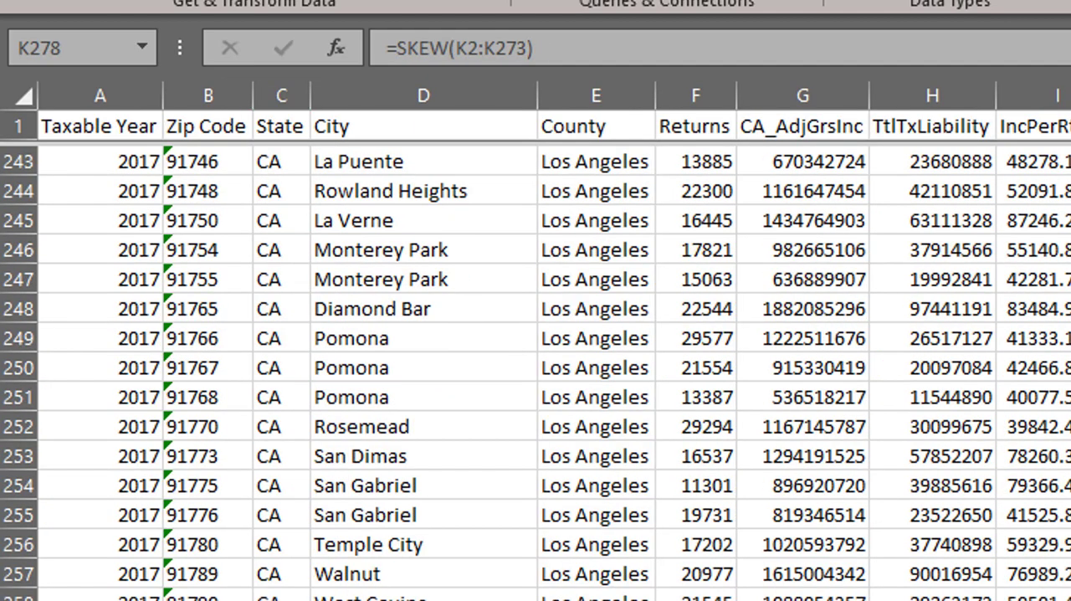
Step: Check Sheet1's manual Returns mean of 16851.4, then return to Sheet3's output
{"action": "scroll", "scroll_direction": "down", "scroll_amount": 3}
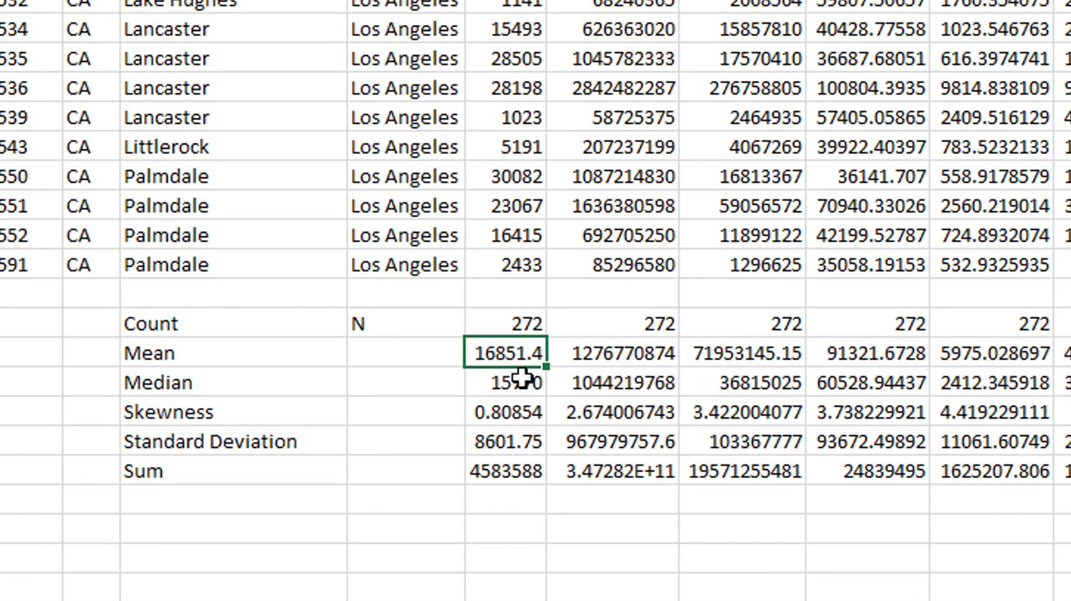
{"action": "left_click", "coordinate": [505, 383]}
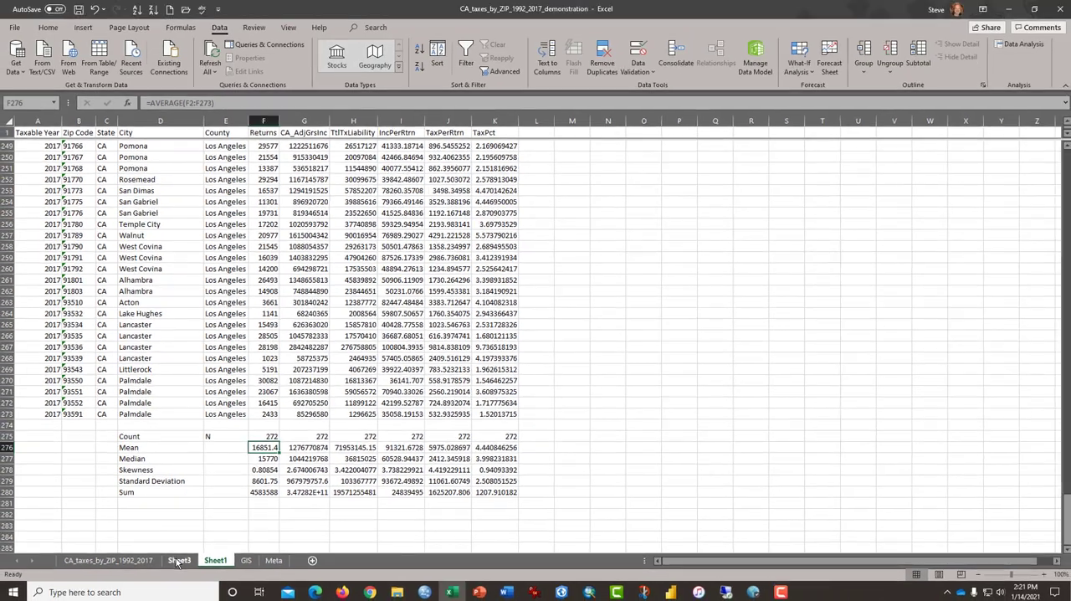
{"action": "left_click", "coordinate": [179, 560]}
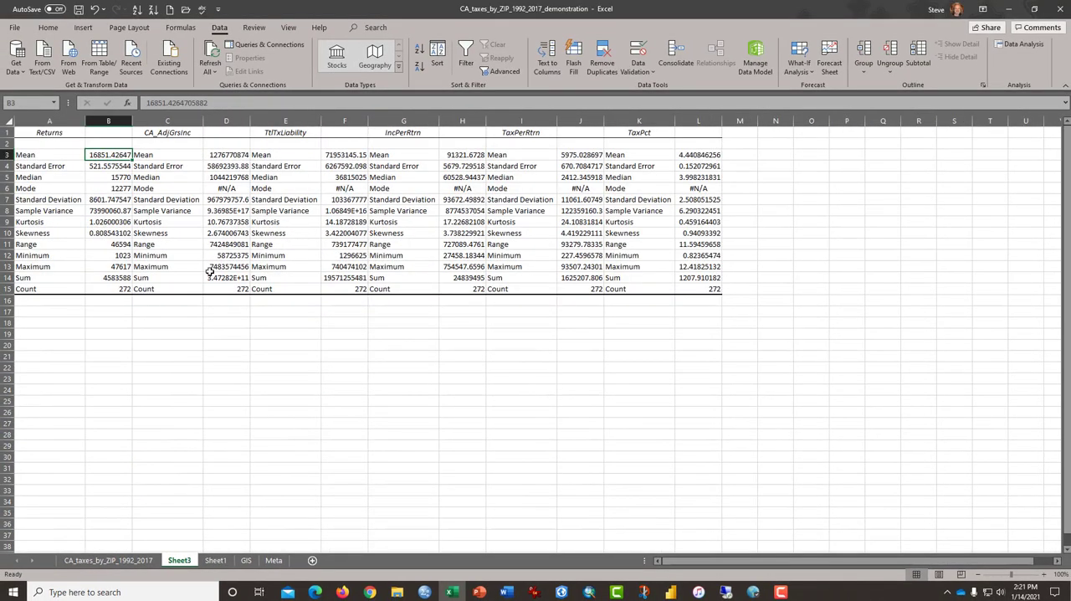